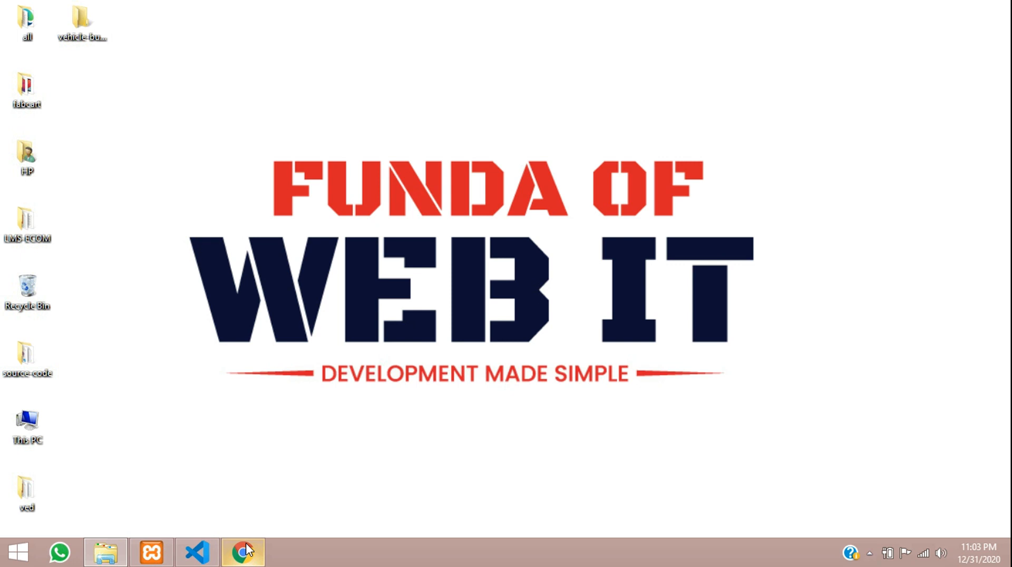
Step: Bring up the localhost:8000 CodeIgniter welcome page in Chrome
{"action": "left_click", "coordinate": [243, 552]}
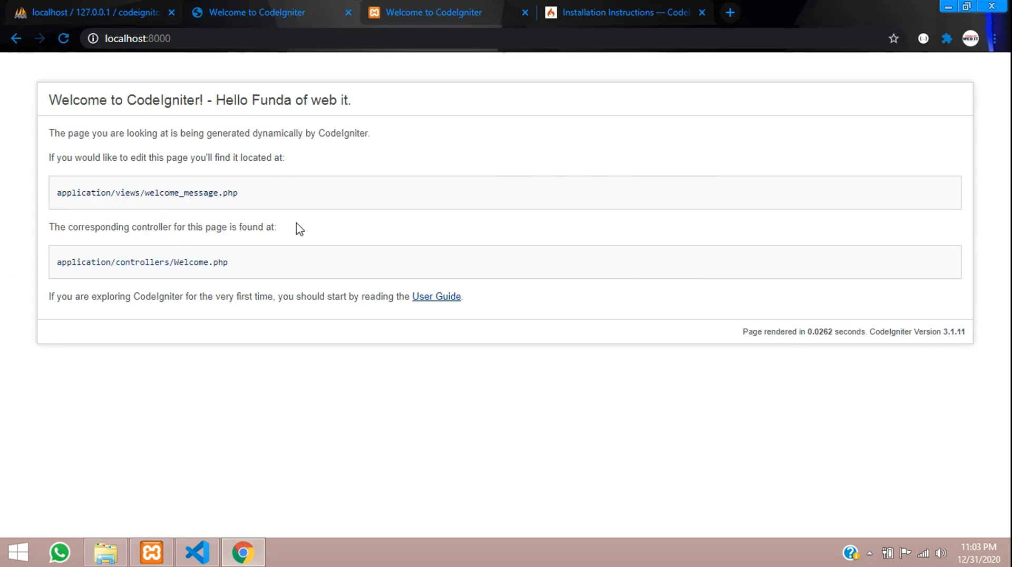
{"action": "mouse_move", "coordinate": [242, 191]}
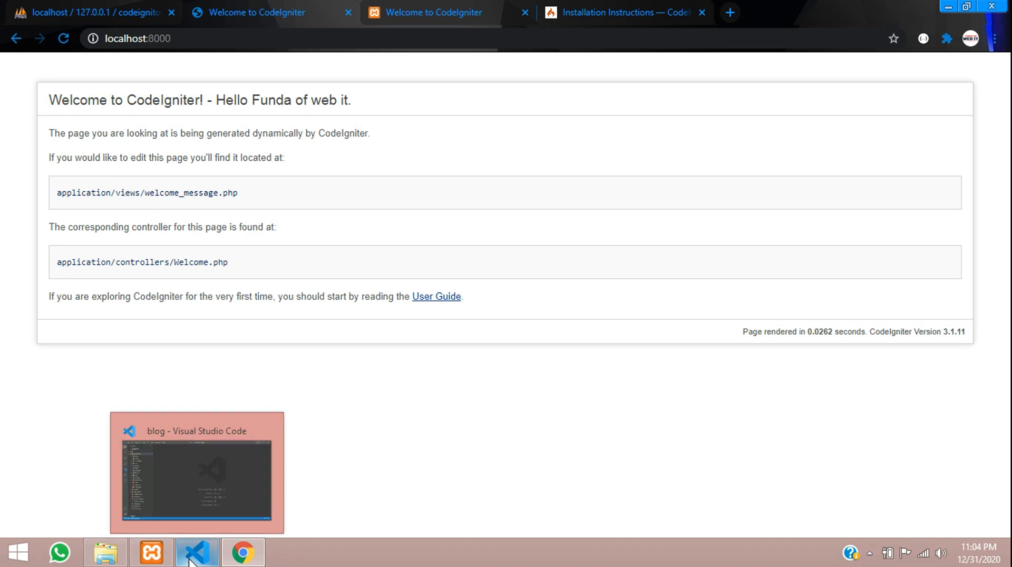
Step: Show PageController.php with its index and aboutus methods in VS Code
{"action": "left_click", "coordinate": [197, 554]}
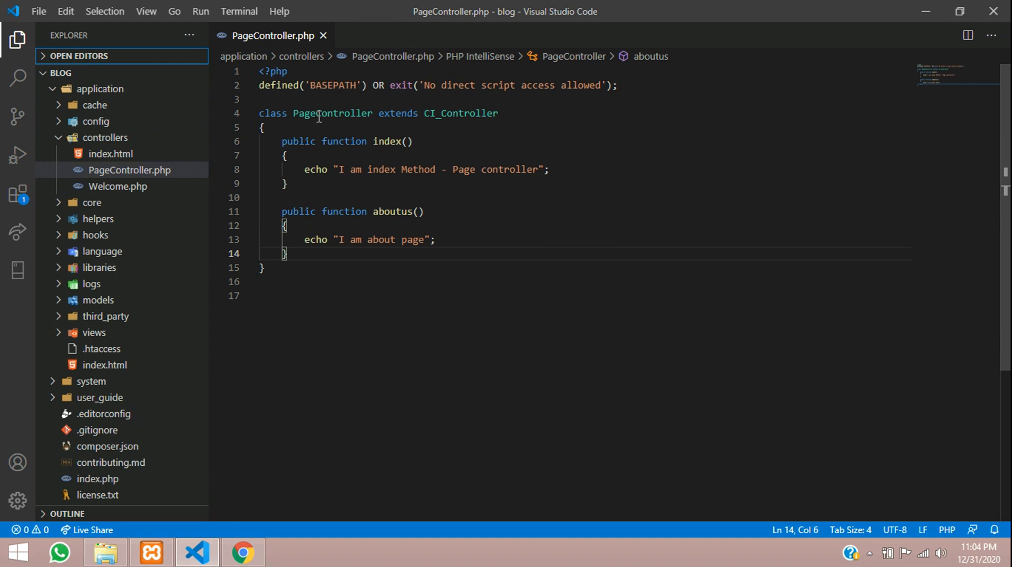
{"action": "double_click", "coordinate": [332, 113]}
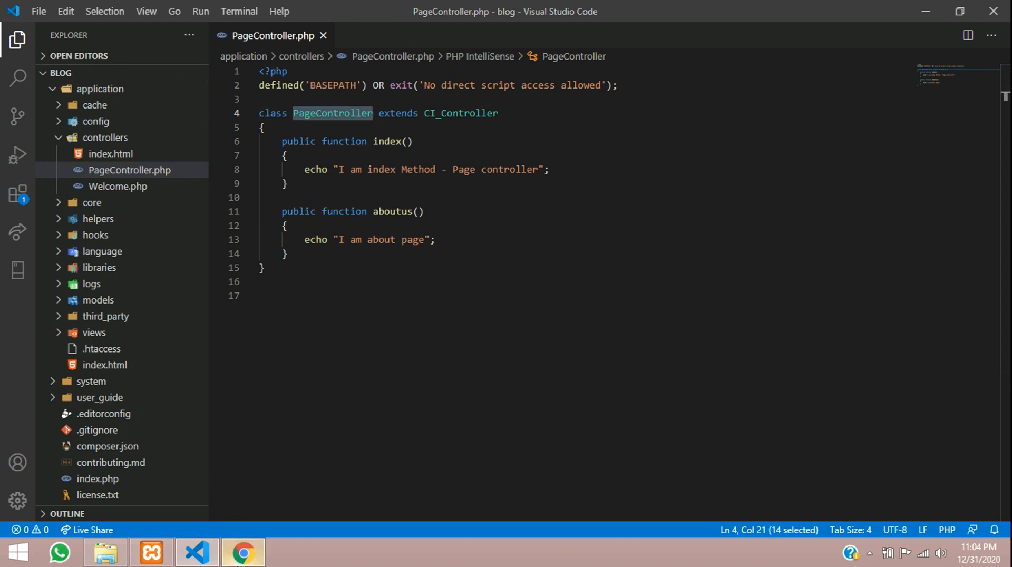
Step: Load localhost:8000/PageController/index in Chrome to see the index method's message
{"action": "left_click", "coordinate": [244, 552]}
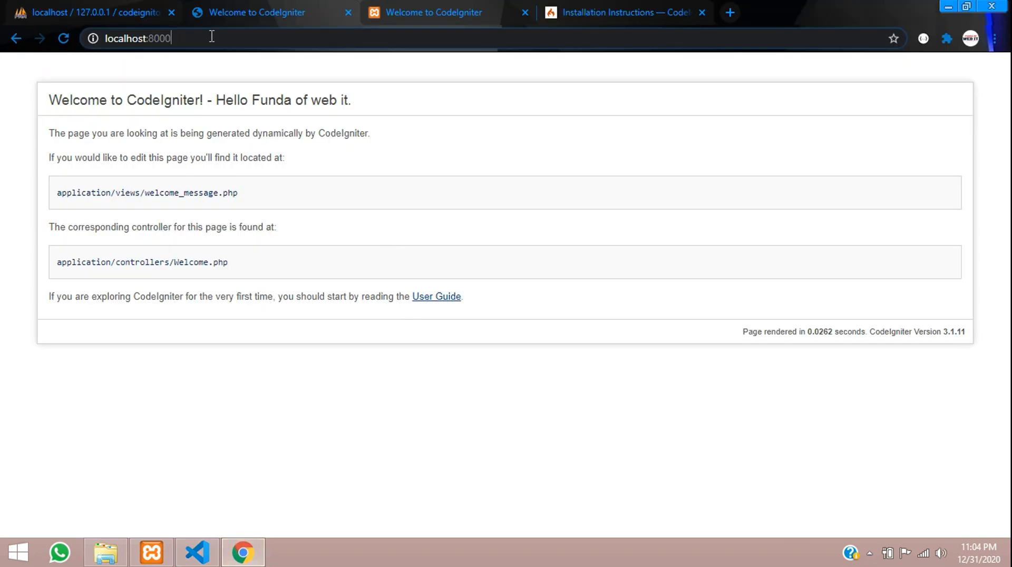
{"action": "type", "text": "/PageController"}
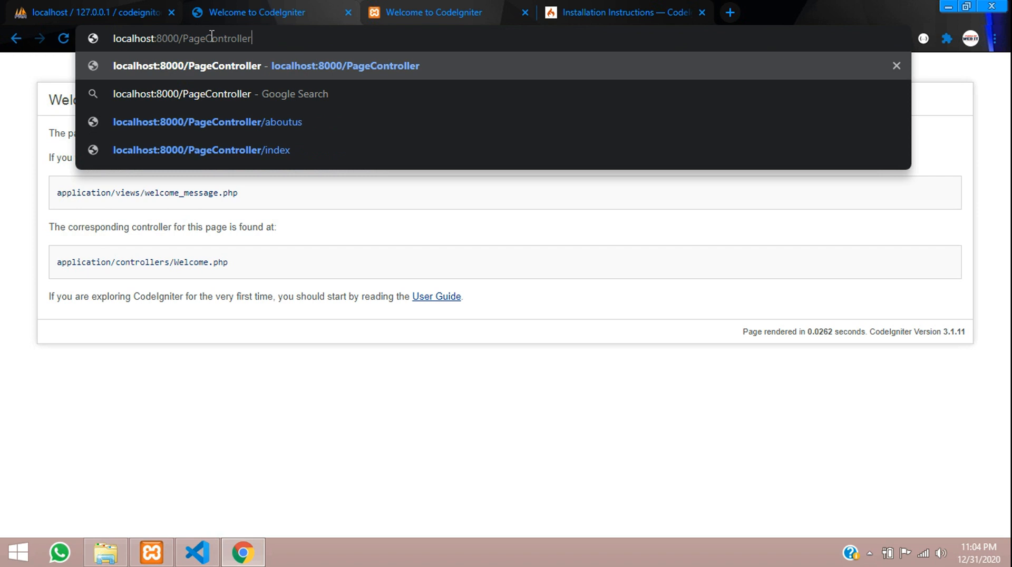
{"action": "type", "text": "/inde"}
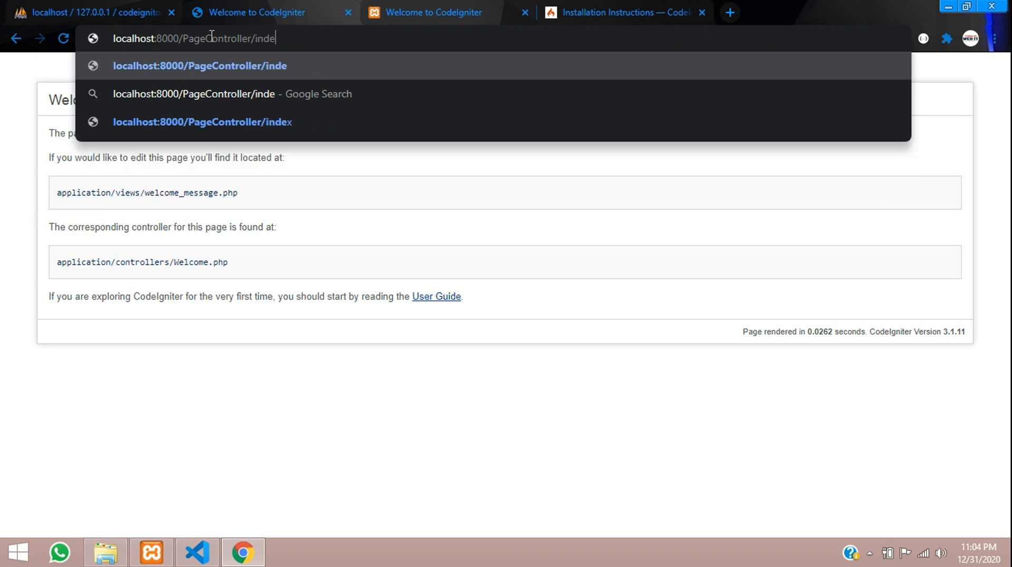
{"action": "left_click", "coordinate": [196, 554]}
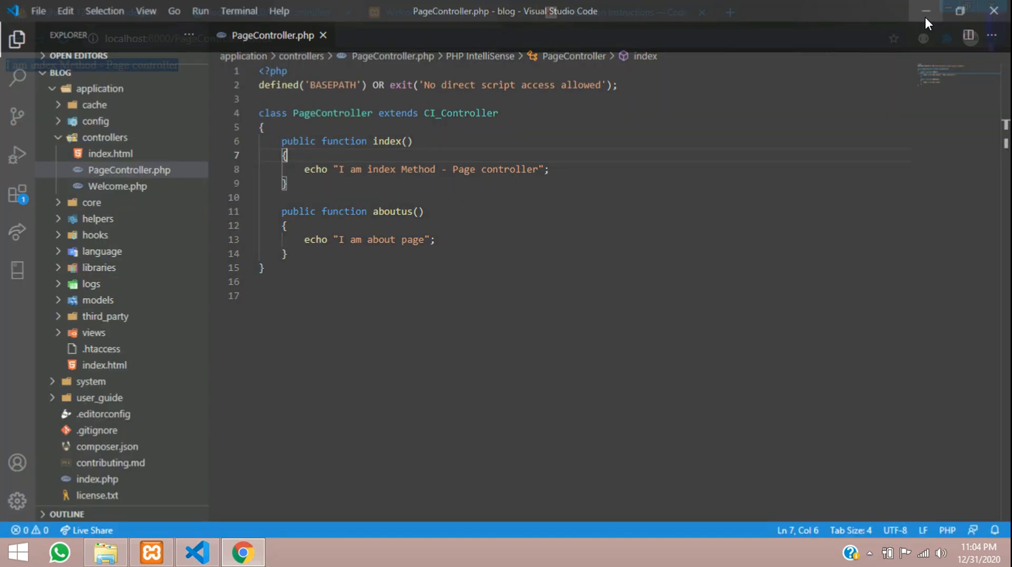
{"action": "left_click", "coordinate": [243, 554]}
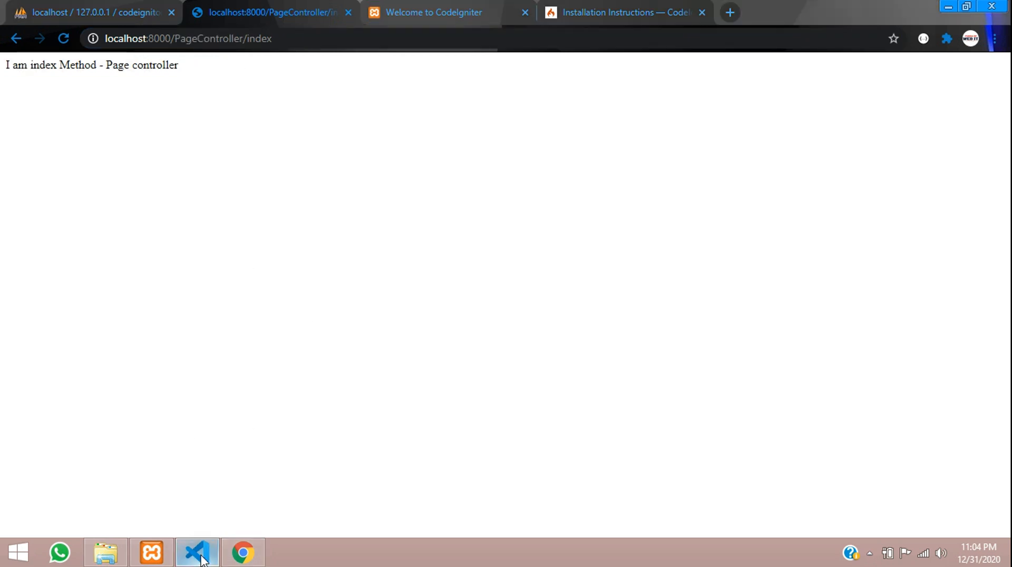
Step: Expand the application's config folder in the Explorer to reach routes.php
{"action": "left_click", "coordinate": [197, 553]}
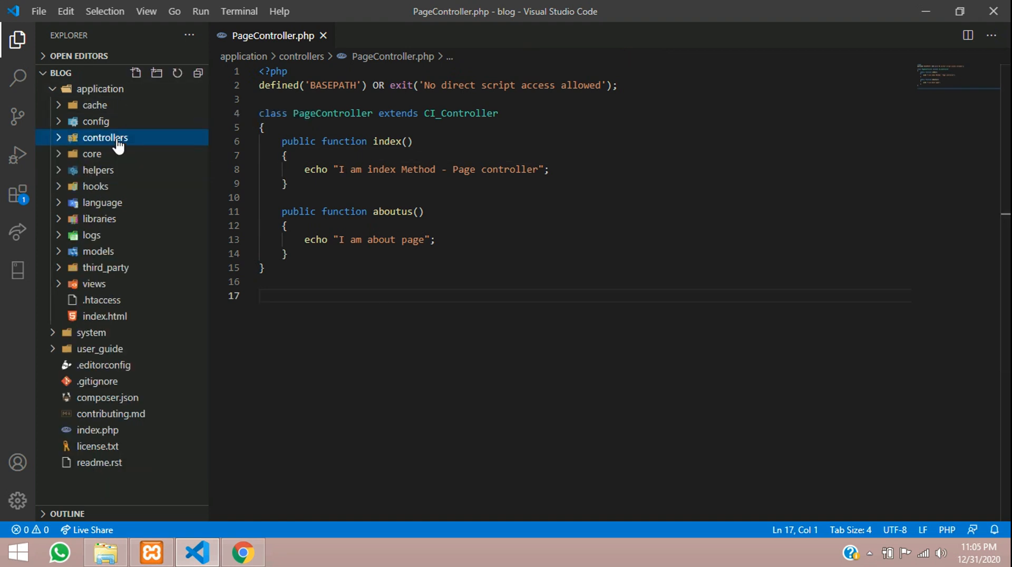
{"action": "left_click", "coordinate": [96, 122]}
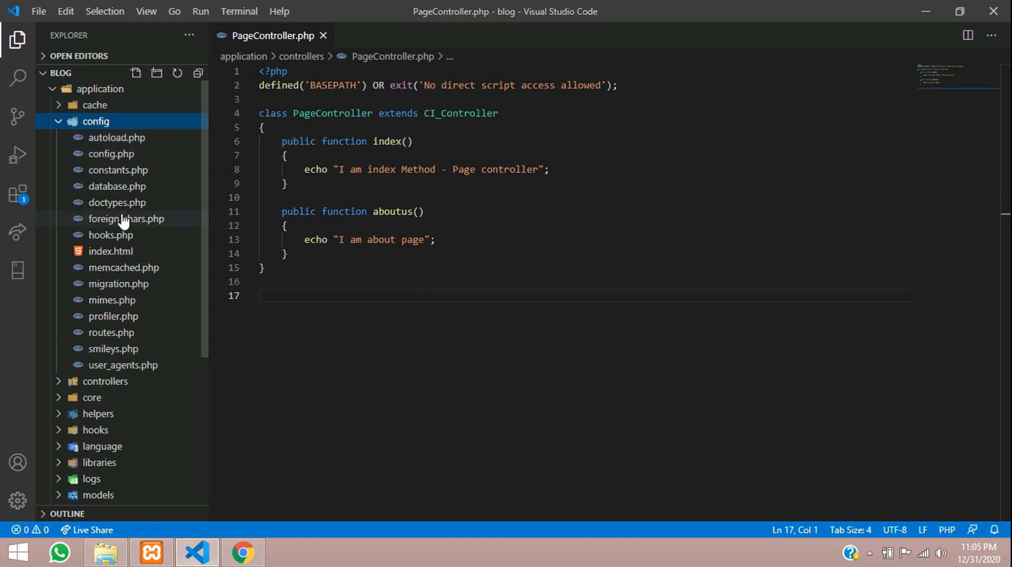
{"action": "mouse_move", "coordinate": [111, 332]}
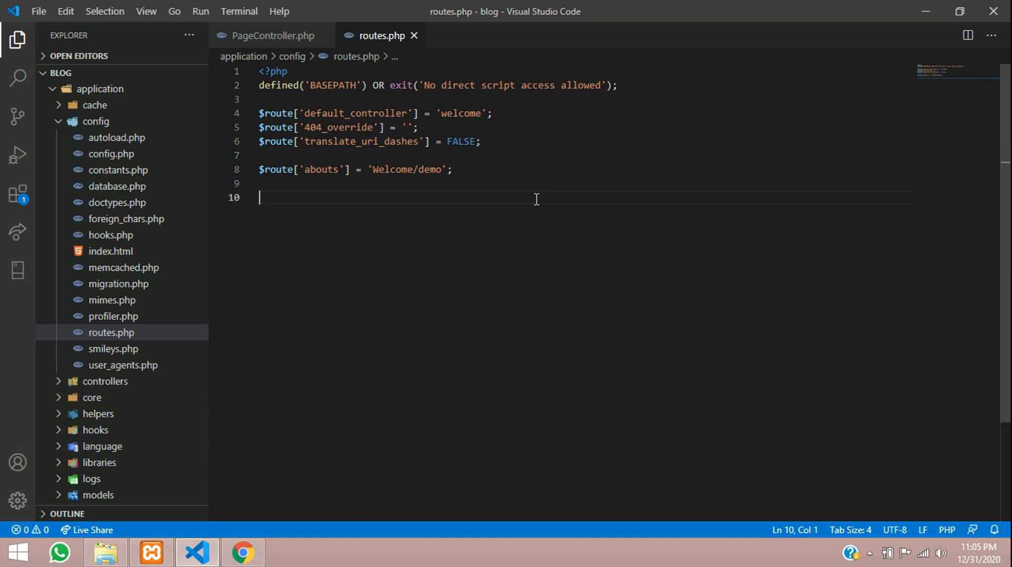
Step: Start a new $route['home'] = '' entry below the existing routes
{"action": "key", "text": "Enter"}
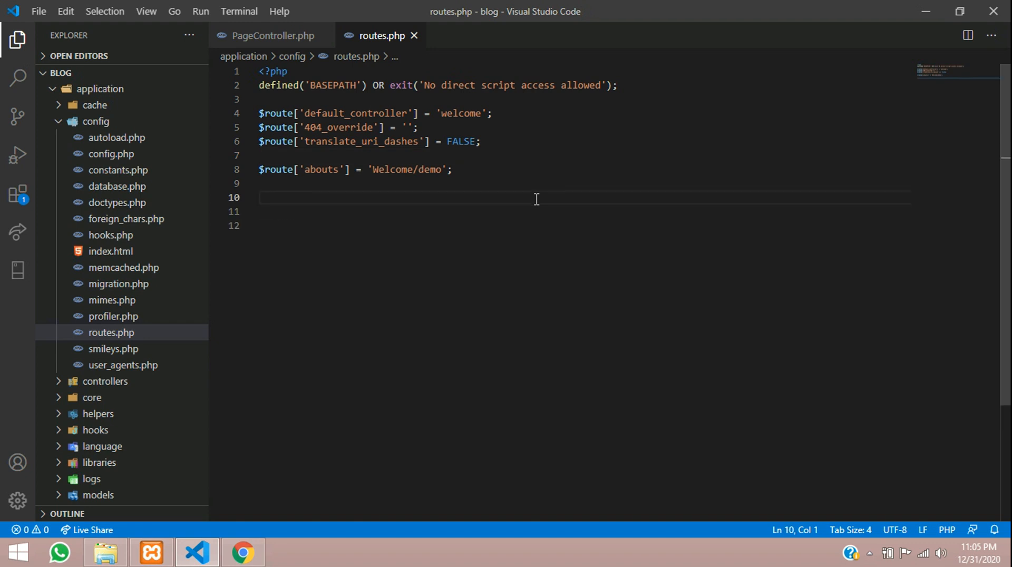
{"action": "type", "text": "$route["}
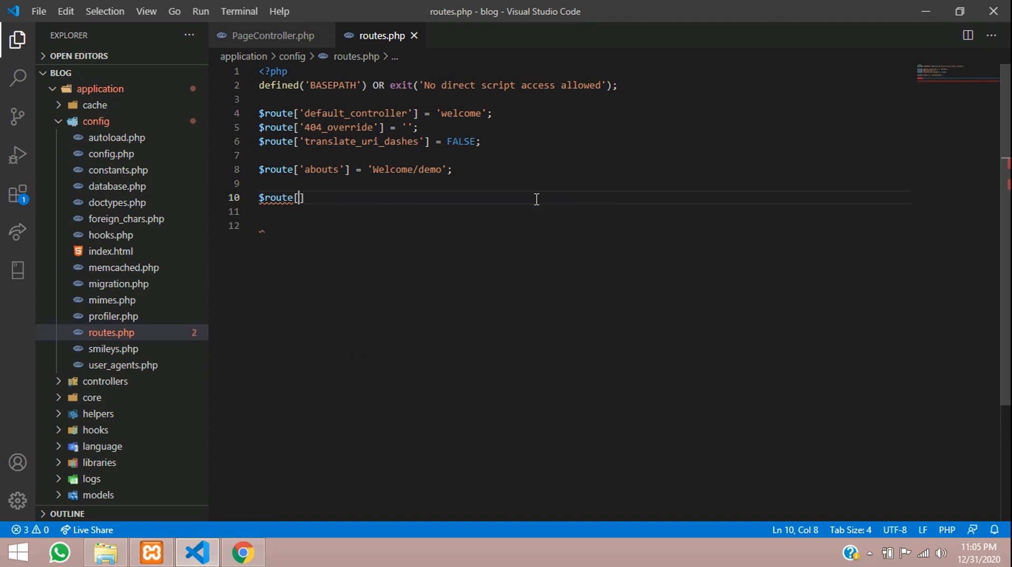
{"action": "type", "text": "="}
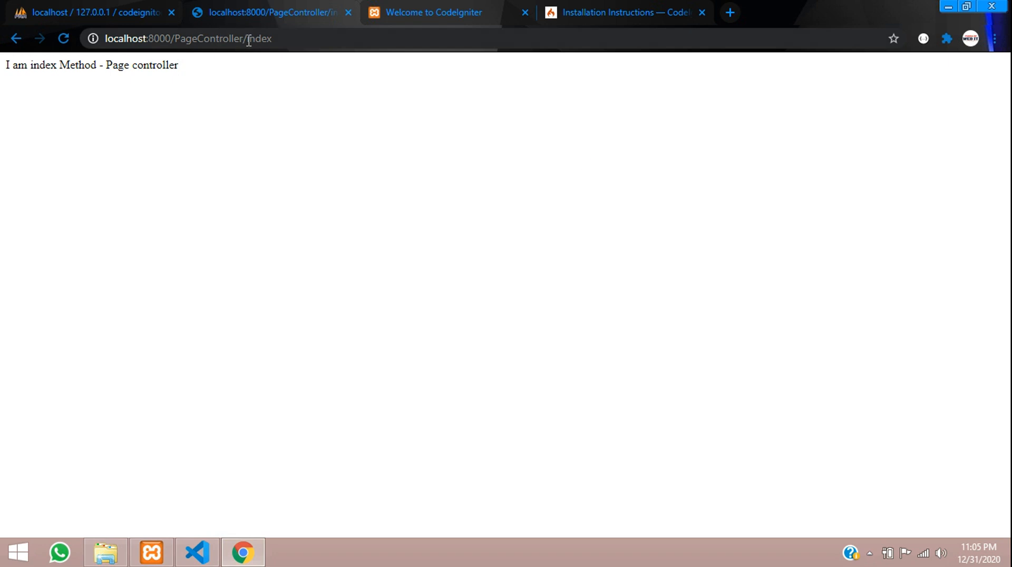
{"action": "double_click", "coordinate": [260, 39]}
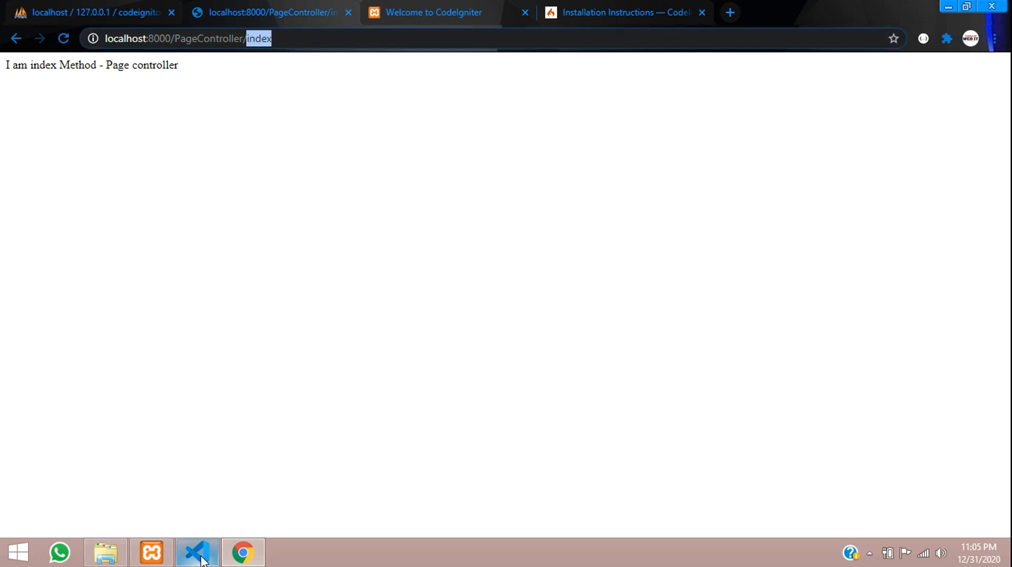
{"action": "left_click", "coordinate": [198, 552]}
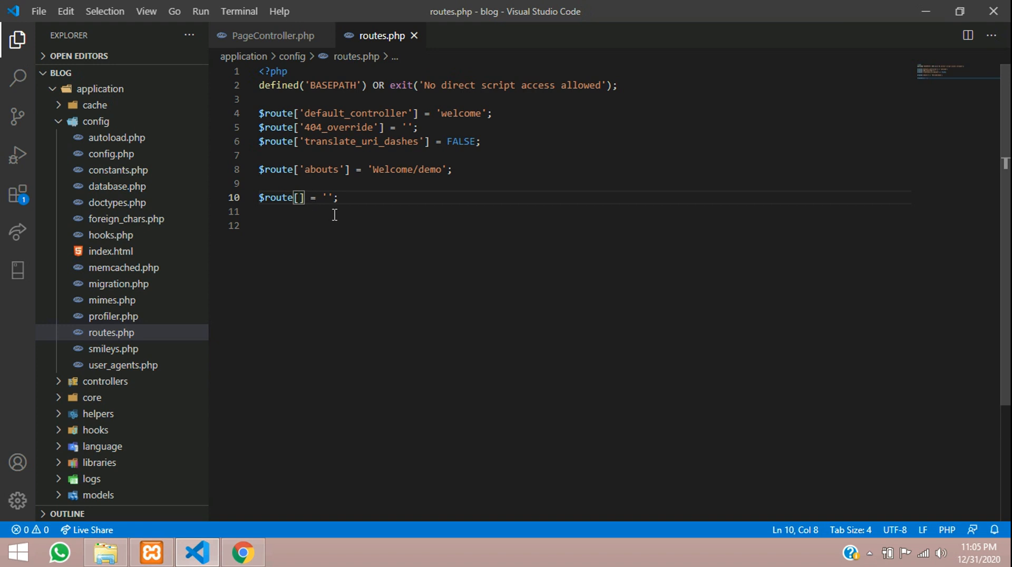
{"action": "type", "text": "'home'"}
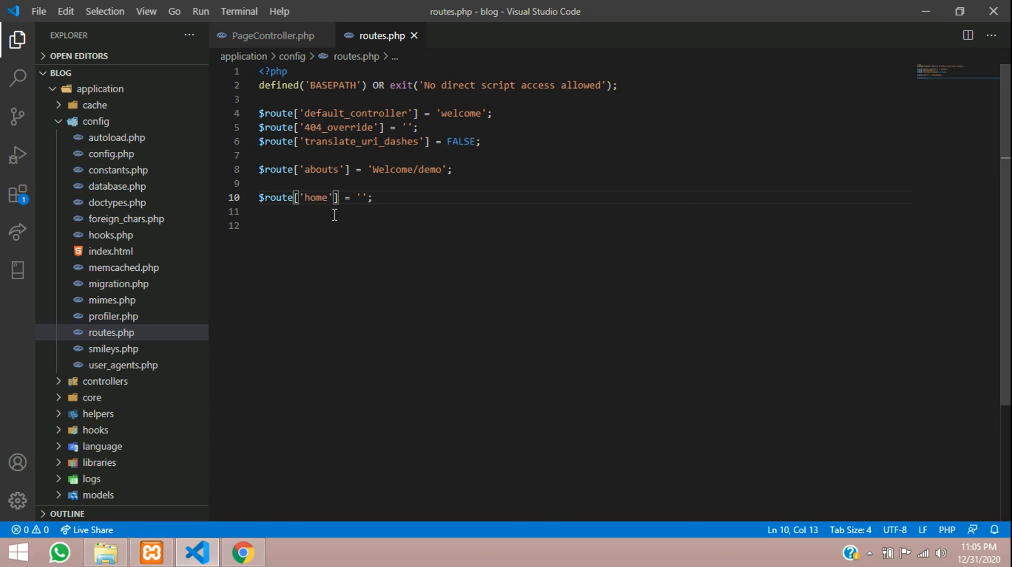
Step: Fill the home route target as 'PageController/index', checking the URL in Chrome
{"action": "left_click", "coordinate": [360, 197]}
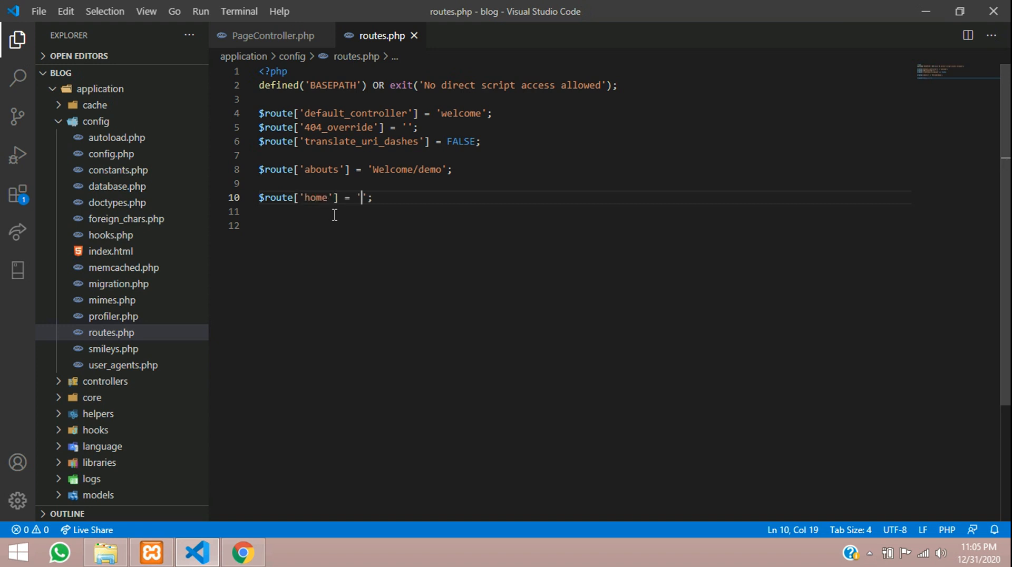
{"action": "type", "text": "PageCont"}
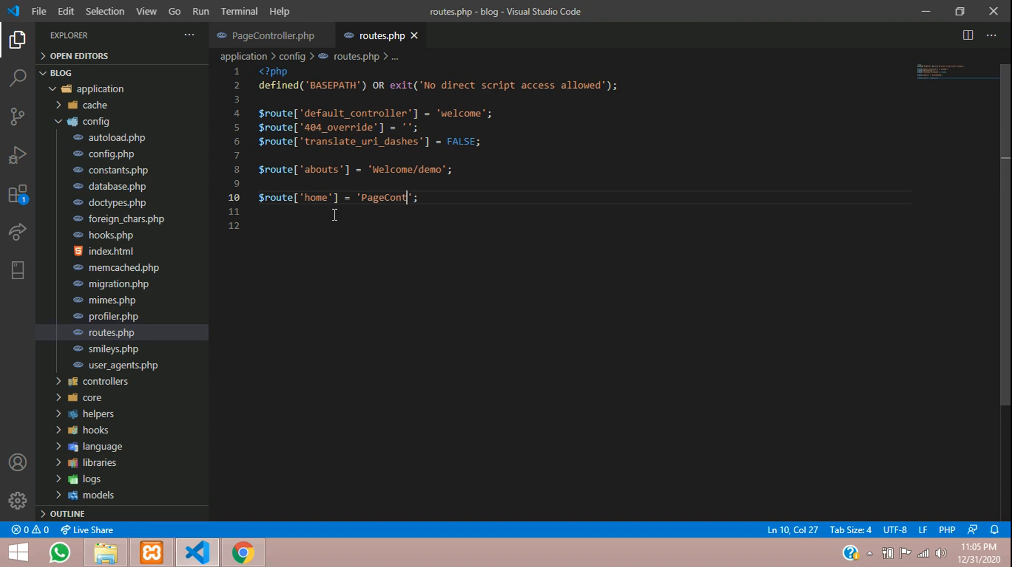
{"action": "type", "text": "roller/"}
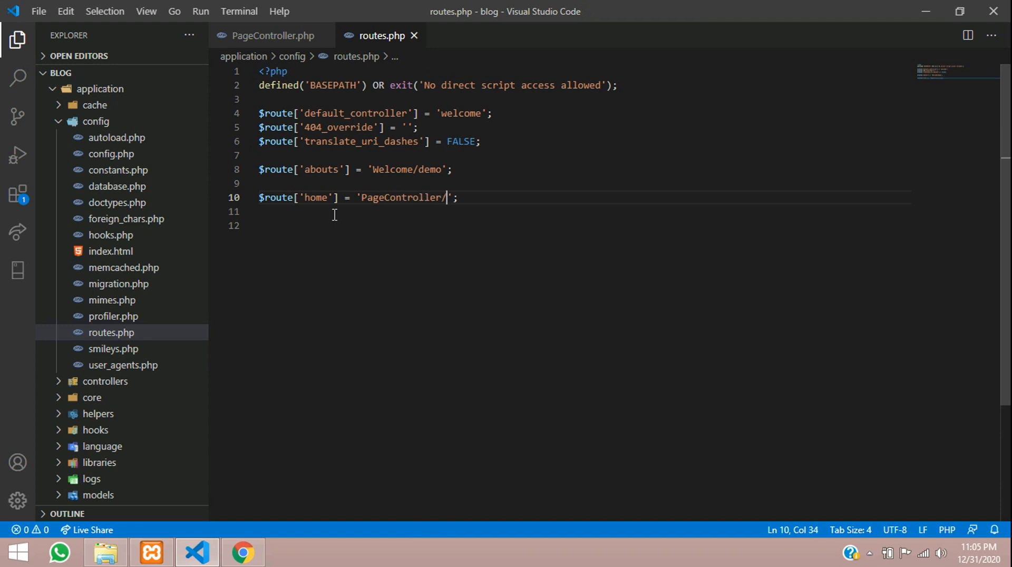
{"action": "type", "text": "index"}
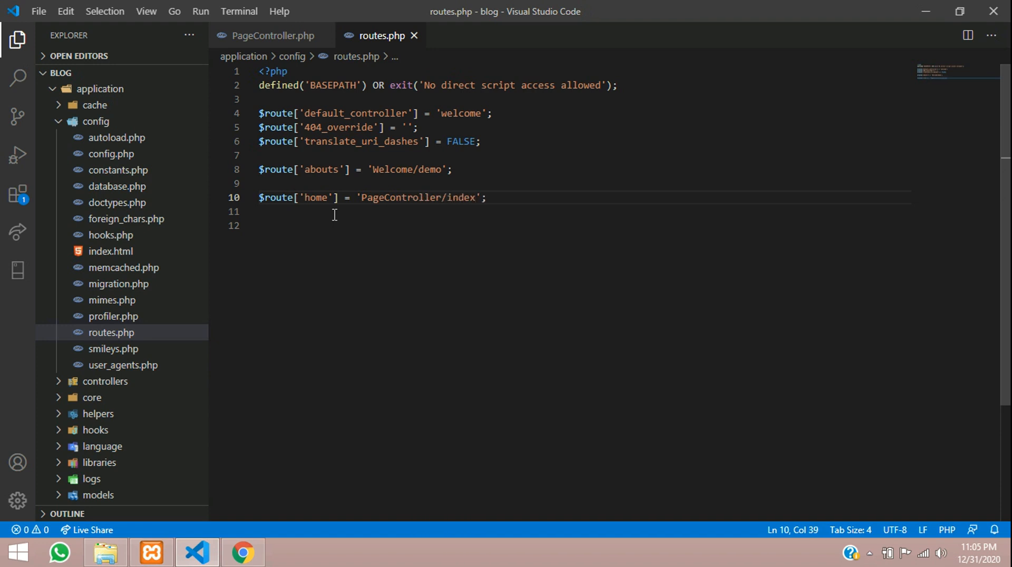
{"action": "left_click", "coordinate": [243, 552]}
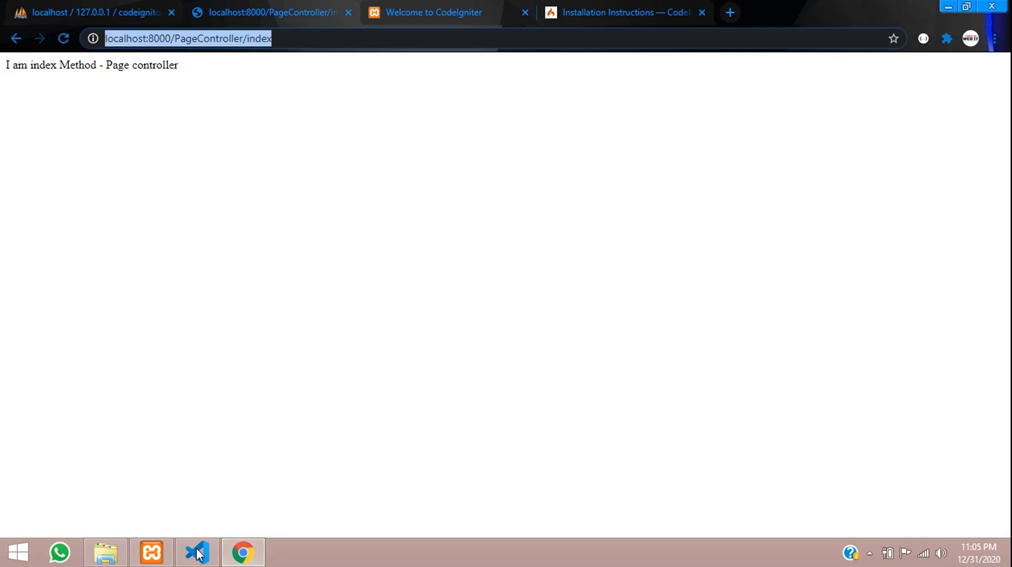
{"action": "left_click", "coordinate": [197, 553]}
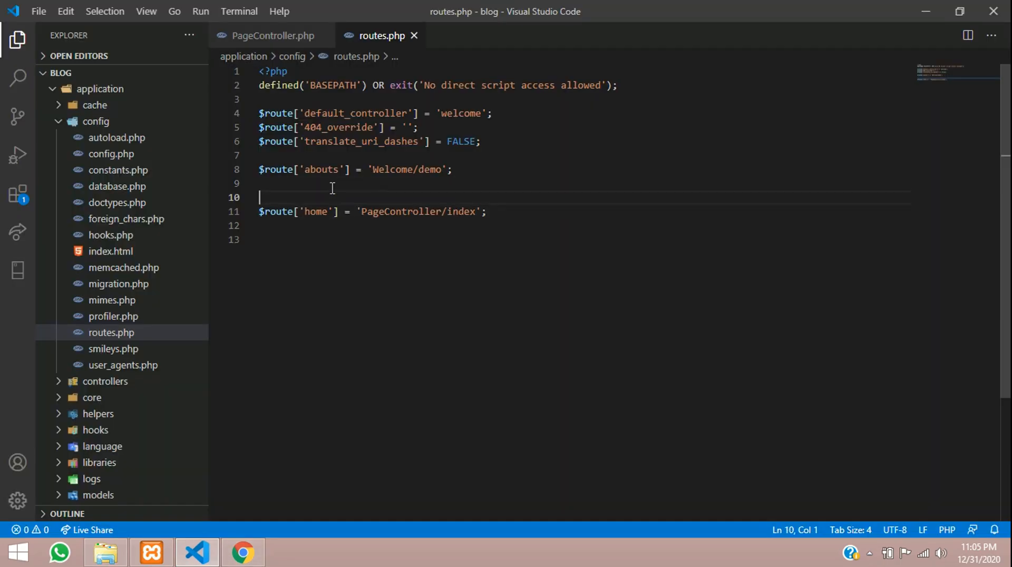
{"action": "type", "text": "// http://localhost:8000/PageController/index"}
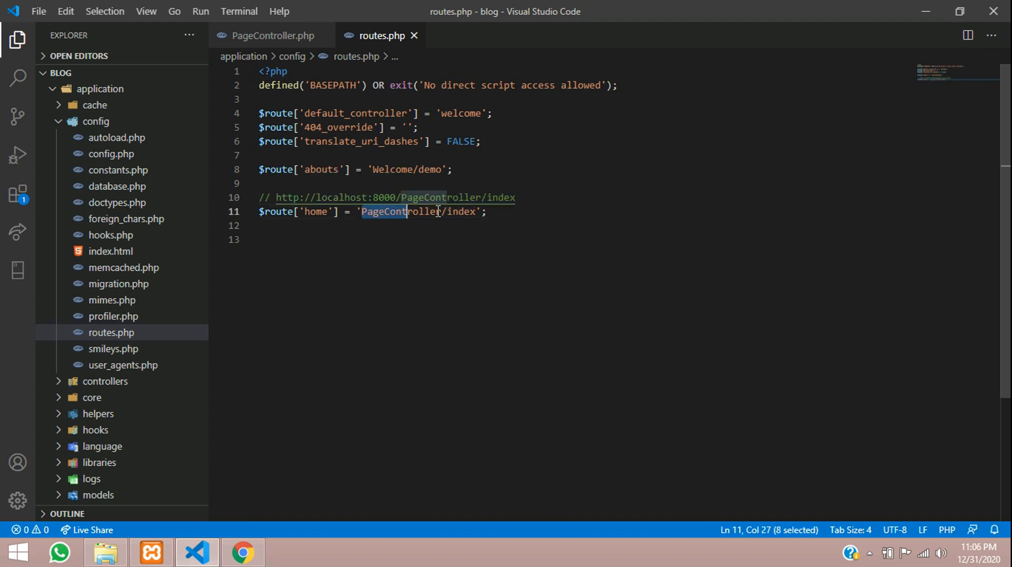
{"action": "left_click", "coordinate": [488, 212]}
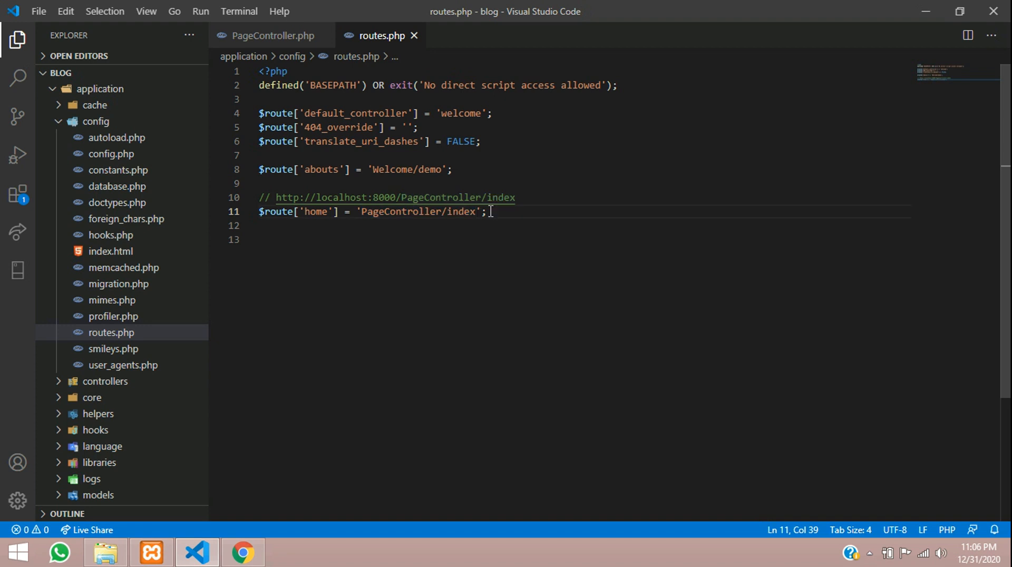
{"action": "double_click", "coordinate": [314, 212]}
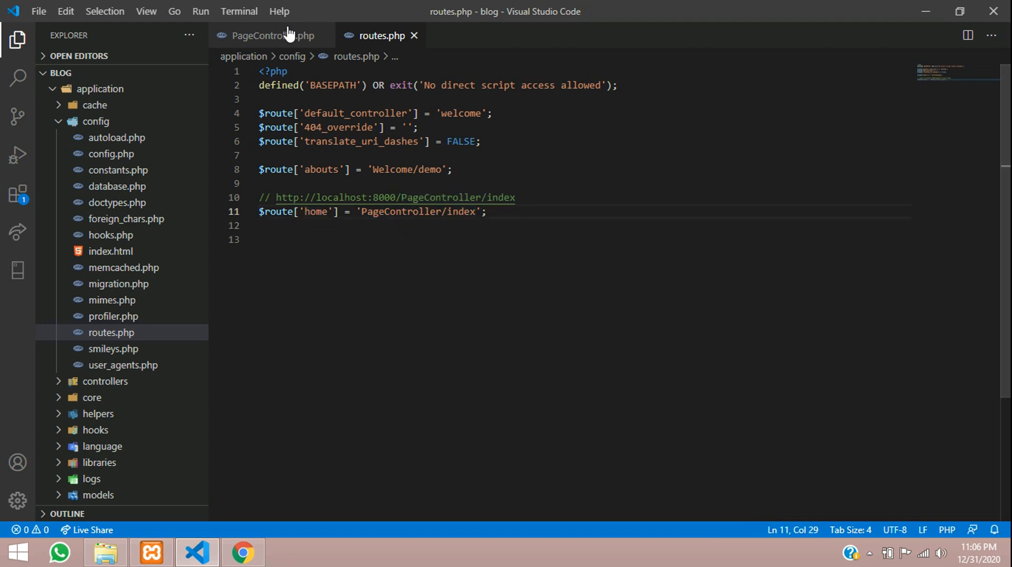
{"action": "left_click", "coordinate": [271, 36]}
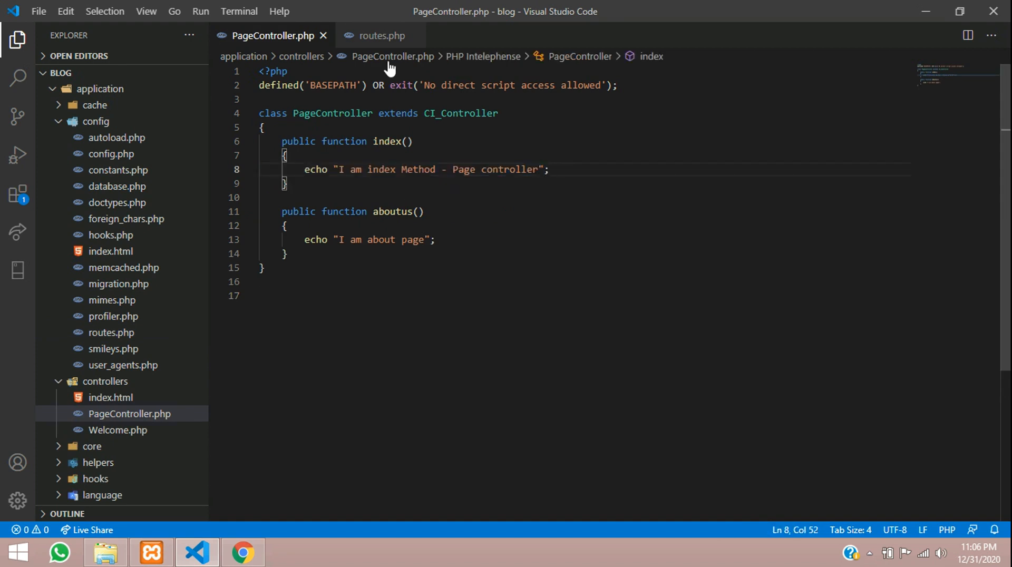
{"action": "left_click", "coordinate": [382, 36]}
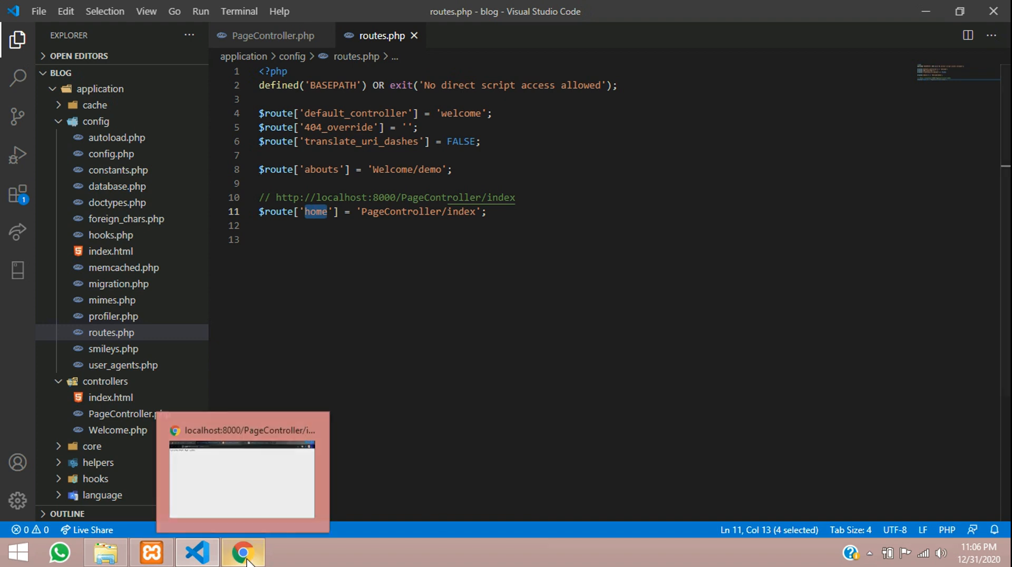
Step: Load localhost:8000/home in Chrome and confirm the Page controller index message appears
{"action": "left_click", "coordinate": [244, 554]}
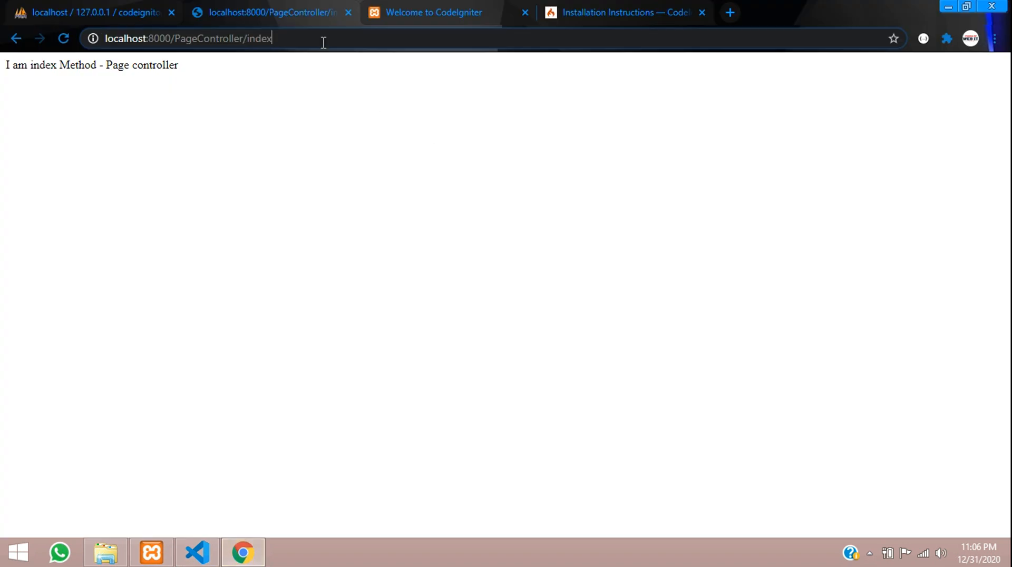
{"action": "double_click", "coordinate": [222, 38]}
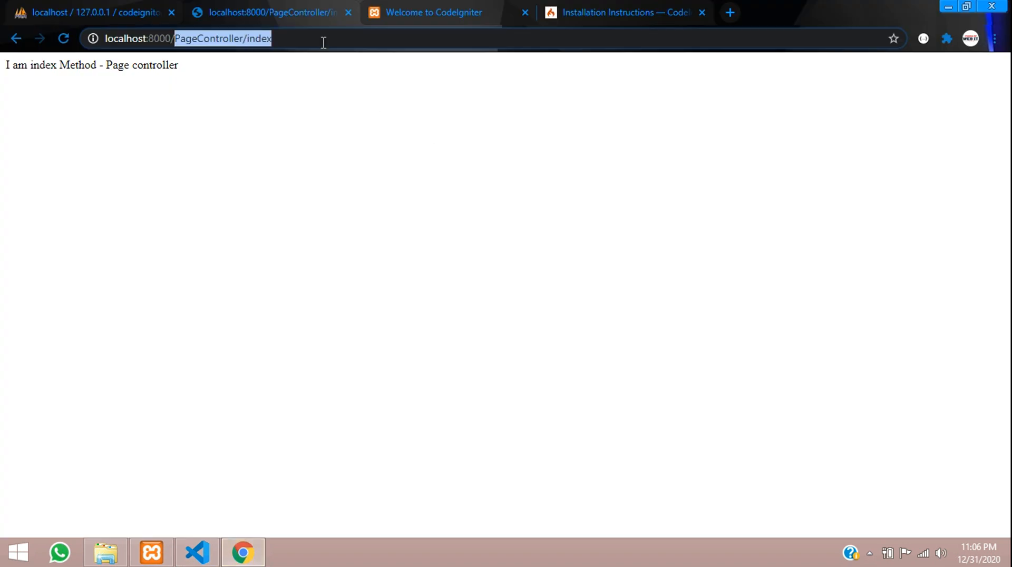
{"action": "type", "text": "home"}
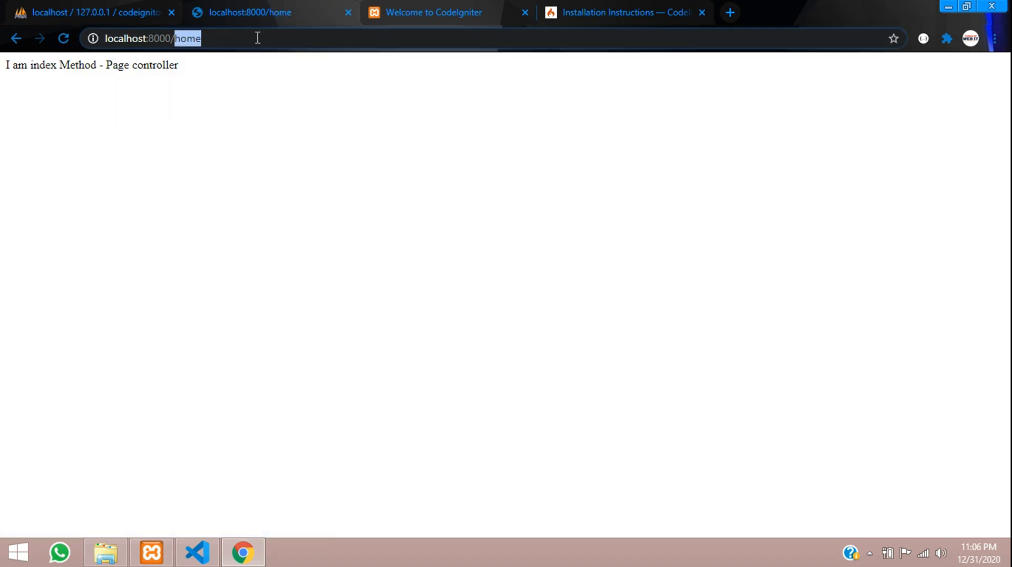
{"action": "left_click", "coordinate": [197, 553]}
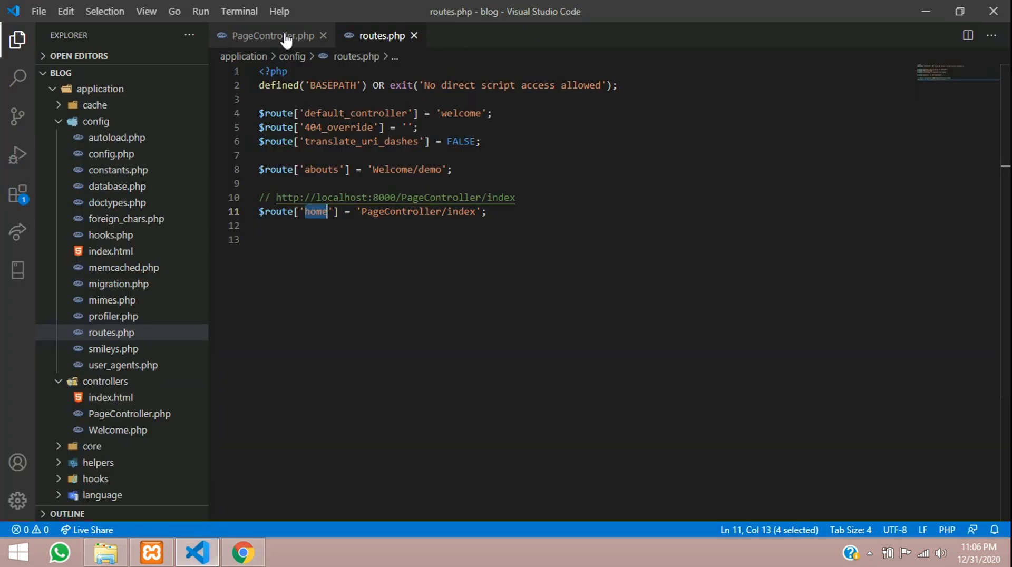
Step: Append ' - HOME in url' to the index method's echo string in PageController.php
{"action": "left_click", "coordinate": [272, 36]}
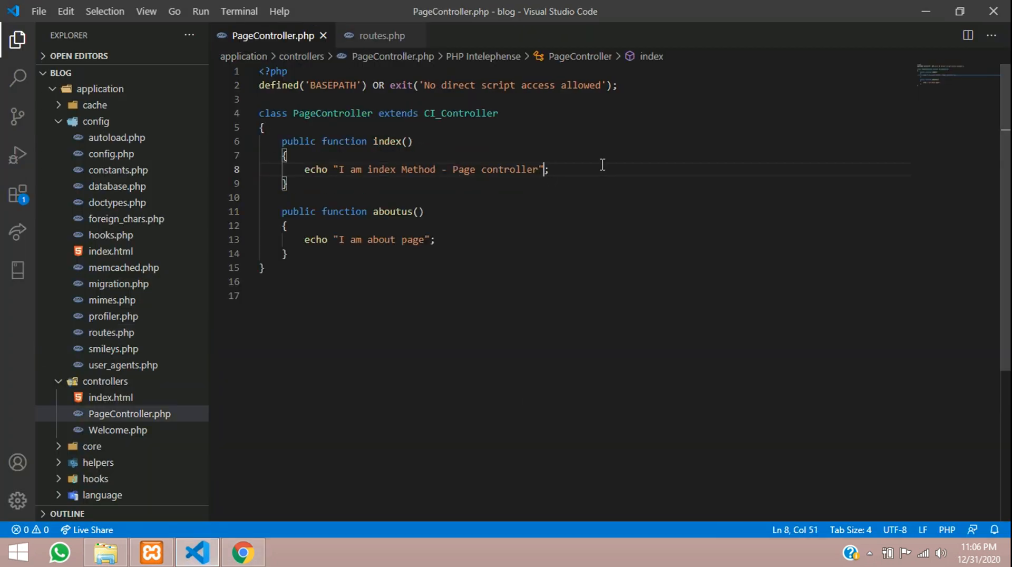
{"action": "type", "text": "- HO"}
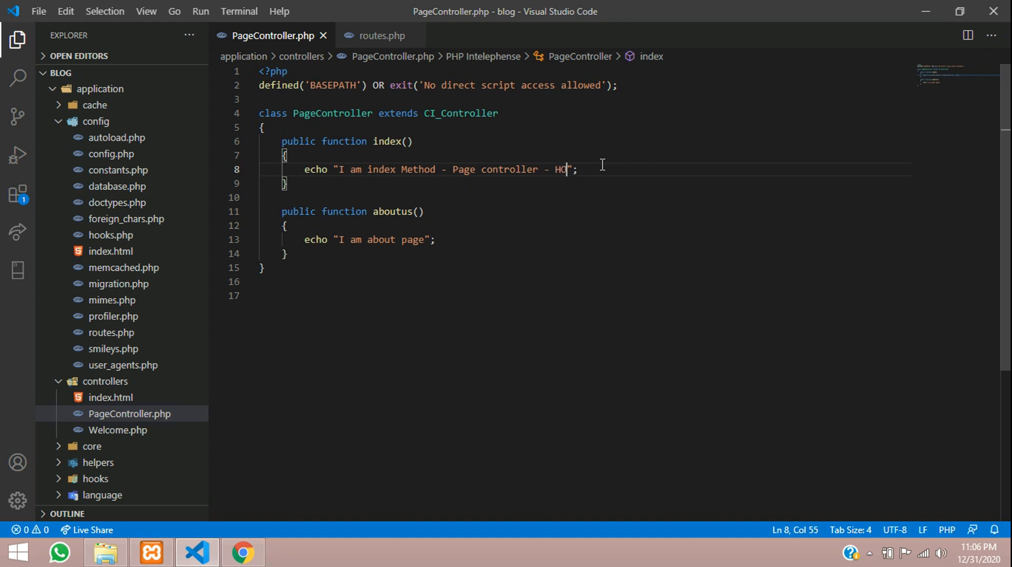
{"action": "type", "text": "ME in url"}
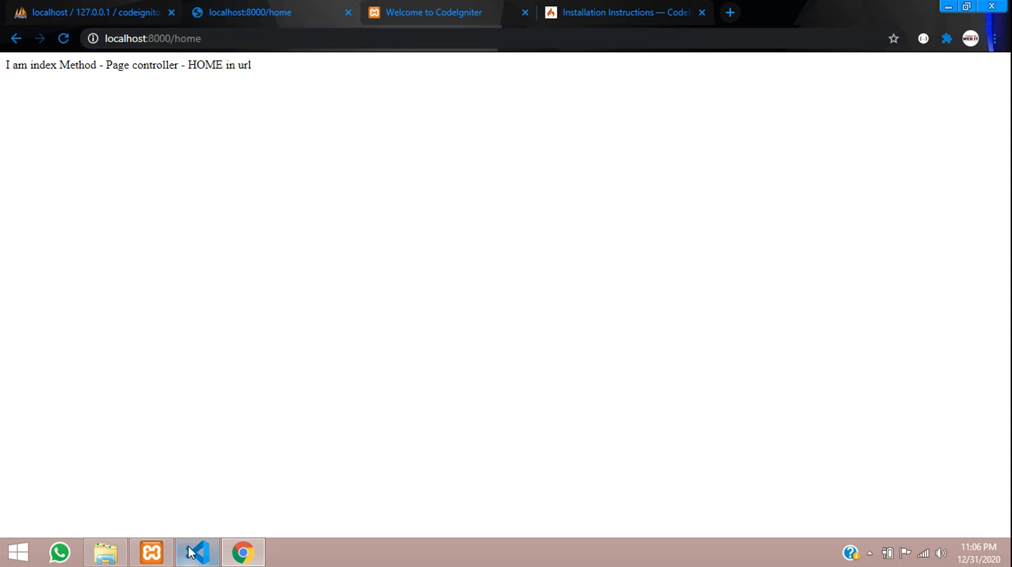
Step: Duplicate the home route as 'about' pointing to 'PageController/aboutus', copying the method name from the controller
{"action": "left_click", "coordinate": [197, 554]}
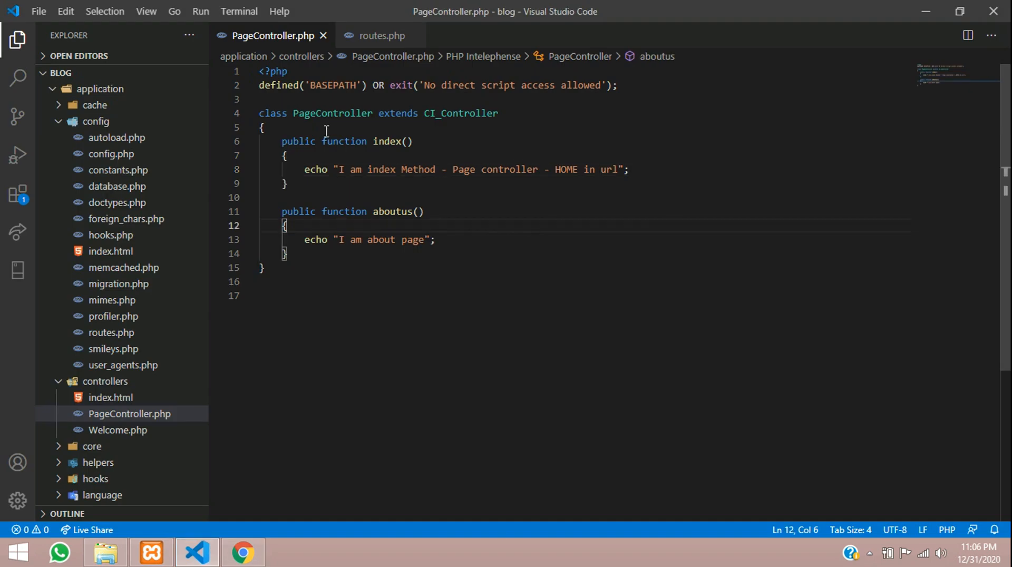
{"action": "double_click", "coordinate": [392, 211]}
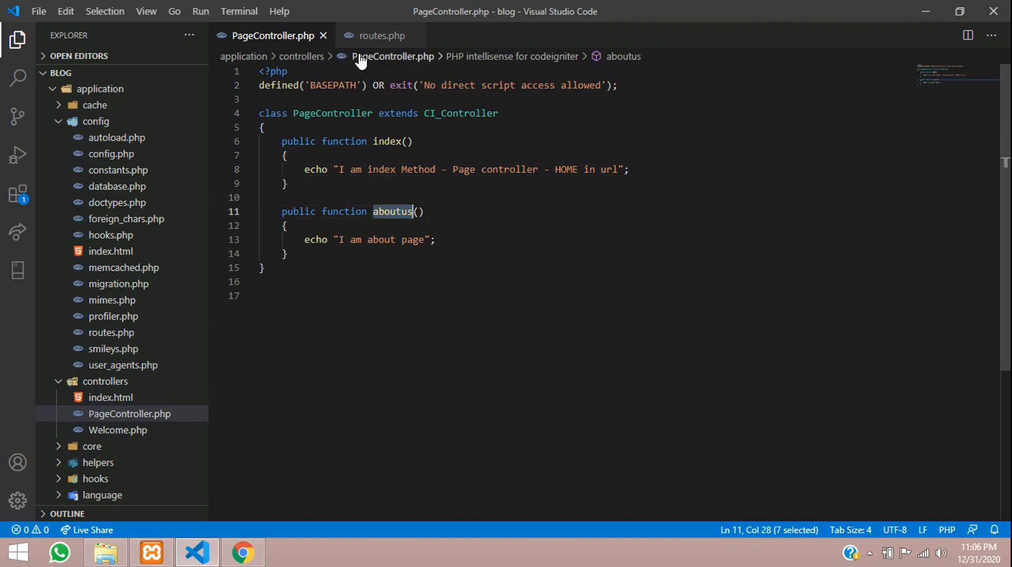
{"action": "left_click", "coordinate": [379, 36]}
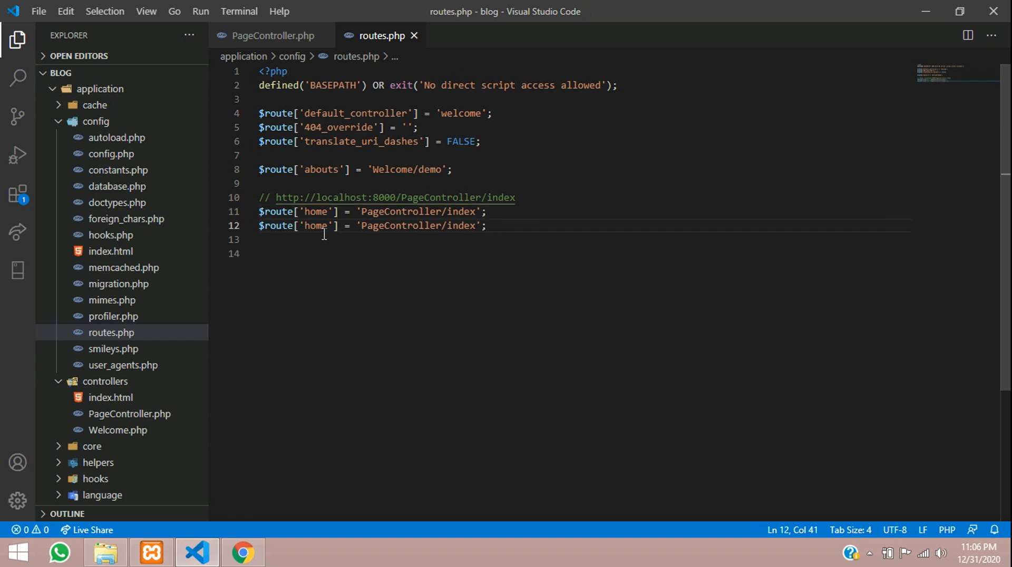
{"action": "type", "text": "about"}
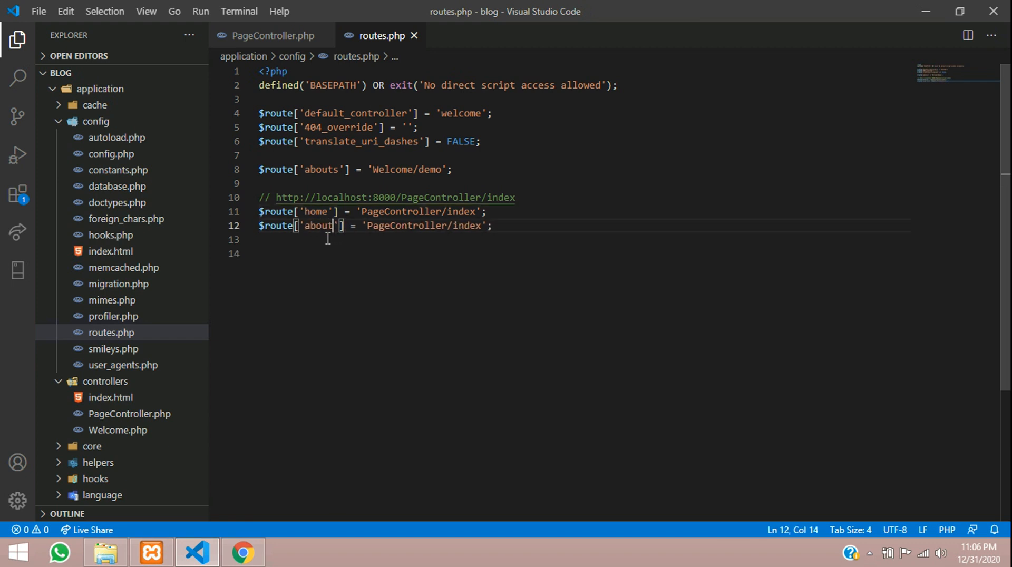
{"action": "double_click", "coordinate": [467, 226]}
{"action": "type", "text": "about"}
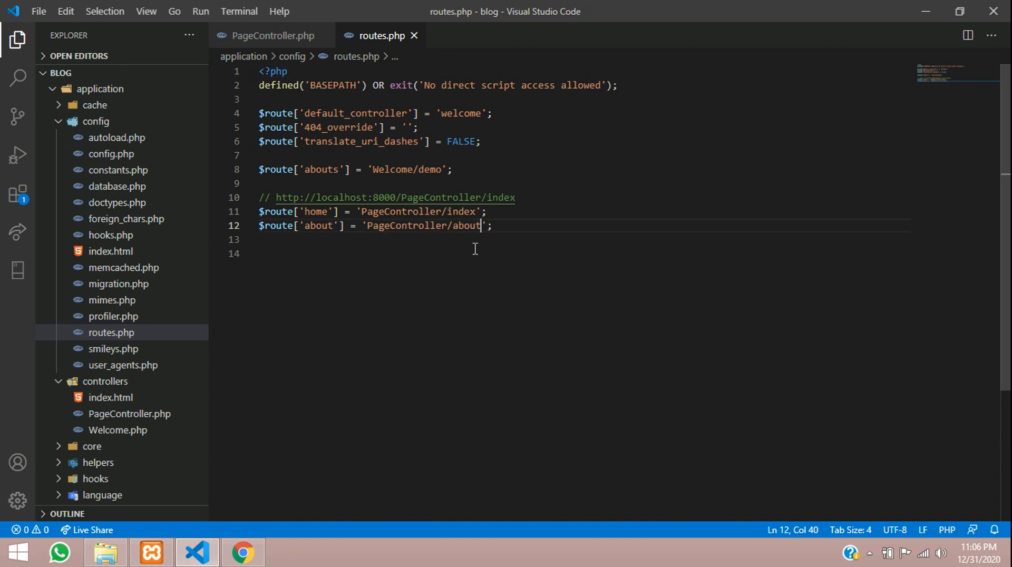
{"action": "double_click", "coordinate": [466, 226]}
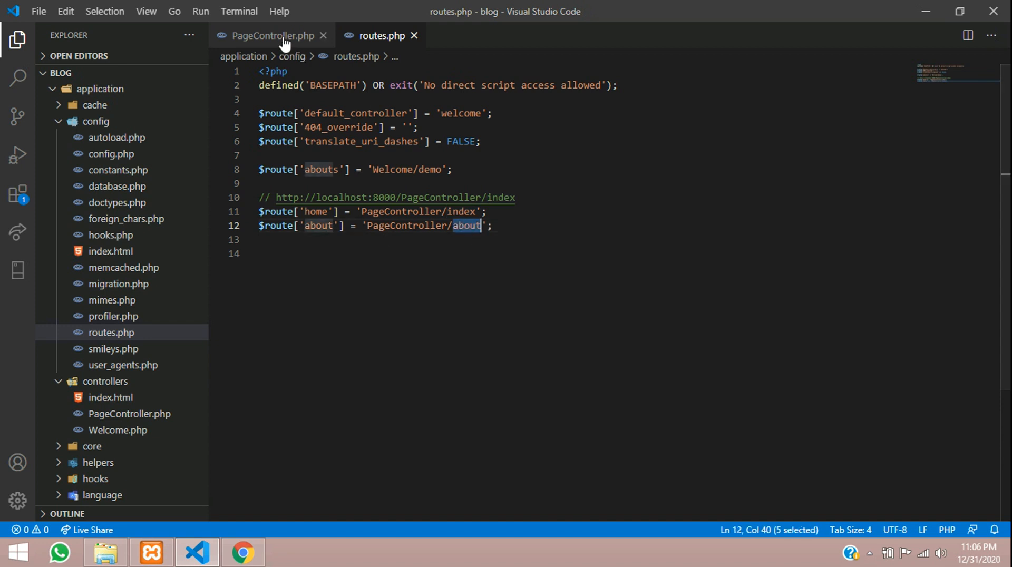
{"action": "left_click", "coordinate": [271, 36]}
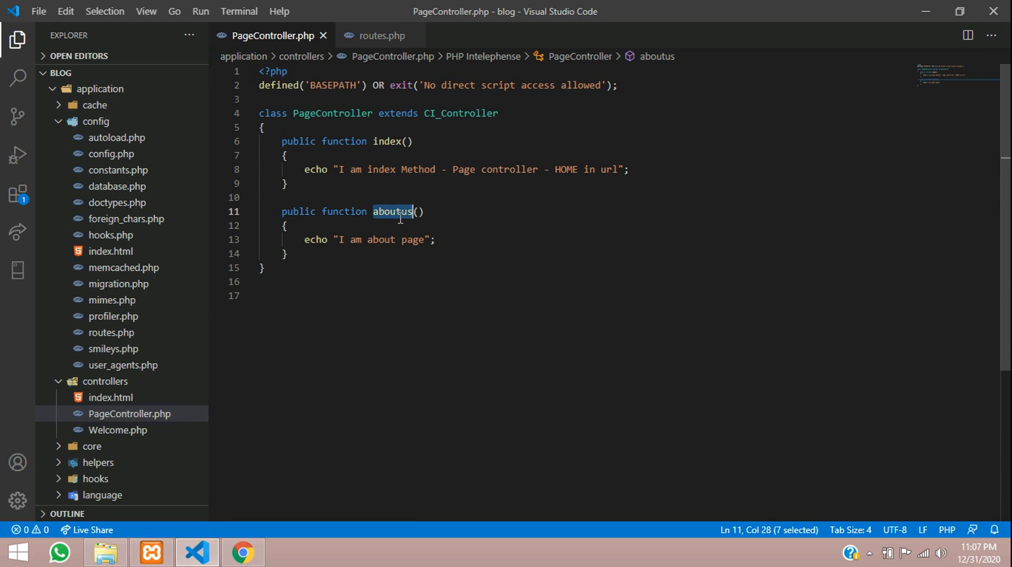
{"action": "right_click", "coordinate": [393, 212]}
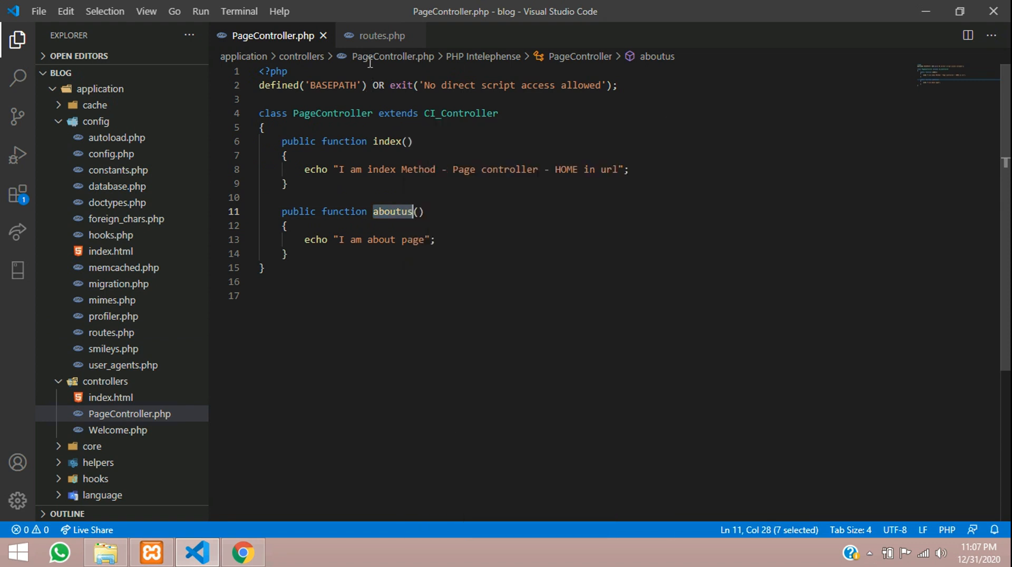
{"action": "left_click", "coordinate": [381, 36]}
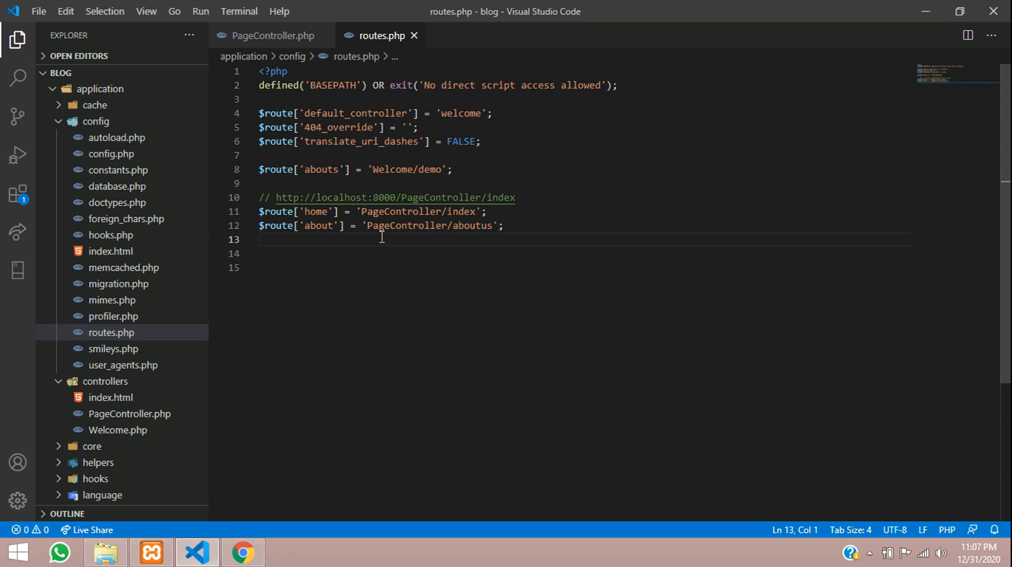
Step: Write a new $route['blog'] entry targeting 'PageController/blog/$1'
{"action": "key", "text": "enter"}
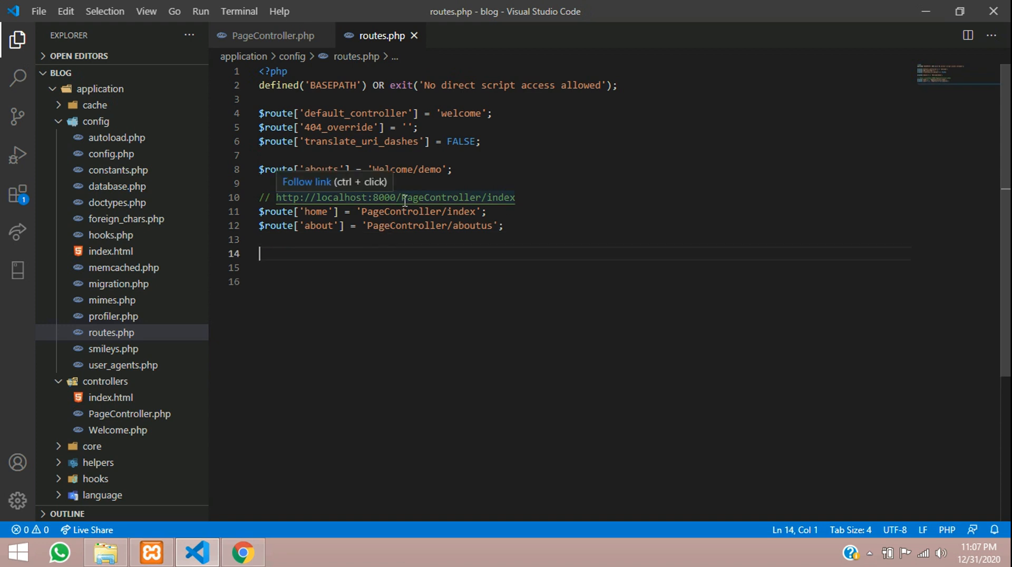
{"action": "double_click", "coordinate": [440, 197]}
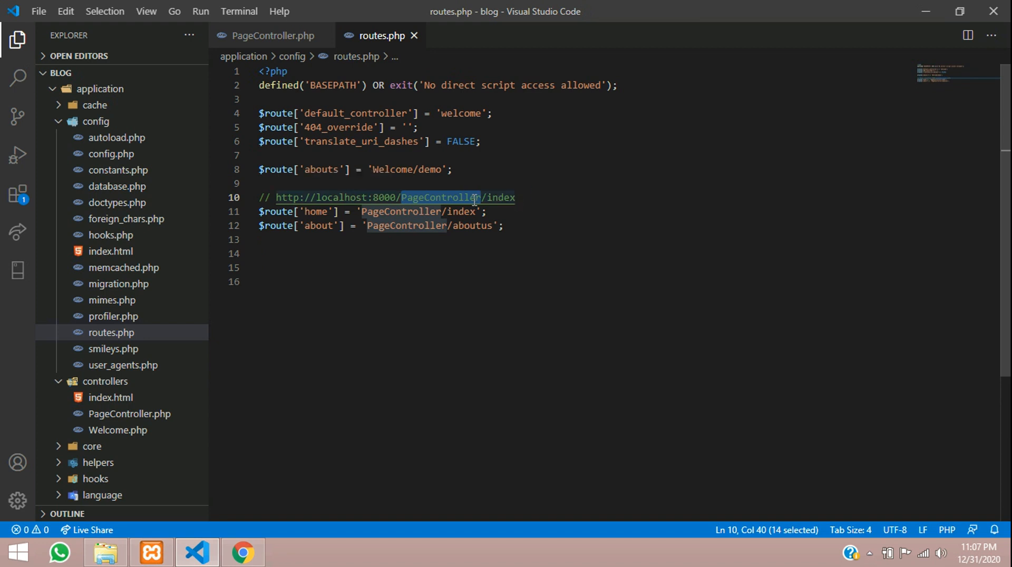
{"action": "mouse_move", "coordinate": [354, 255]}
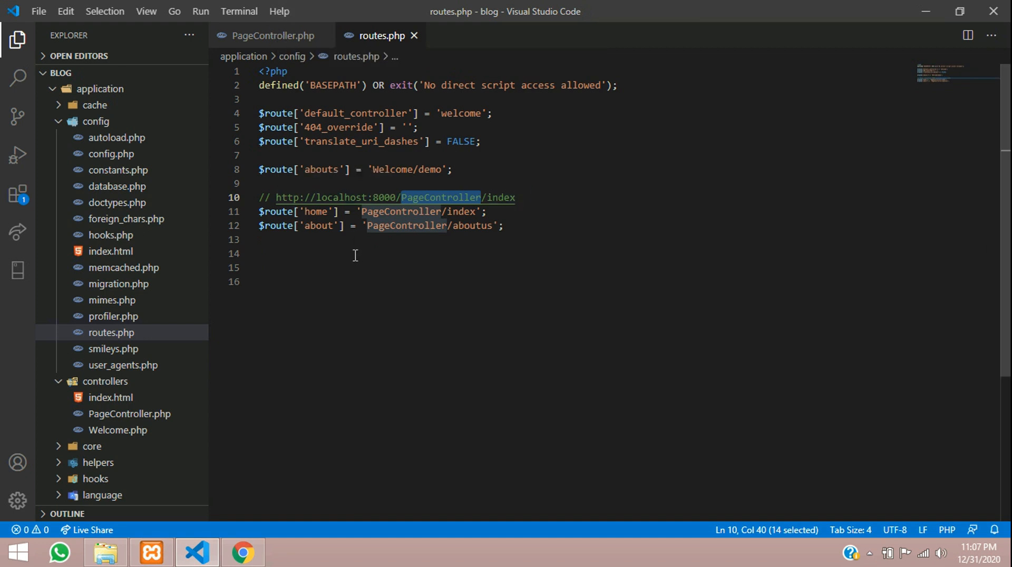
{"action": "left_click", "coordinate": [352, 253]}
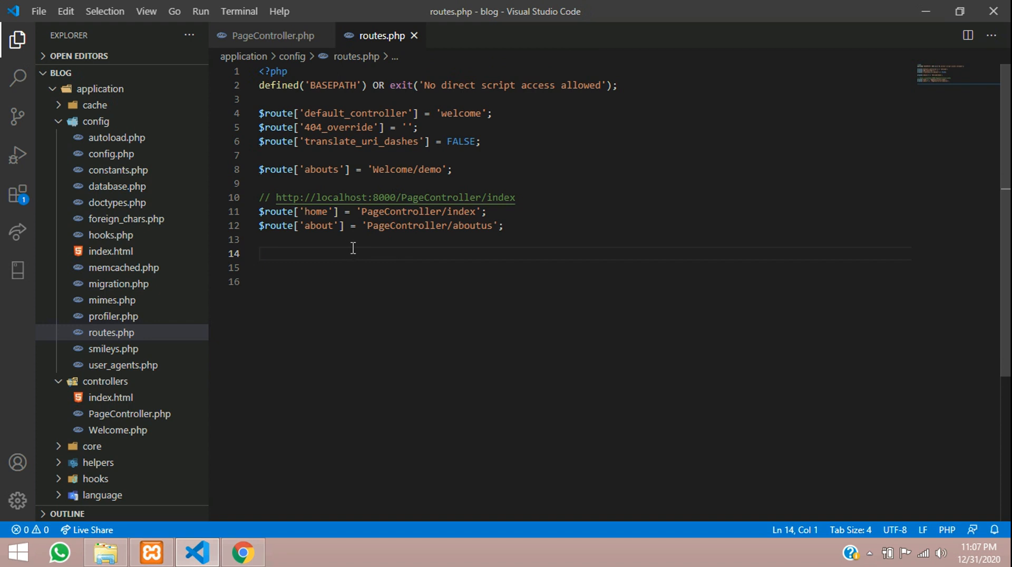
{"action": "mouse_move", "coordinate": [389, 268]}
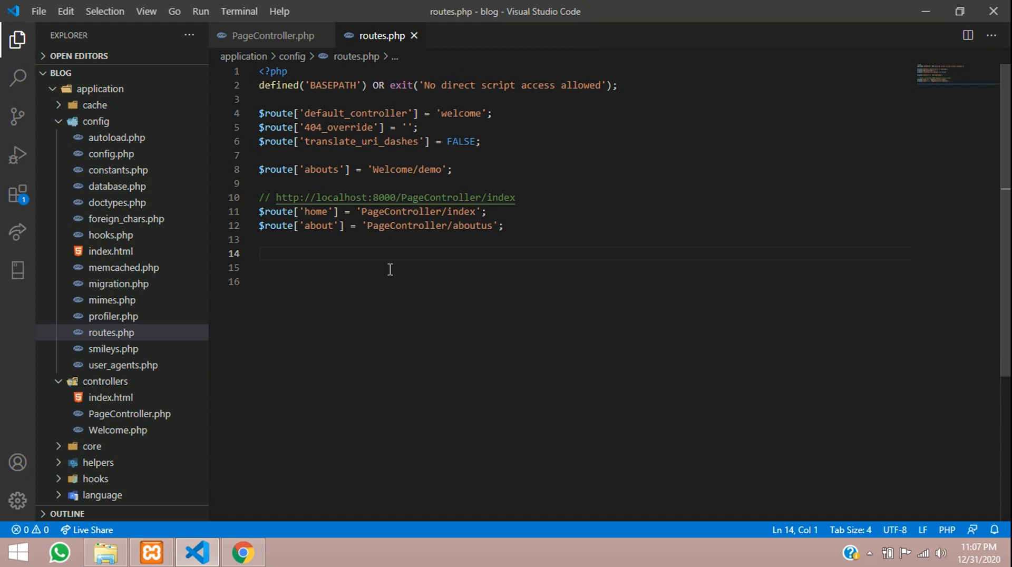
{"action": "mouse_move", "coordinate": [332, 254]}
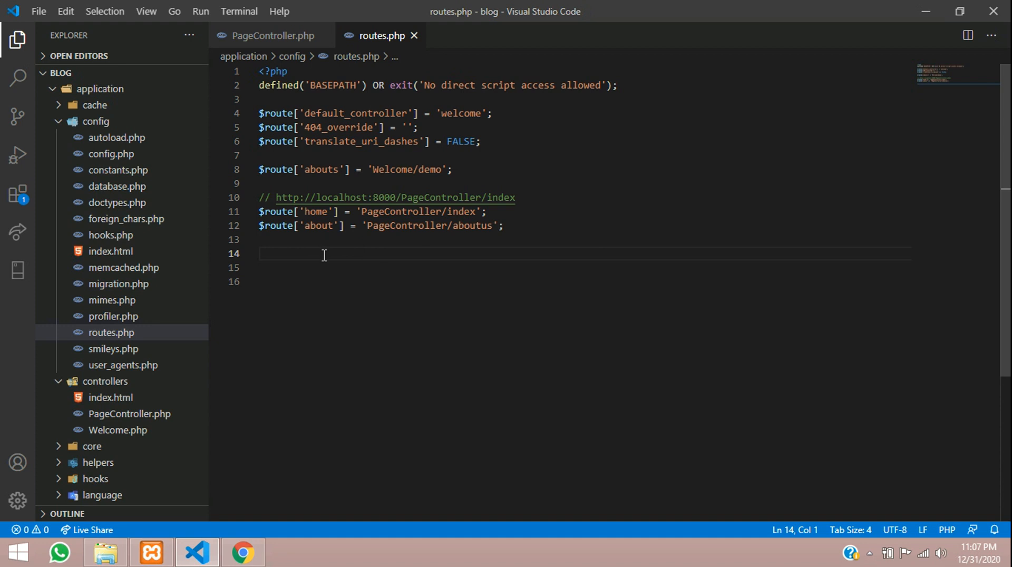
{"action": "type", "text": "$"}
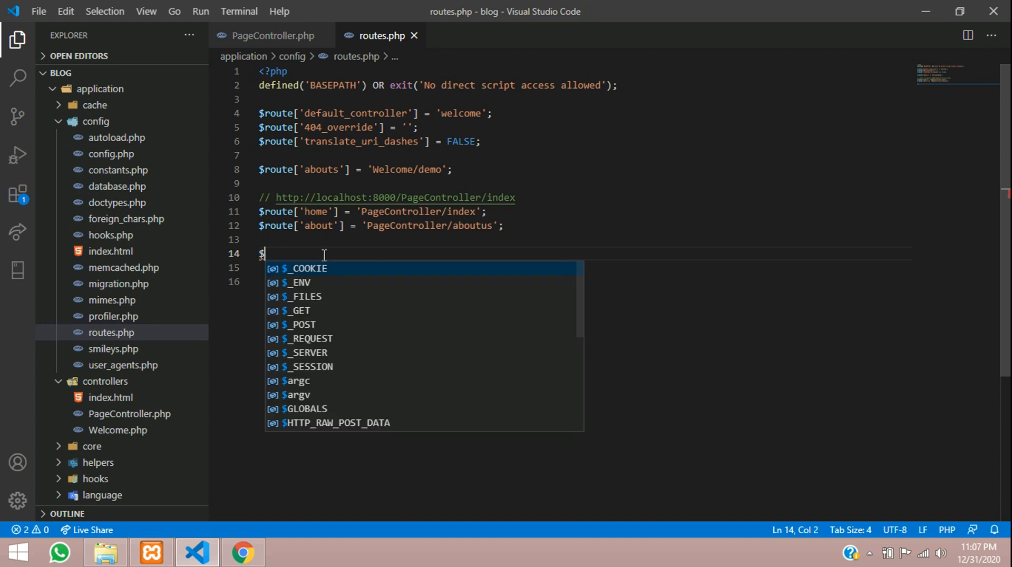
{"action": "type", "text": "route[]"}
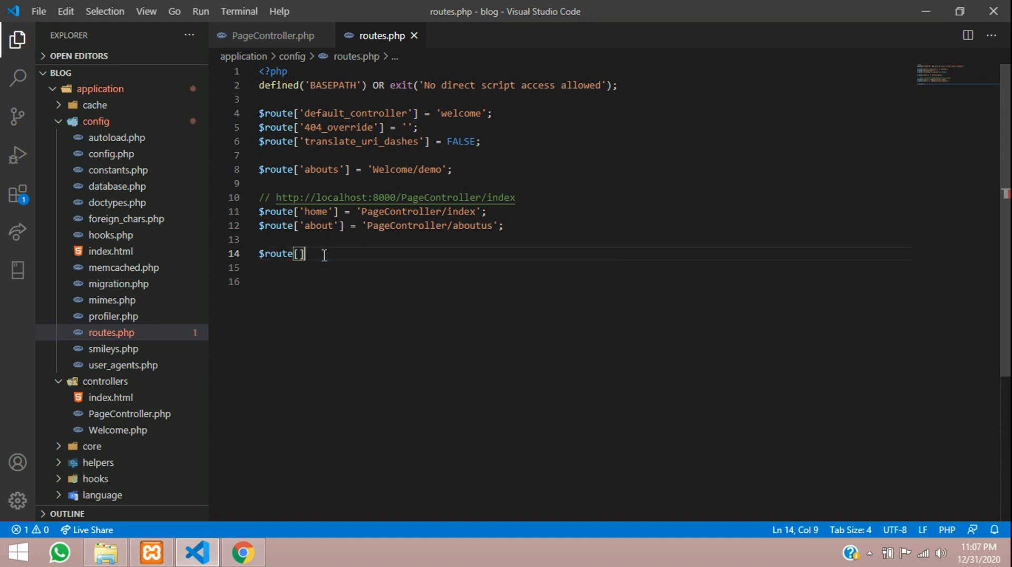
{"action": "type", "text": "'blog'"}
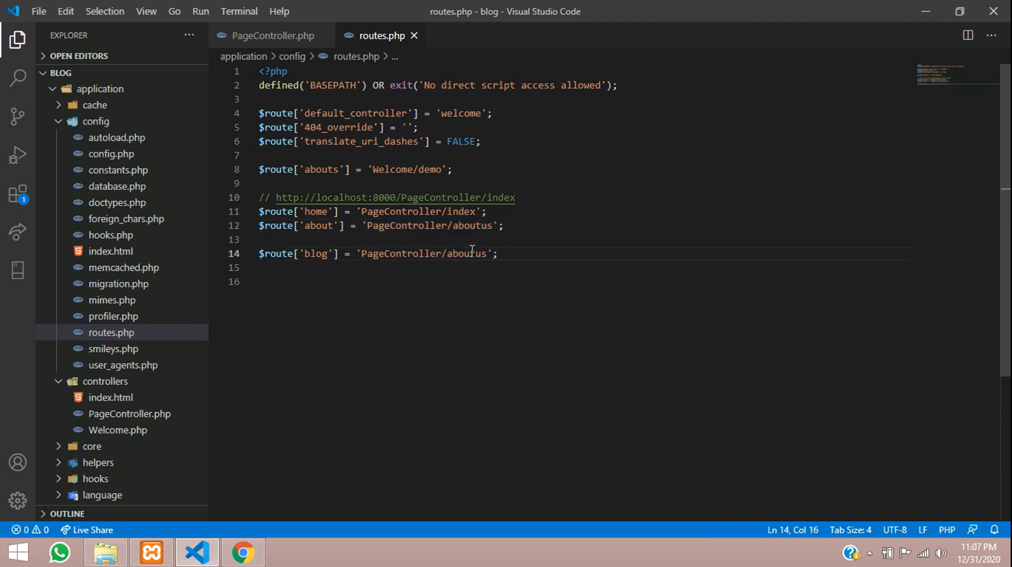
{"action": "type", "text": "blog"}
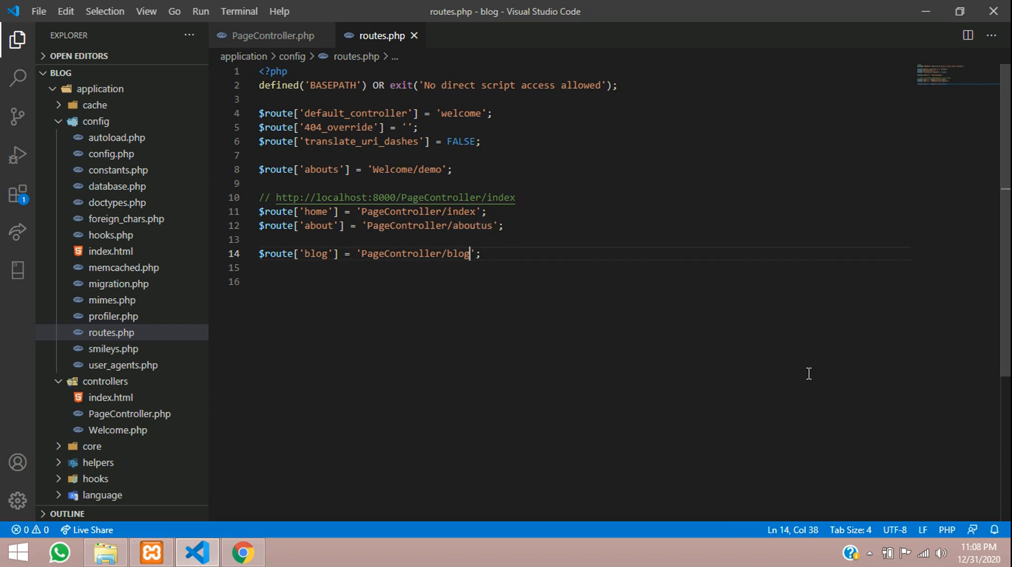
{"action": "type", "text": "/"}
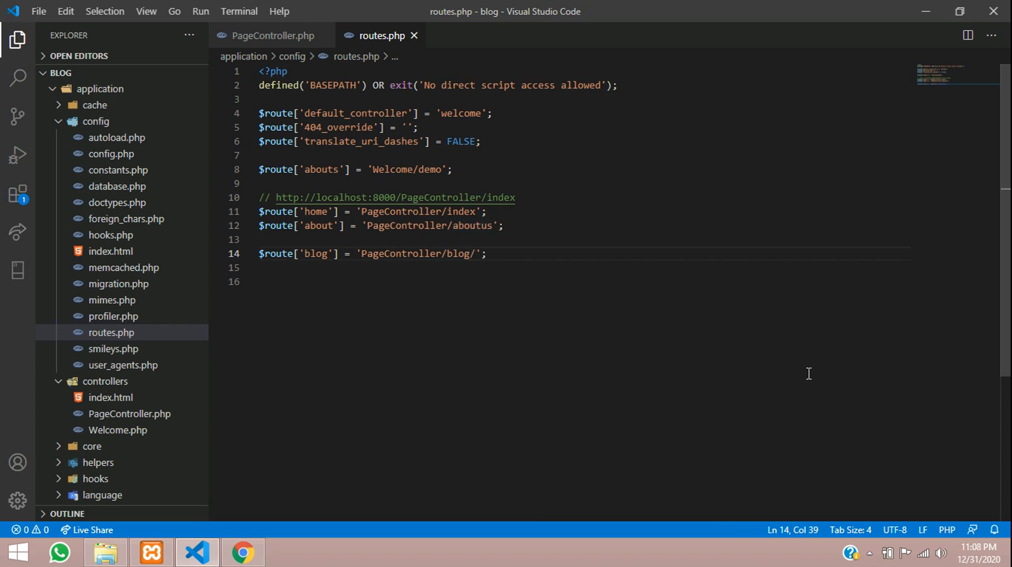
{"action": "type", "text": "$1"}
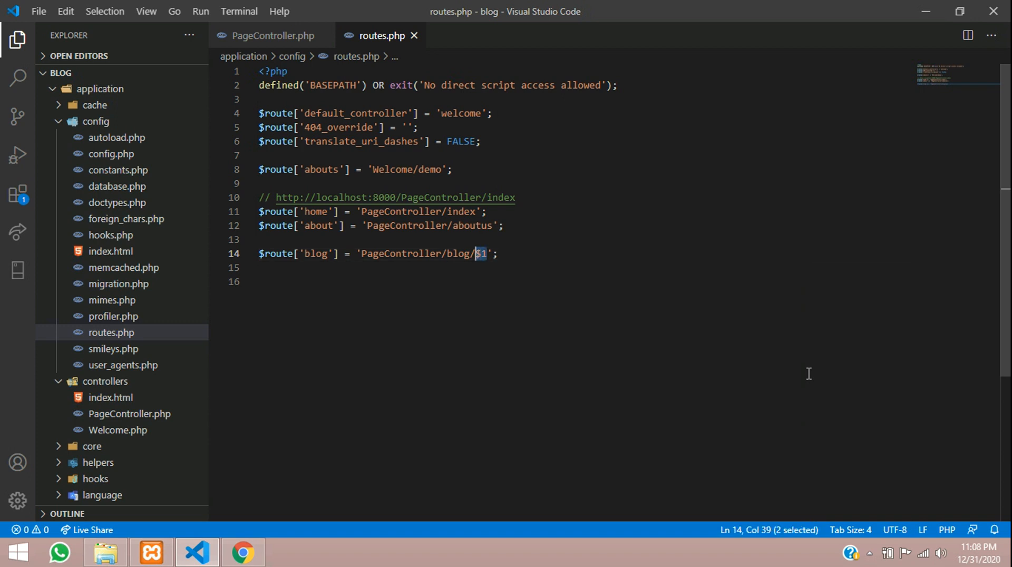
Step: Extend the route key to 'blog/(:any)' and save routes.php
{"action": "left_click", "coordinate": [340, 254]}
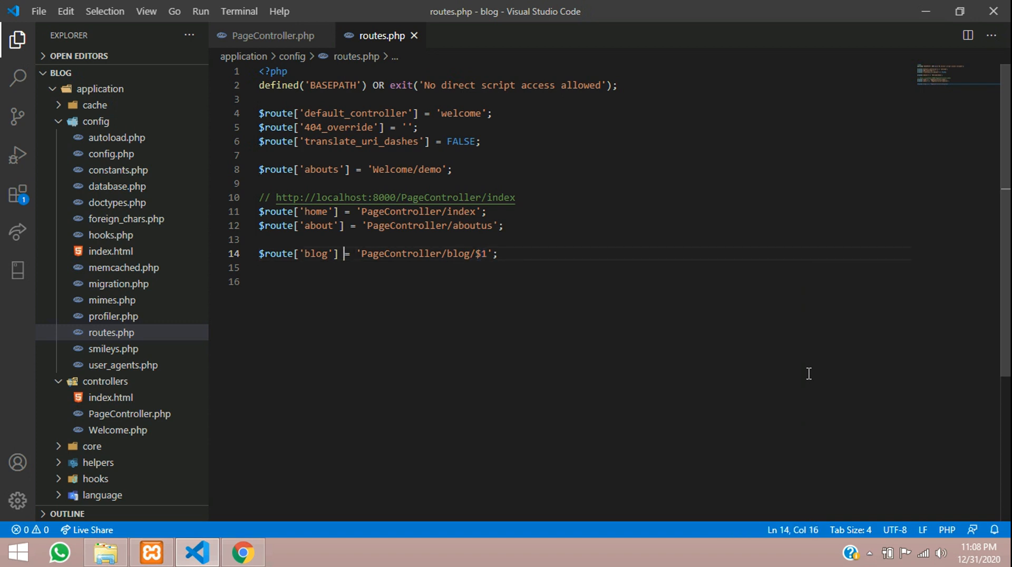
{"action": "type", "text": "/"}
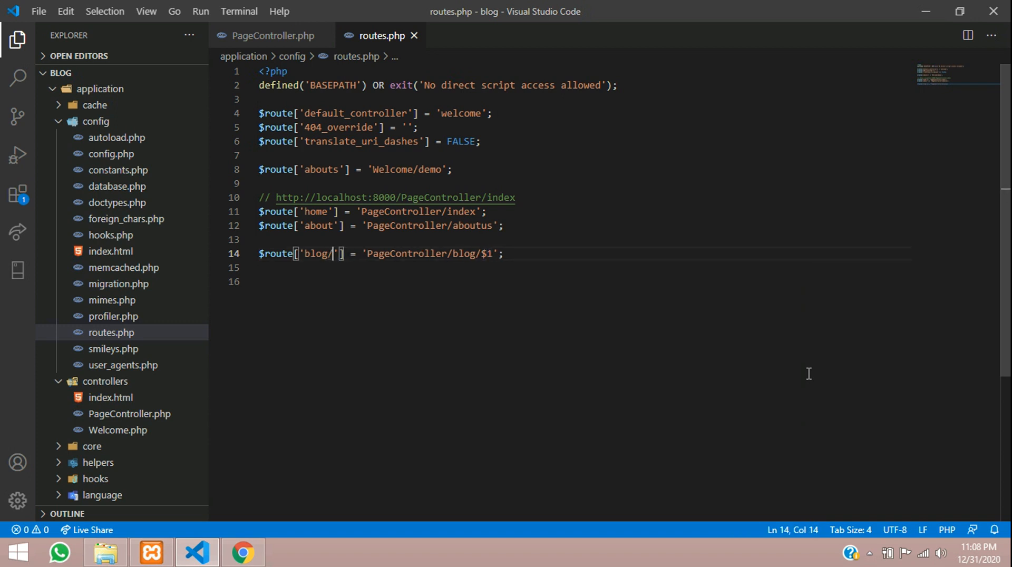
{"action": "type", "text": "('"}
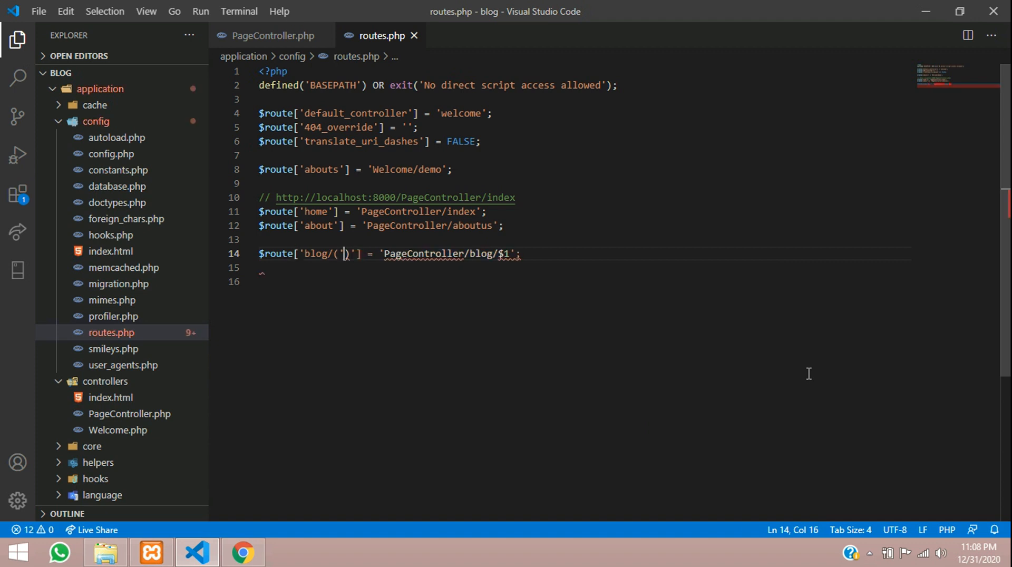
{"action": "type", "text": ":"}
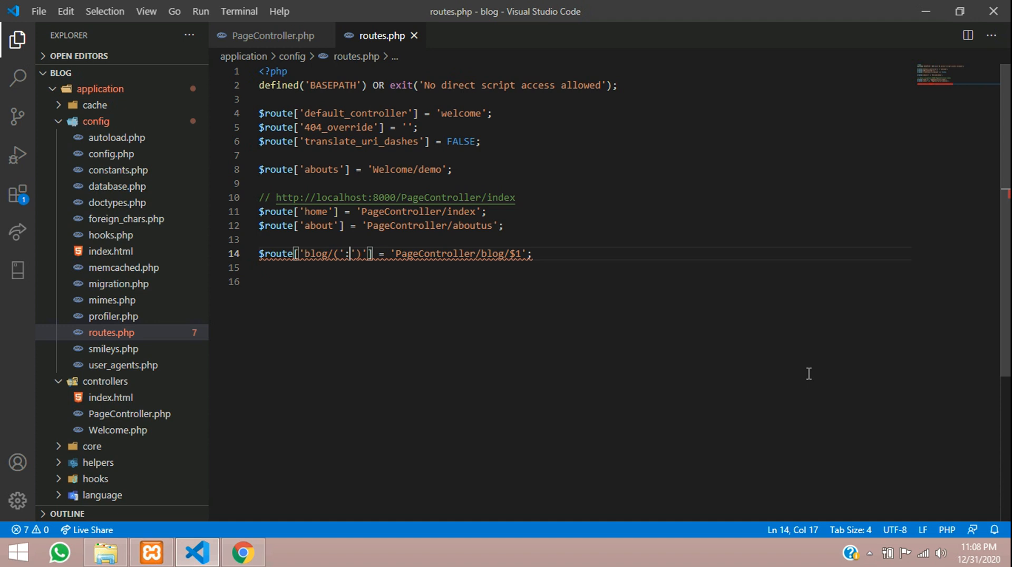
{"action": "type", "text": ":any"}
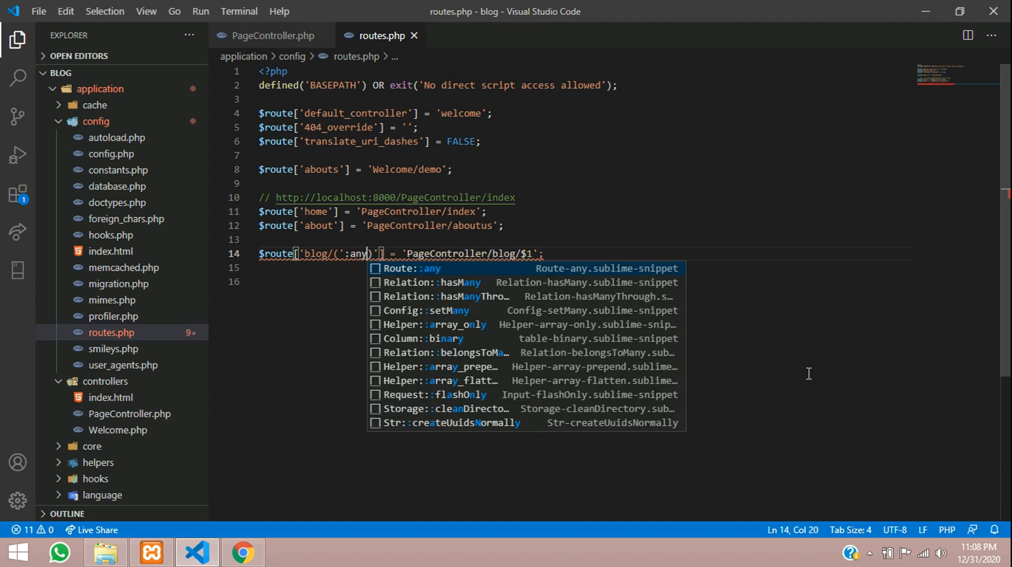
{"action": "key", "text": "Escape"}
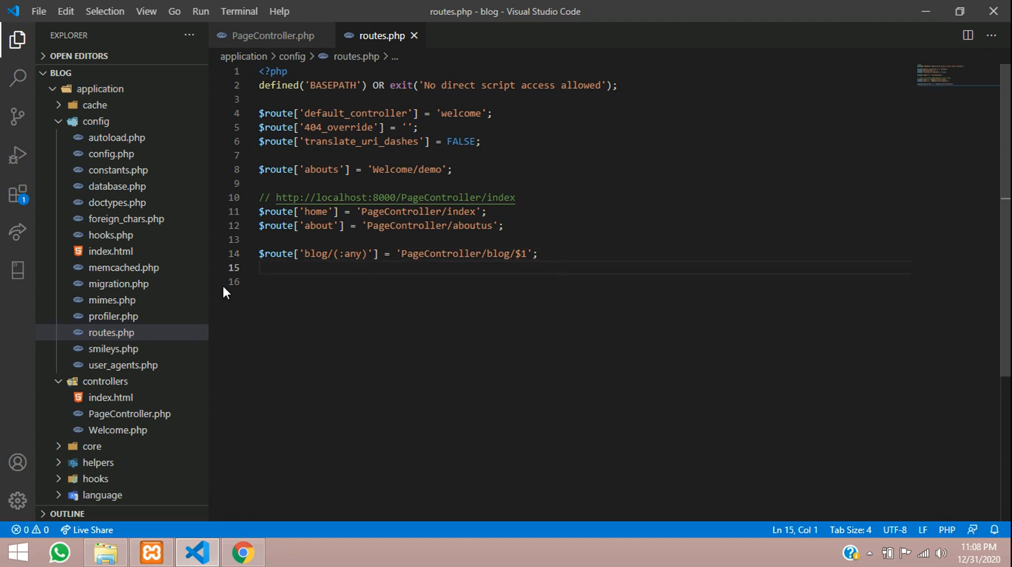
{"action": "double_click", "coordinate": [316, 254]}
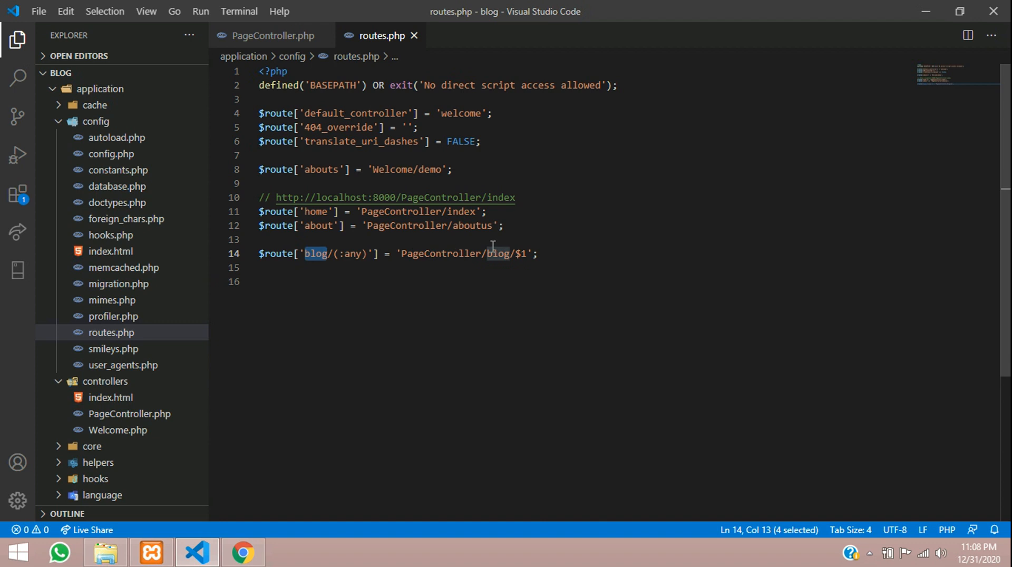
{"action": "double_click", "coordinate": [498, 253]}
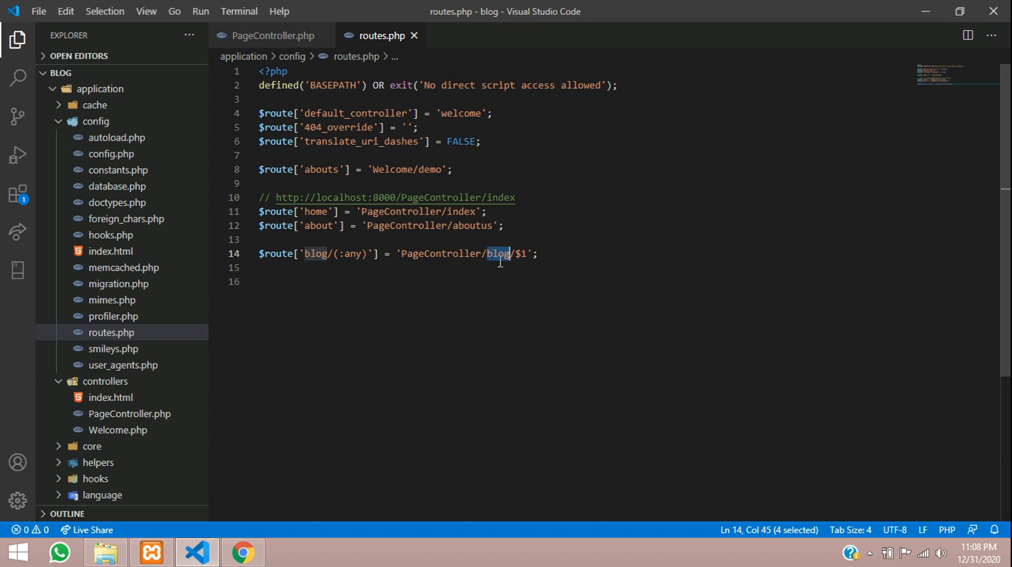
{"action": "double_click", "coordinate": [441, 254]}
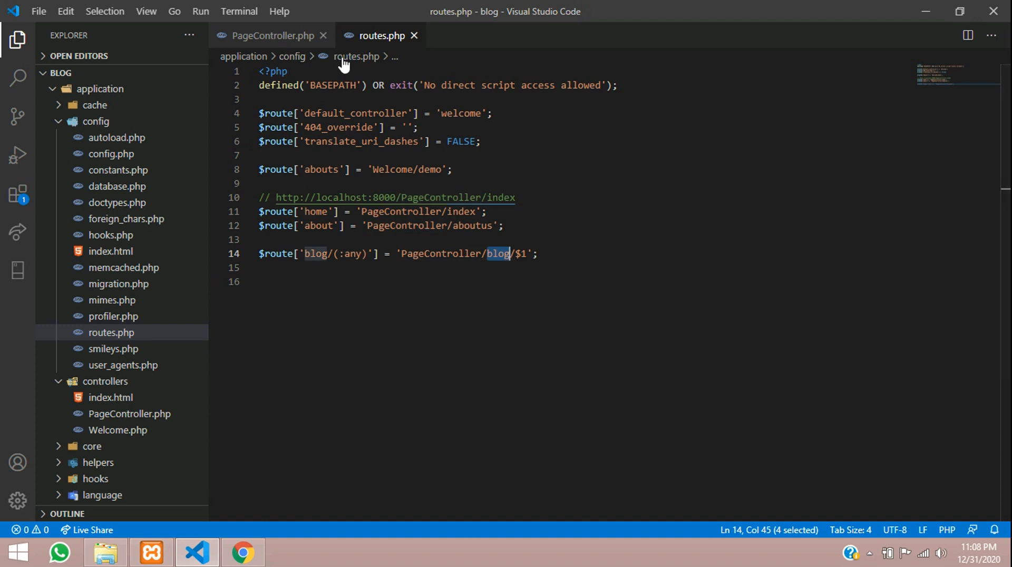
Step: Add a public function blog($blog_url = '') method to PageController using the function snippet
{"action": "left_click", "coordinate": [272, 36]}
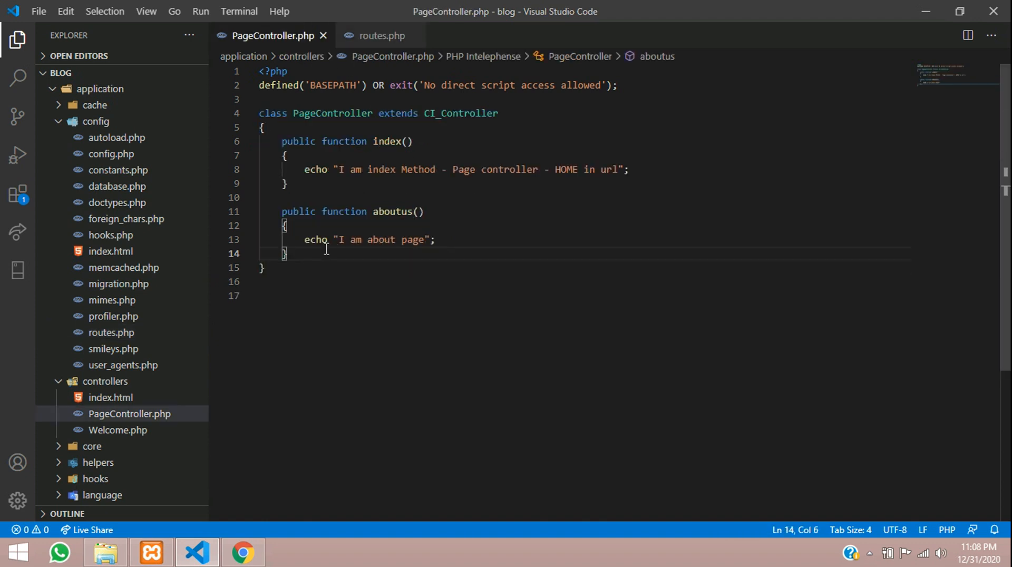
{"action": "type", "text": "f"}
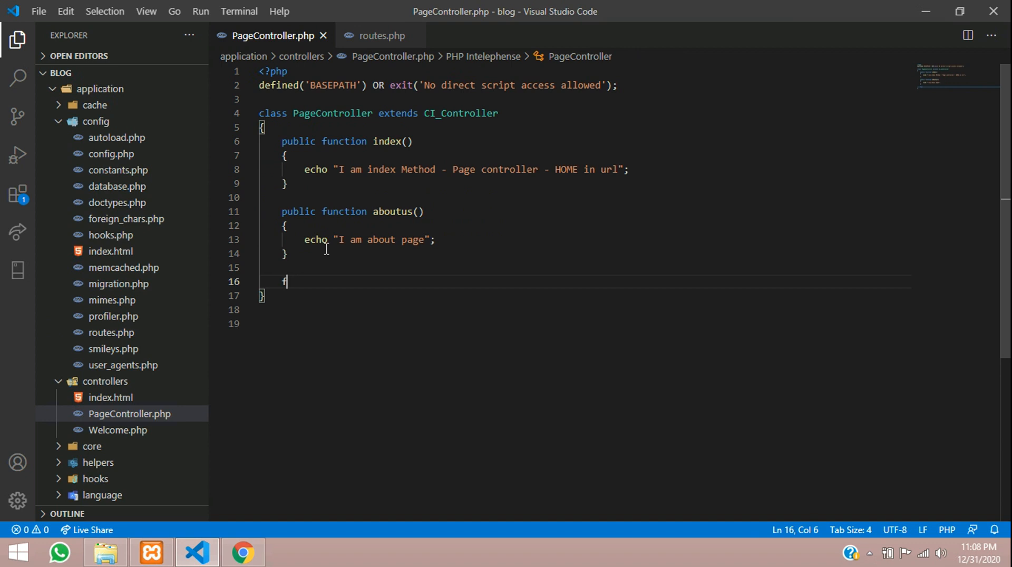
{"action": "type", "text": "un"}
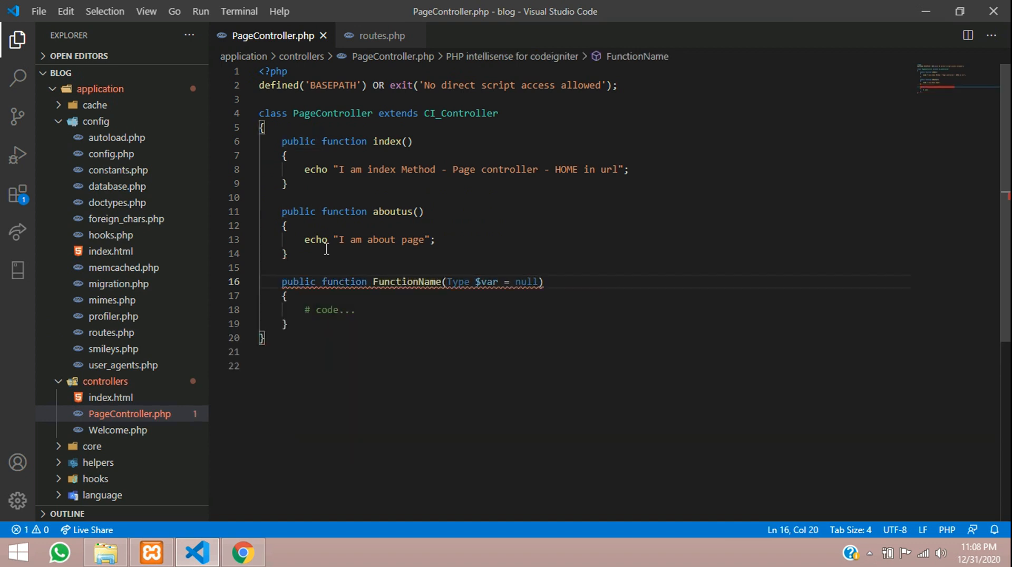
{"action": "type", "text": "blog"}
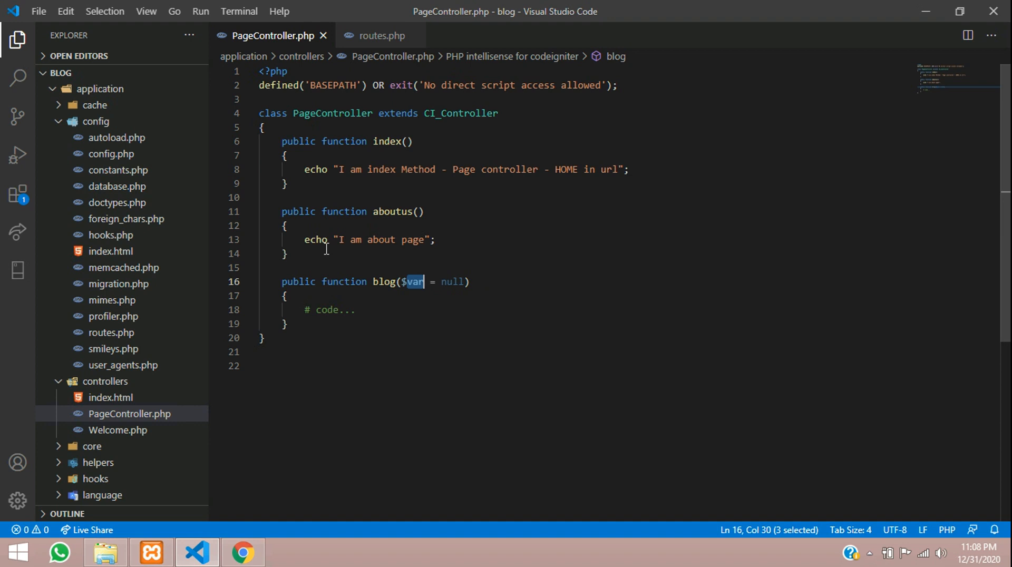
{"action": "key", "text": "Backspace"}
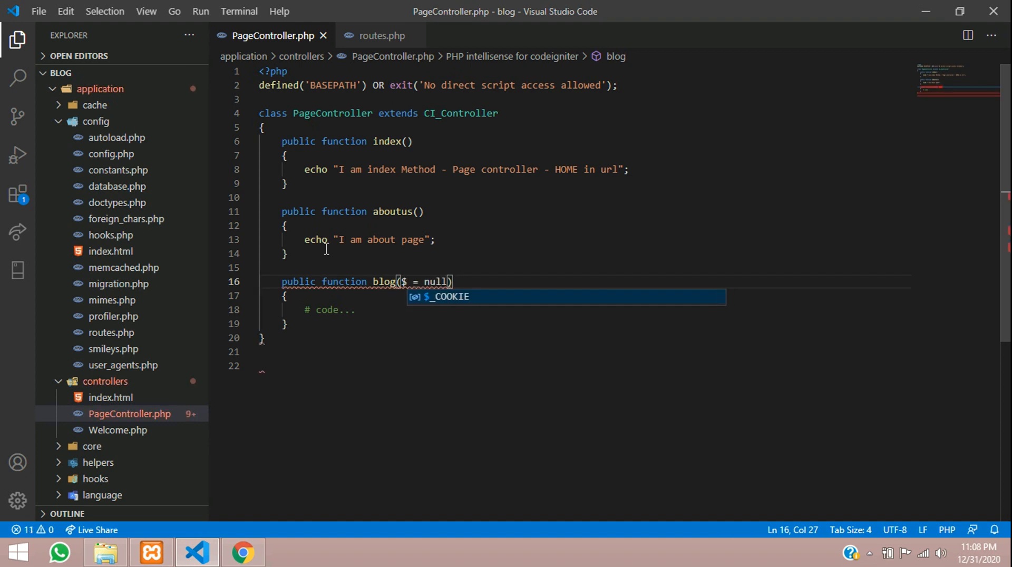
{"action": "type", "text": "bl"}
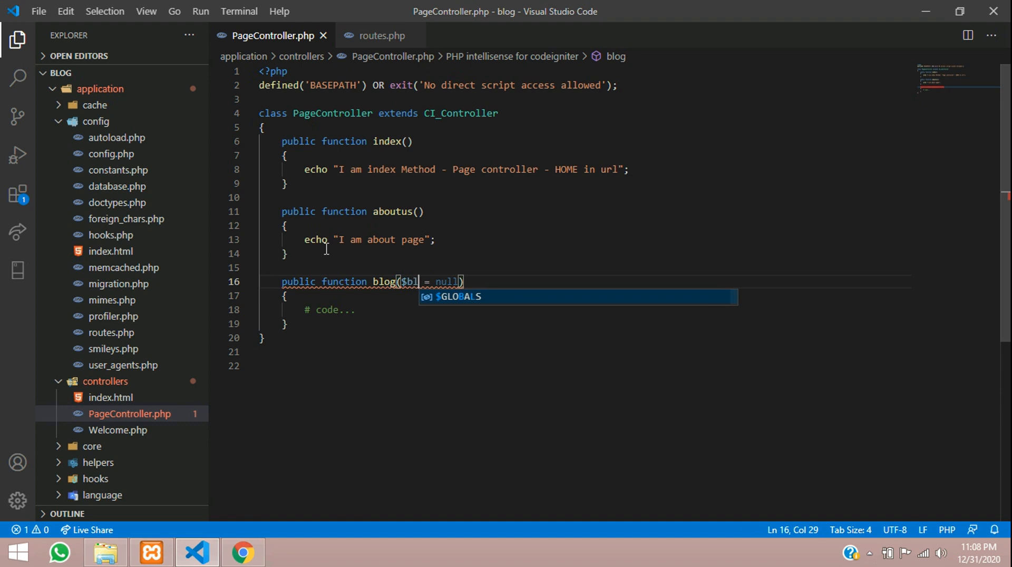
{"action": "type", "text": "og_url"}
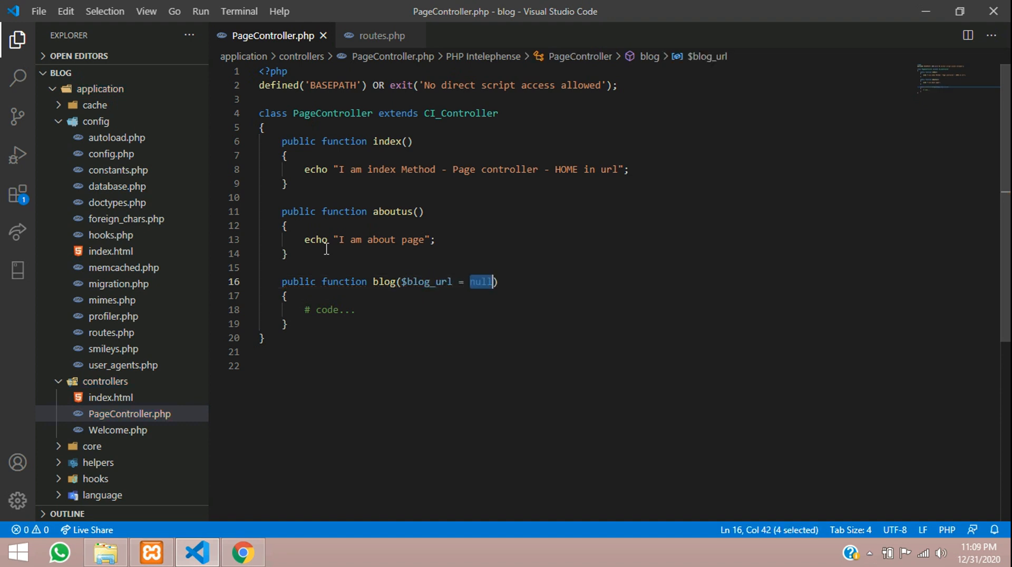
{"action": "type", "text": "'"}
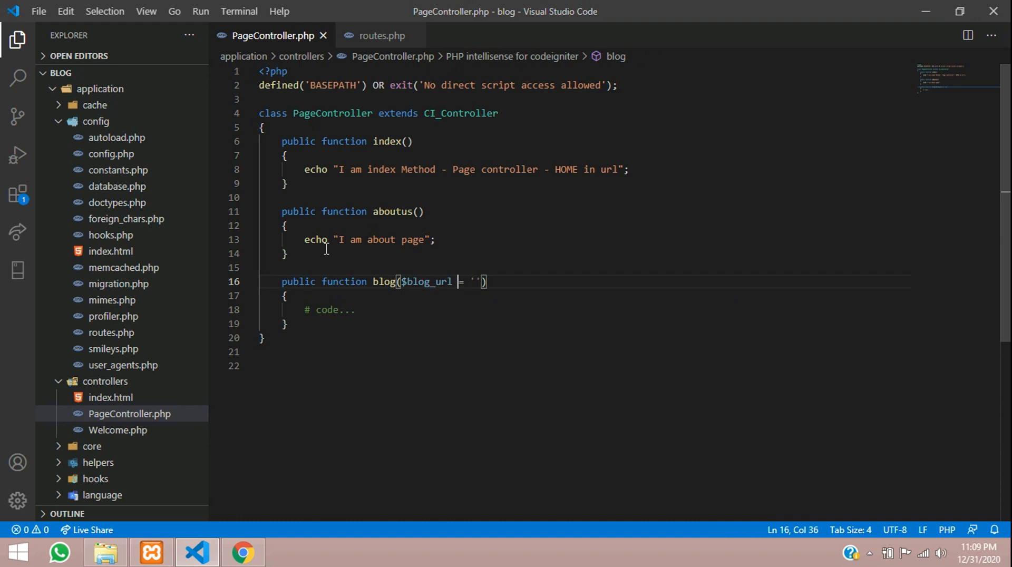
Step: Make the blog method echo "$blog_url" and return to routes.php
{"action": "double_click", "coordinate": [334, 310]}
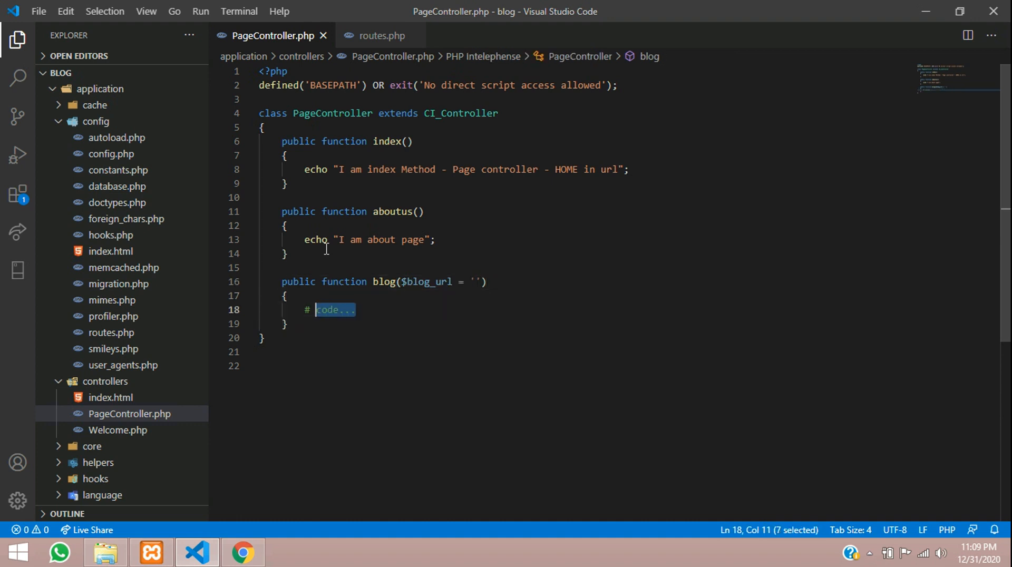
{"action": "type", "text": "4"}
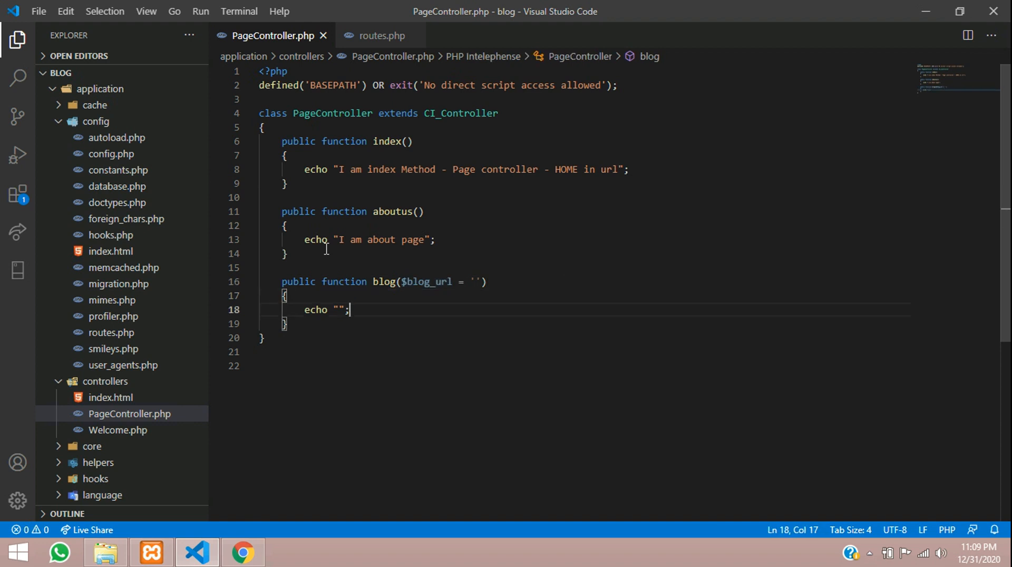
{"action": "type", "text": "$blog_url"}
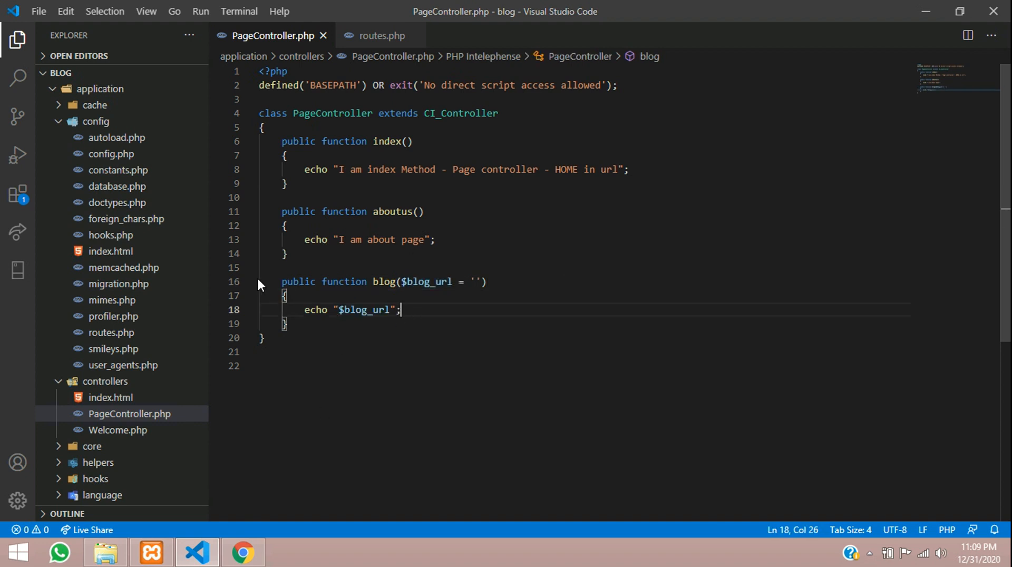
{"action": "left_click", "coordinate": [380, 36]}
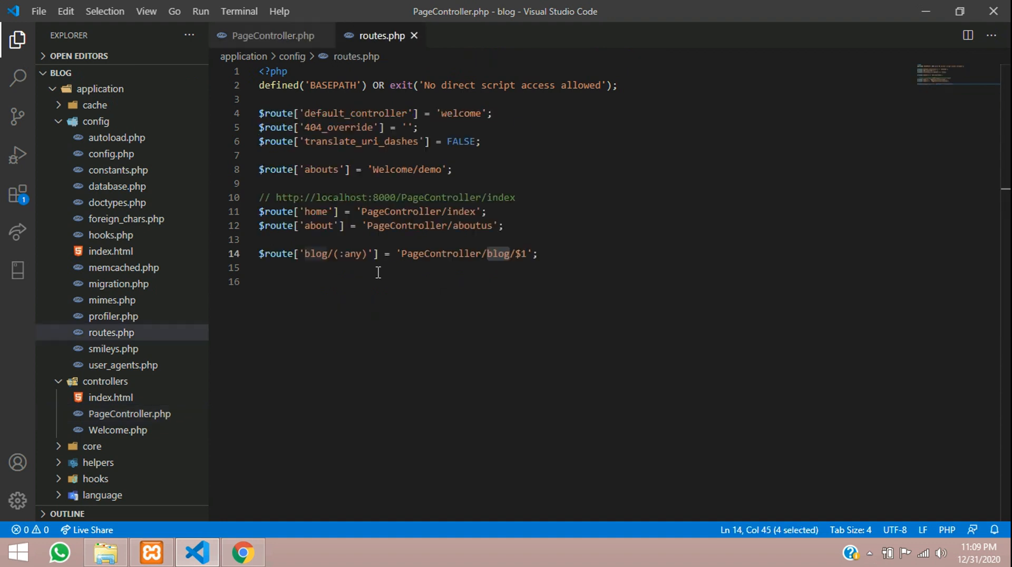
{"action": "double_click", "coordinate": [315, 254]}
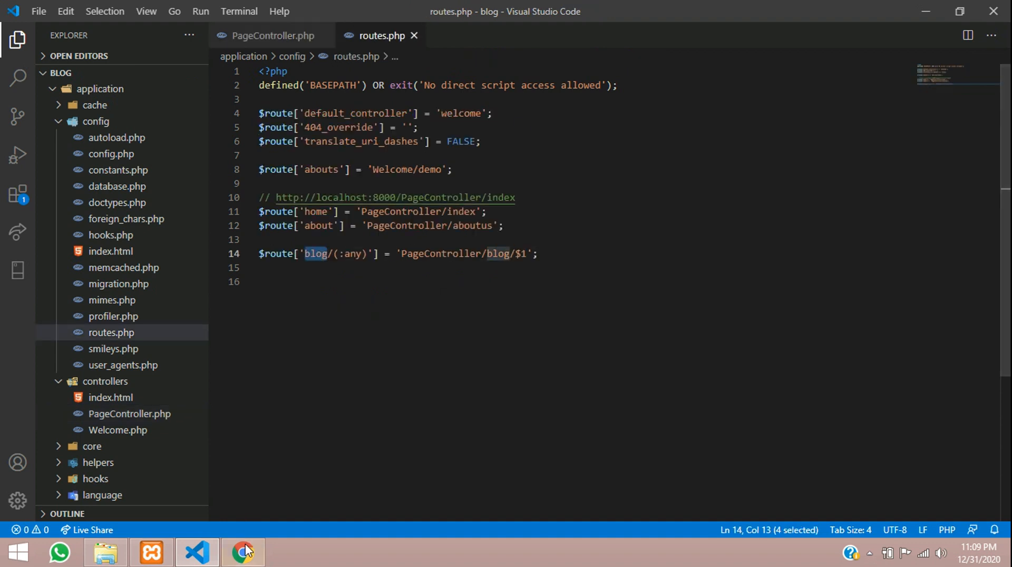
{"action": "left_click", "coordinate": [244, 553]}
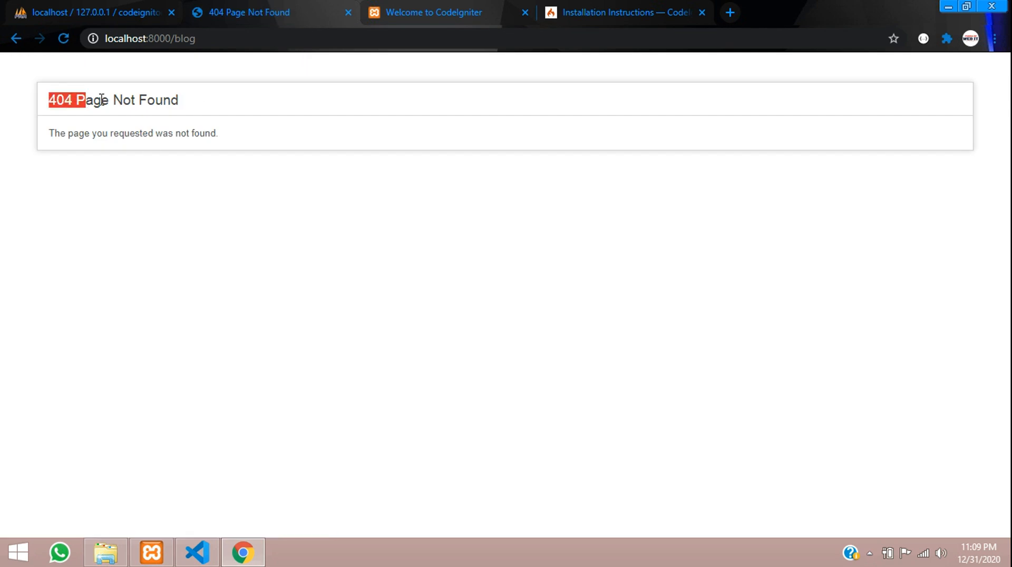
{"action": "left_click", "coordinate": [150, 38]}
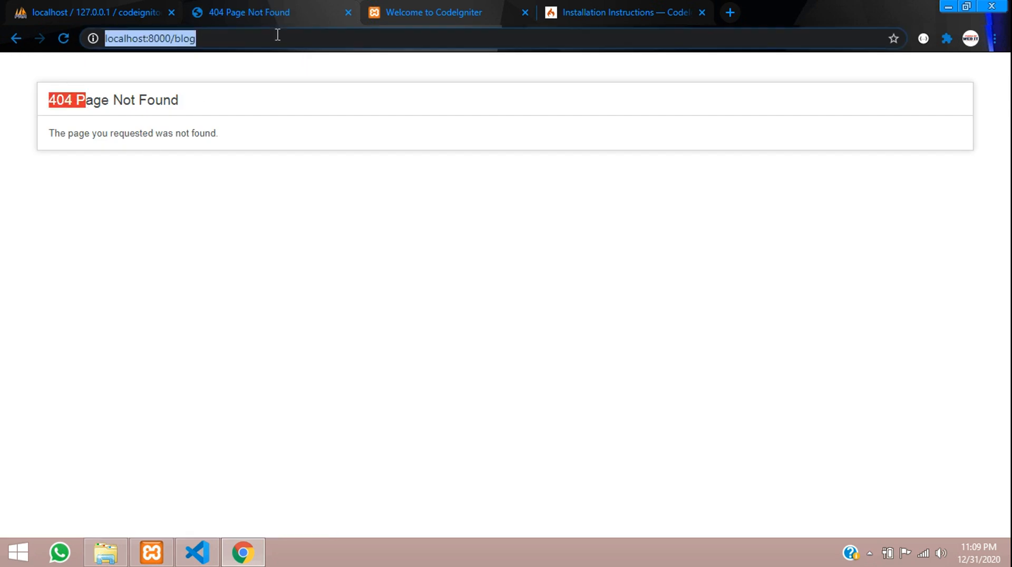
{"action": "type", "text": "/"}
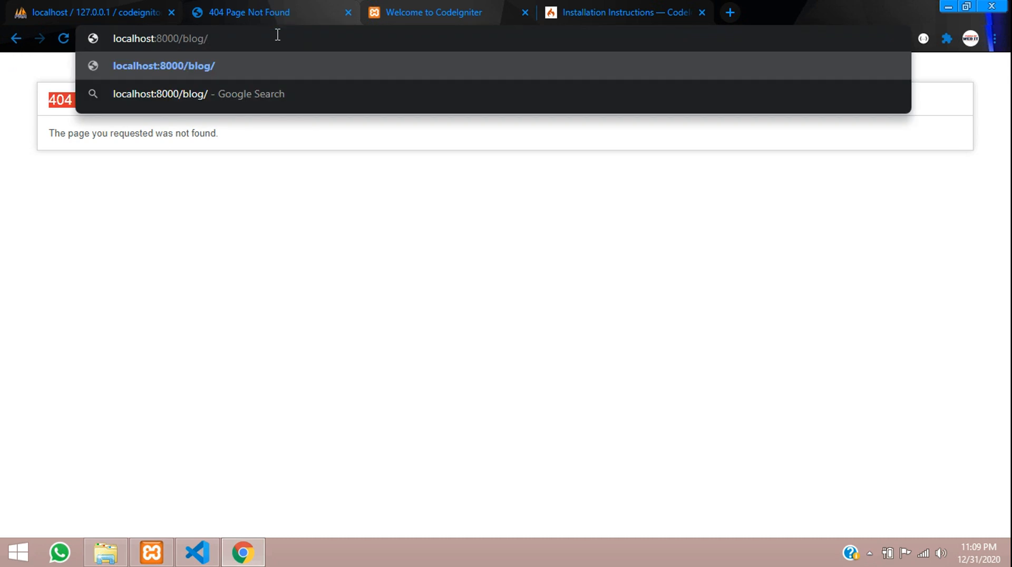
{"action": "type", "text": "blog1"}
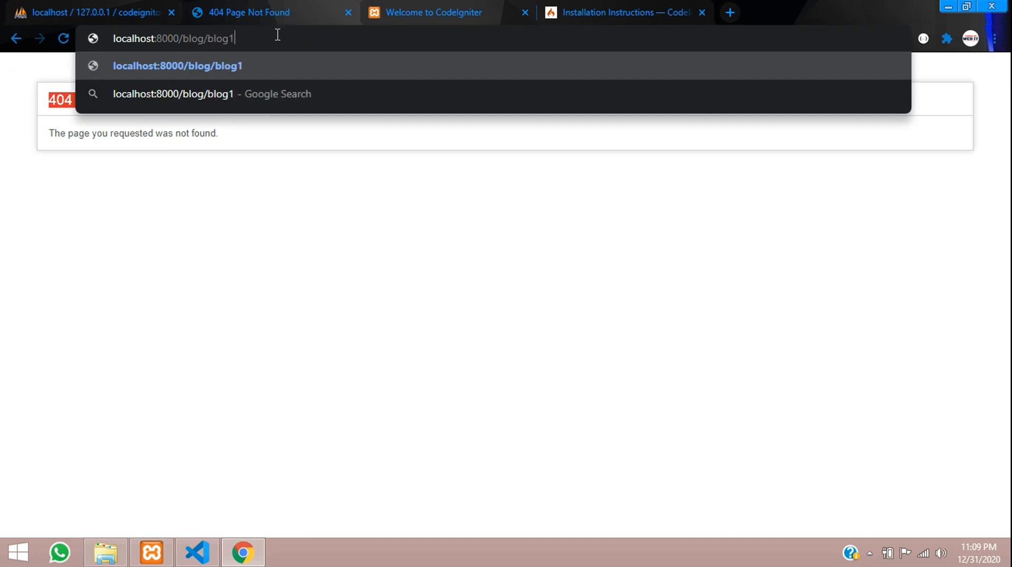
{"action": "left_click", "coordinate": [197, 553]}
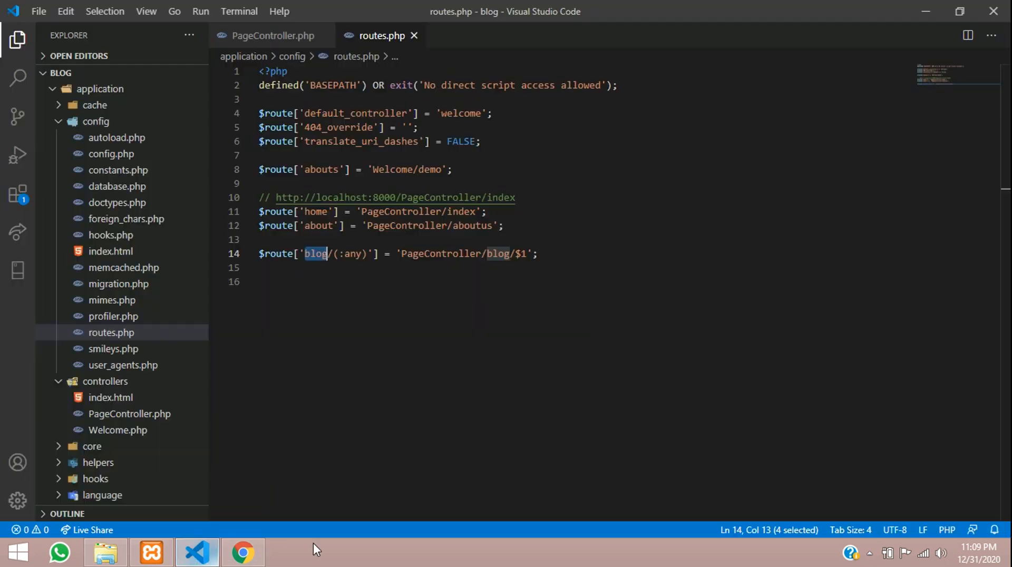
Step: Bring PageController.php with its blog method back into view after a quick look at Chrome
{"action": "left_click", "coordinate": [516, 254]}
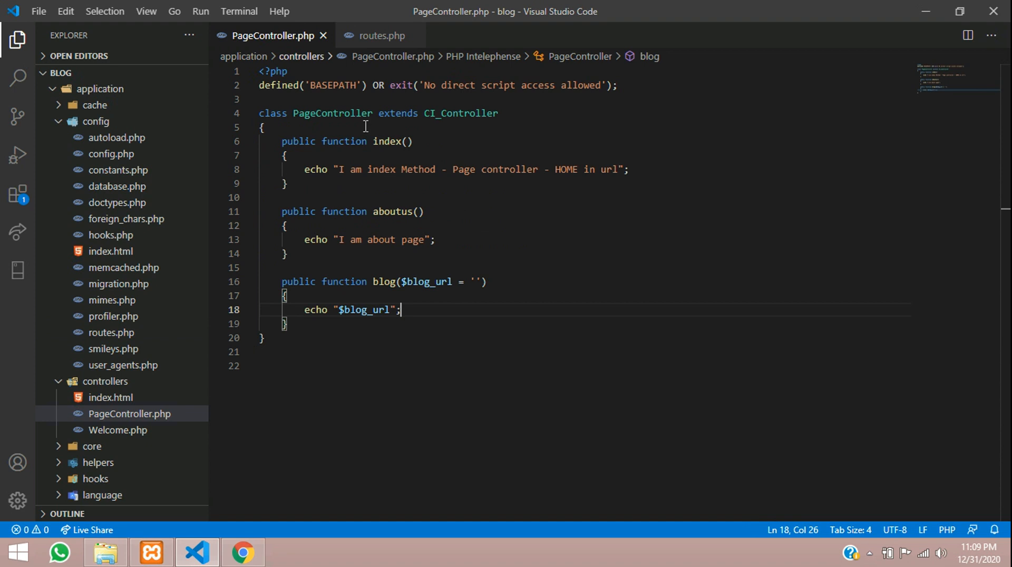
{"action": "double_click", "coordinate": [426, 282]}
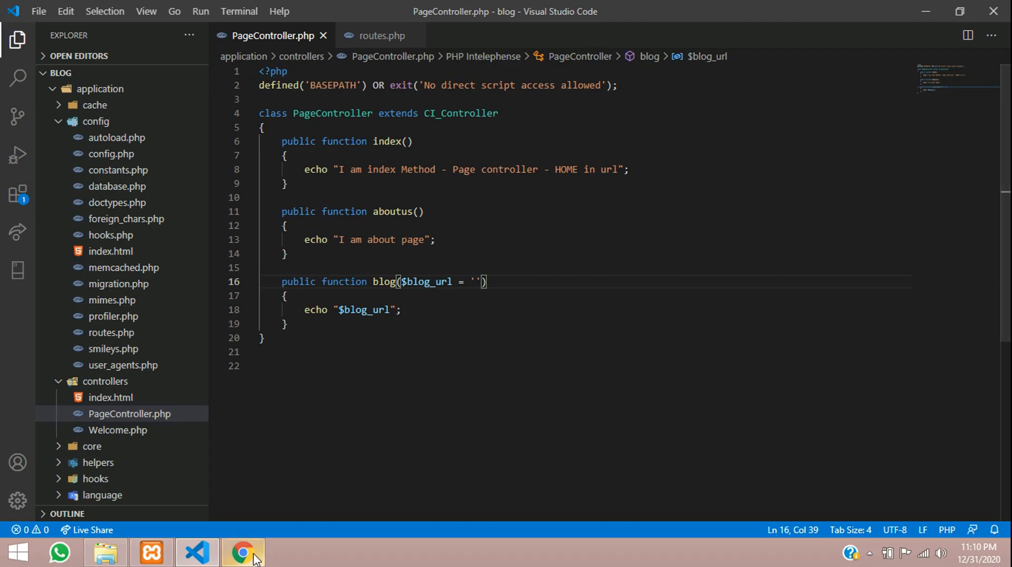
{"action": "left_click", "coordinate": [243, 553]}
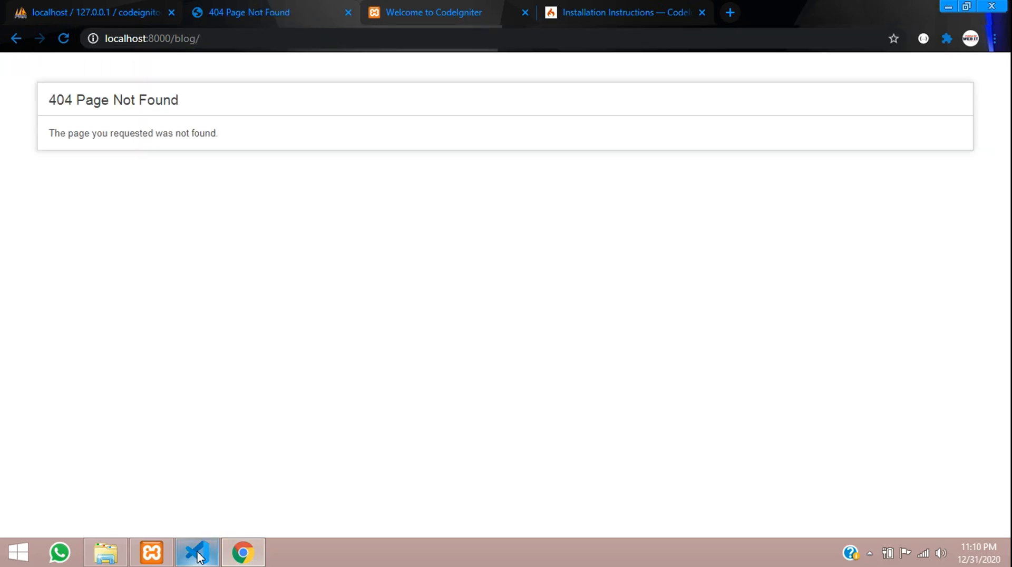
{"action": "left_click", "coordinate": [197, 553]}
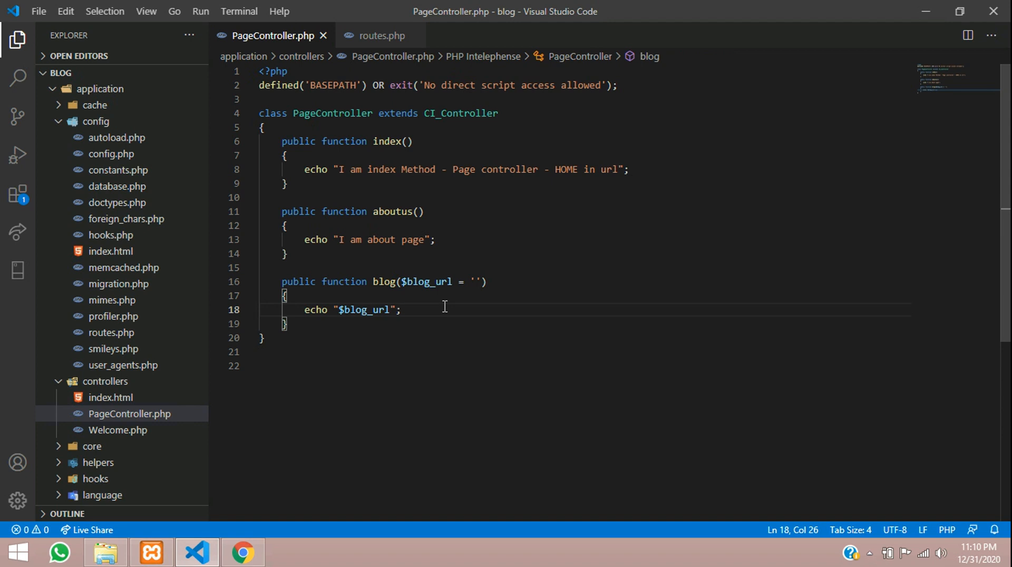
Step: Add a view load call in the blog method and name its view 'blog'
{"action": "type", "text": "load"}
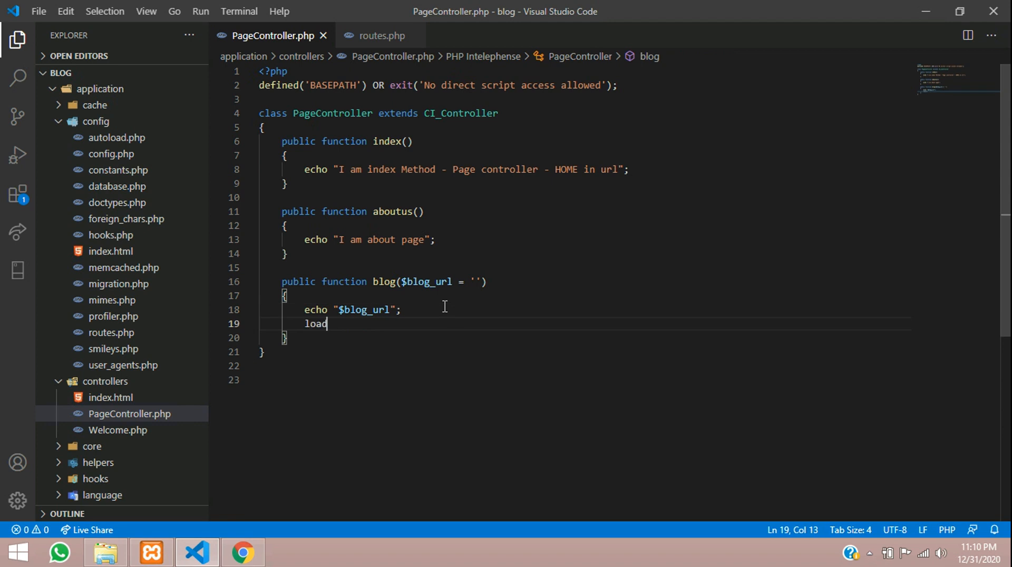
{"action": "type", "text": "view('View File', $data, FALSE);"}
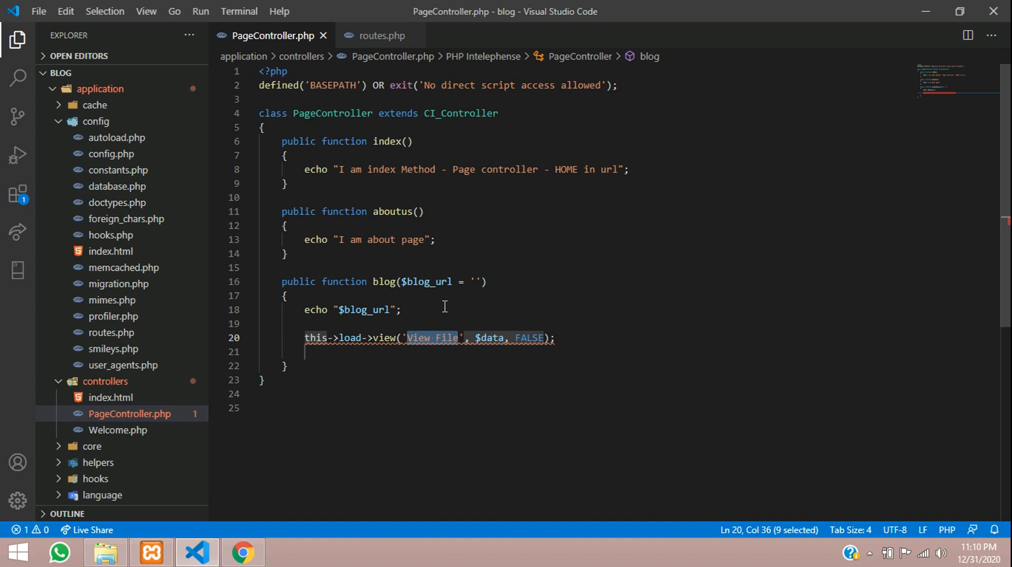
{"action": "scroll", "scroll_direction": "down", "scroll_amount": 3}
{"action": "type", "text": "$"}
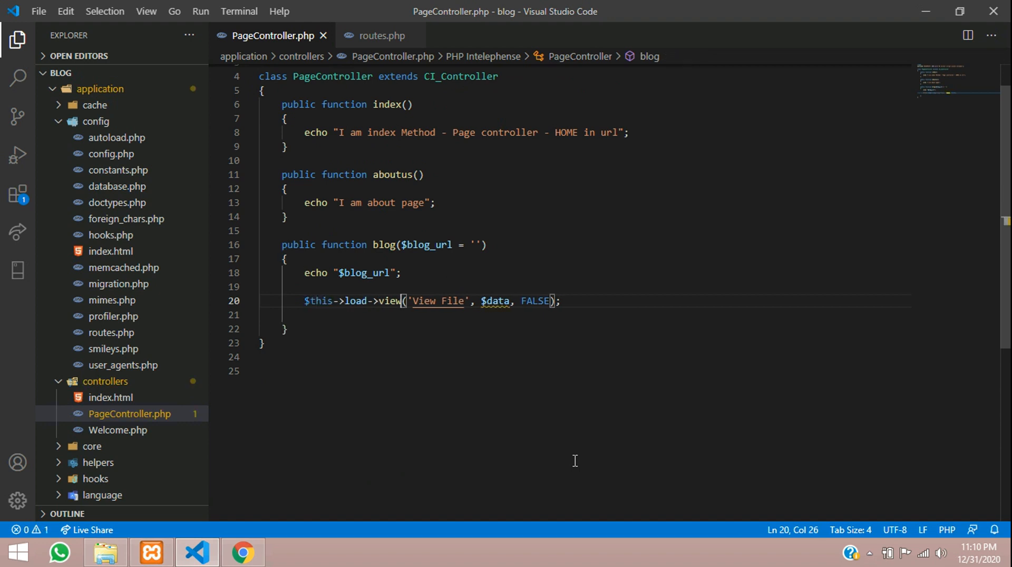
{"action": "double_click", "coordinate": [439, 300]}
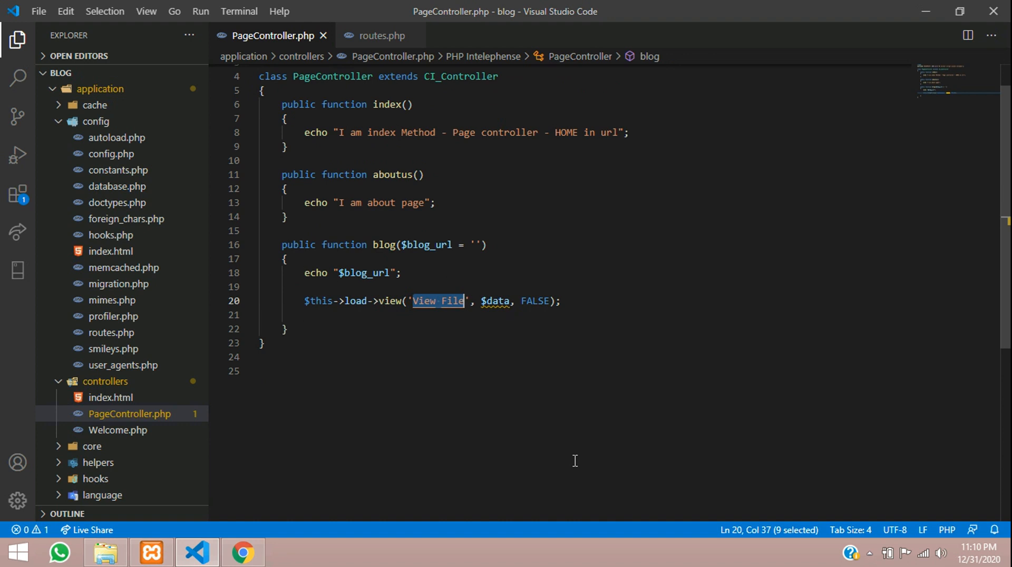
{"action": "type", "text": "blog"}
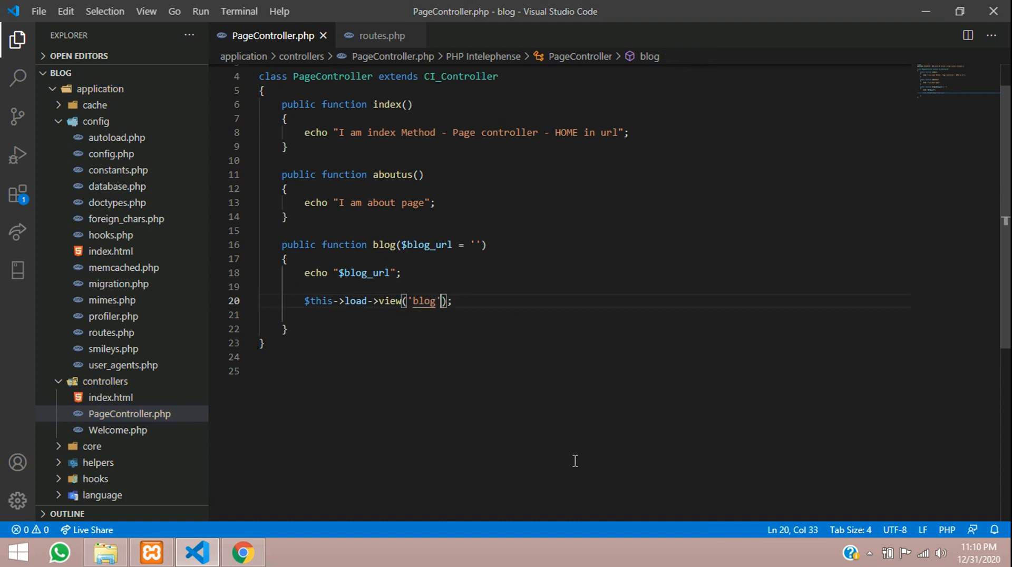
Step: Extend the view name to 'blogview' and reveal the views folder contents
{"action": "double_click", "coordinate": [425, 300]}
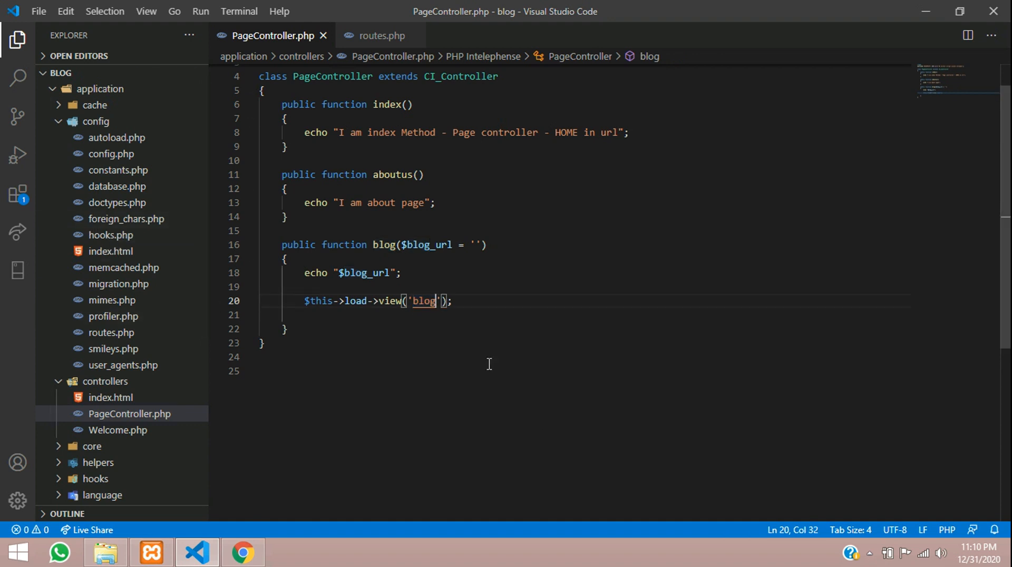
{"action": "type", "text": "view"}
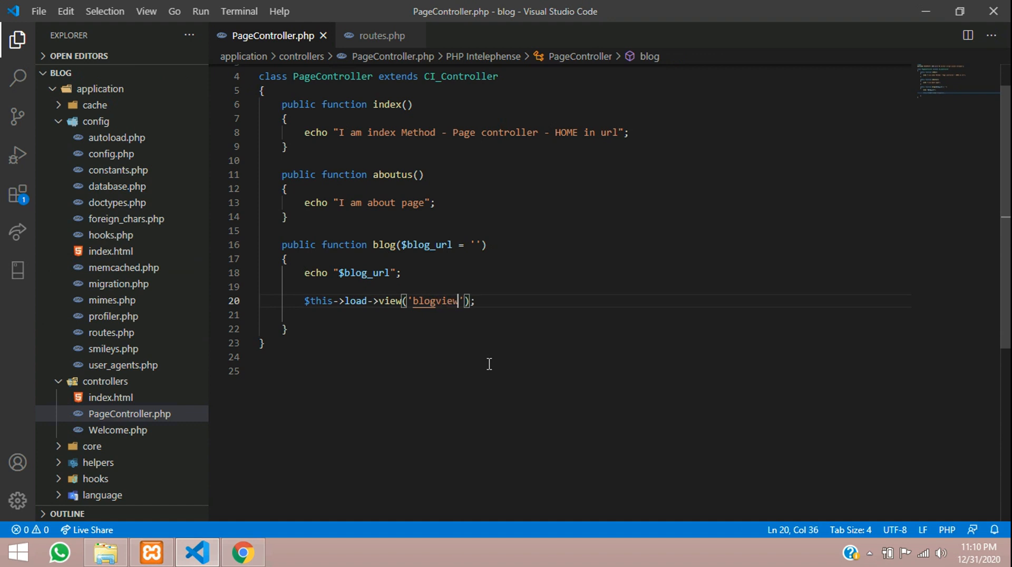
{"action": "double_click", "coordinate": [436, 301]}
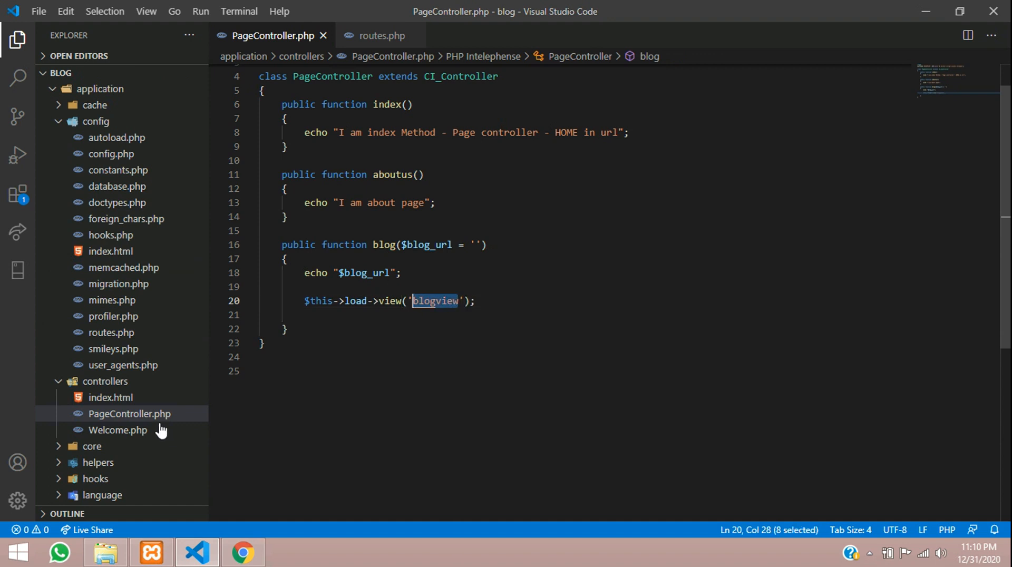
{"action": "scroll", "scroll_direction": "down", "scroll_amount": 3}
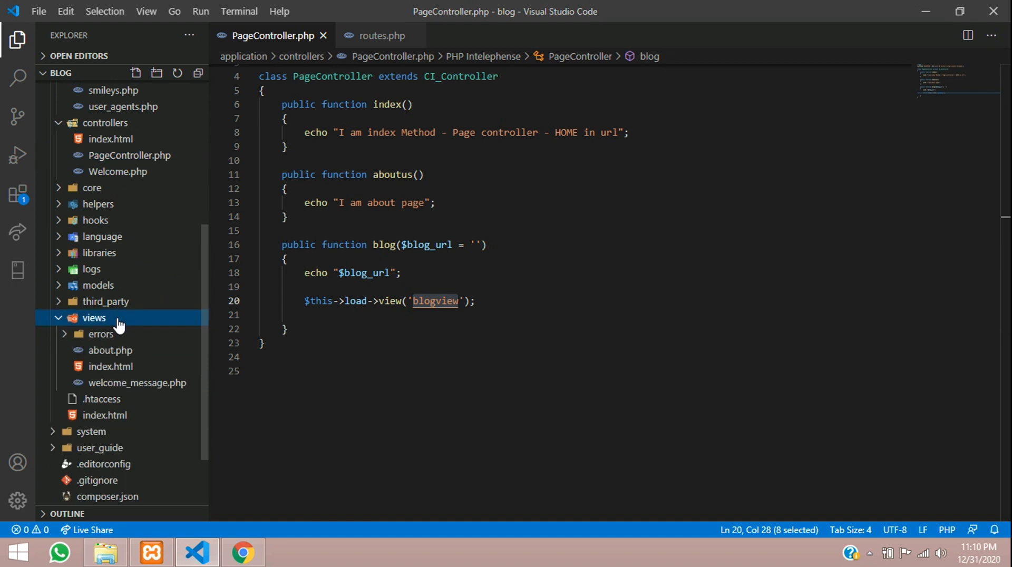
Step: Create blogview.php in the views folder containing <h4>Blog Page</h4>, then return to PageController.php
{"action": "right_click", "coordinate": [94, 317]}
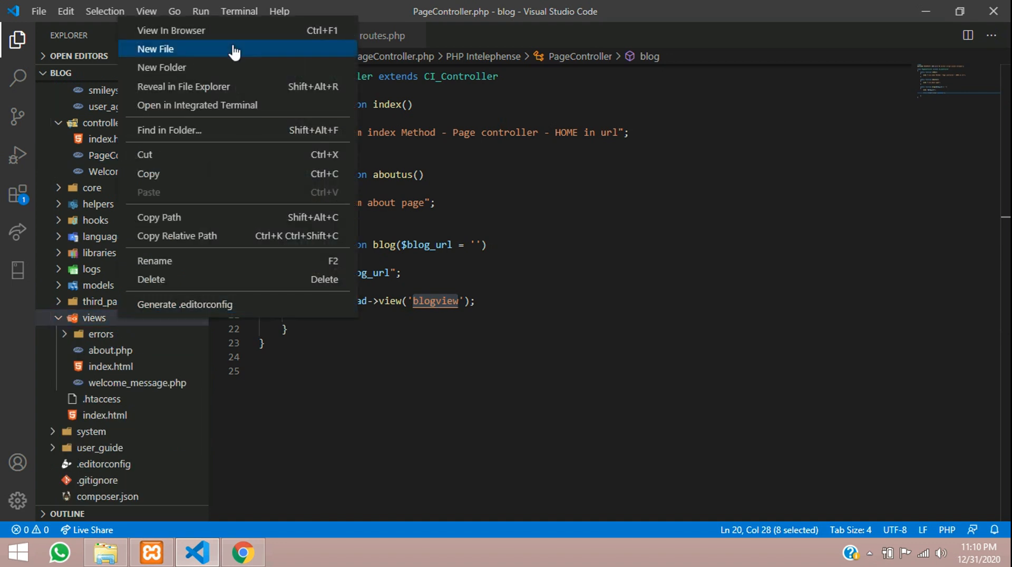
{"action": "left_click", "coordinate": [155, 48]}
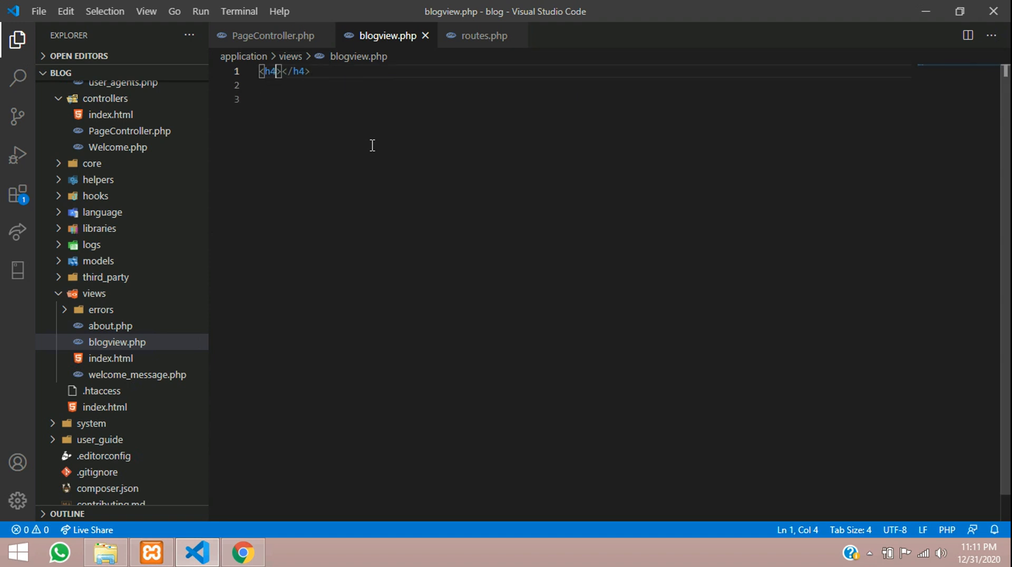
{"action": "type", "text": "Blog"}
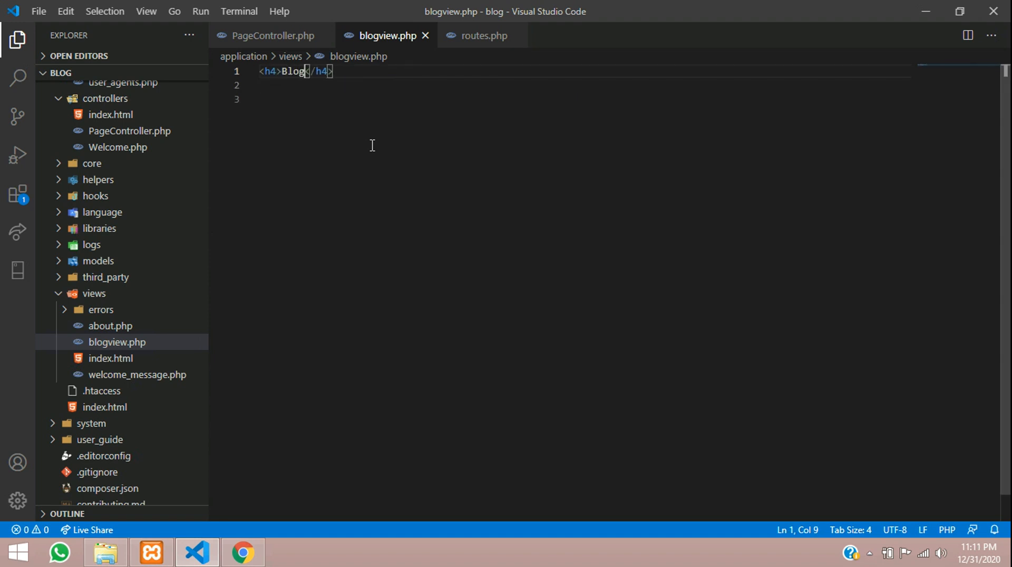
{"action": "type", "text": "Page"}
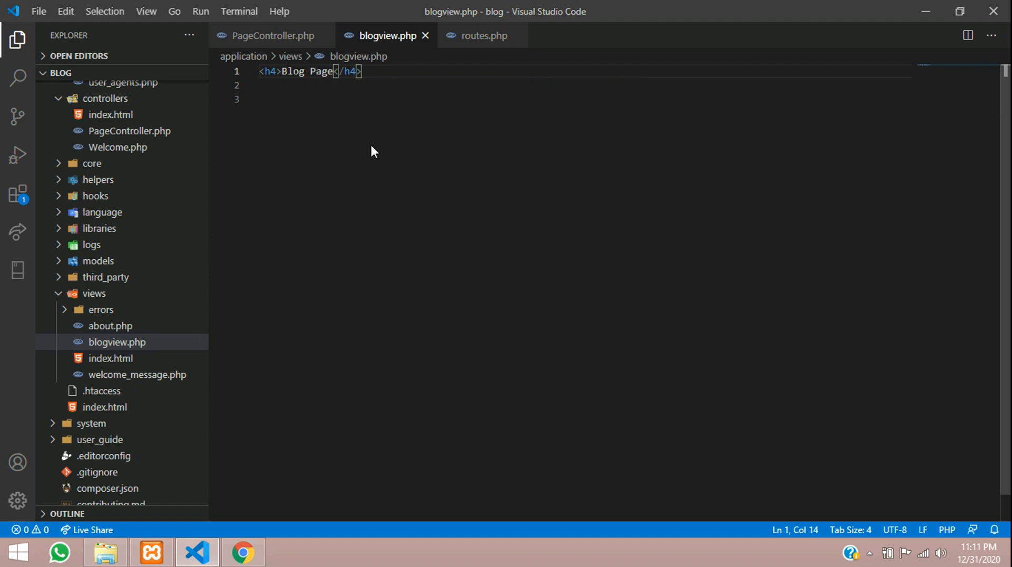
{"action": "left_click", "coordinate": [271, 36]}
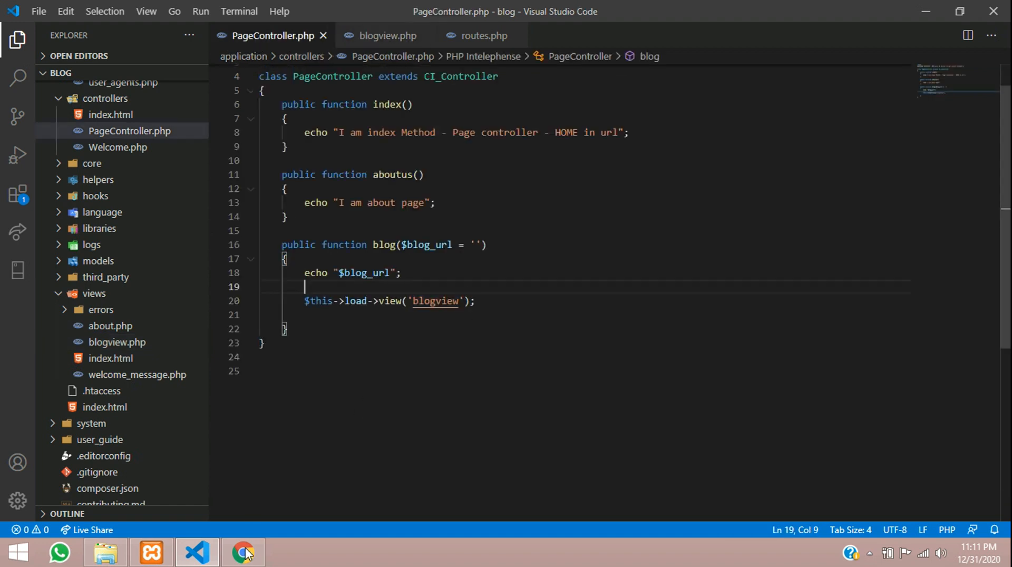
Step: Load localhost:8000/blog/ved in Chrome to see 'ved' above the Blog Page heading
{"action": "left_click", "coordinate": [243, 554]}
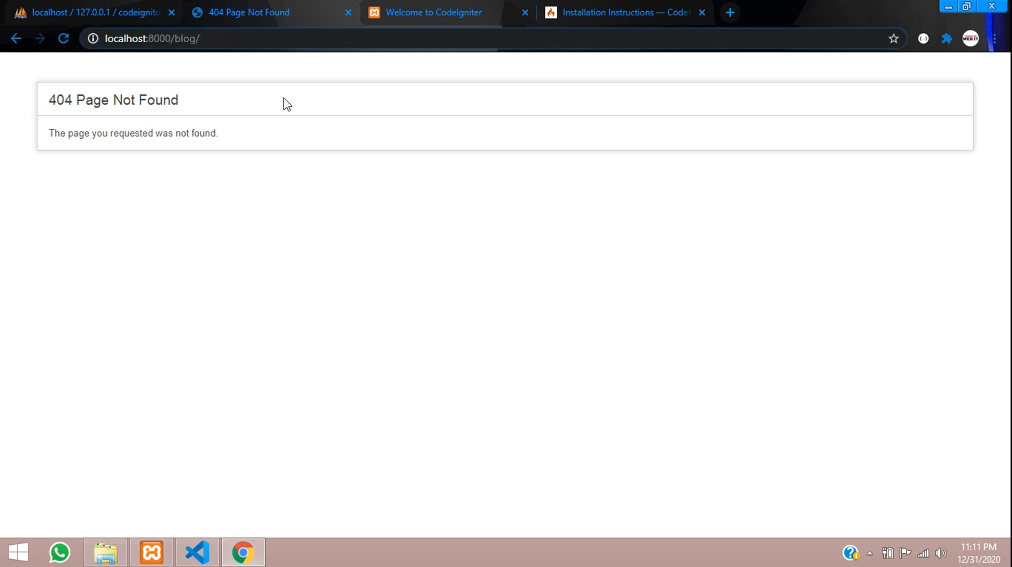
{"action": "type", "text": "ved"}
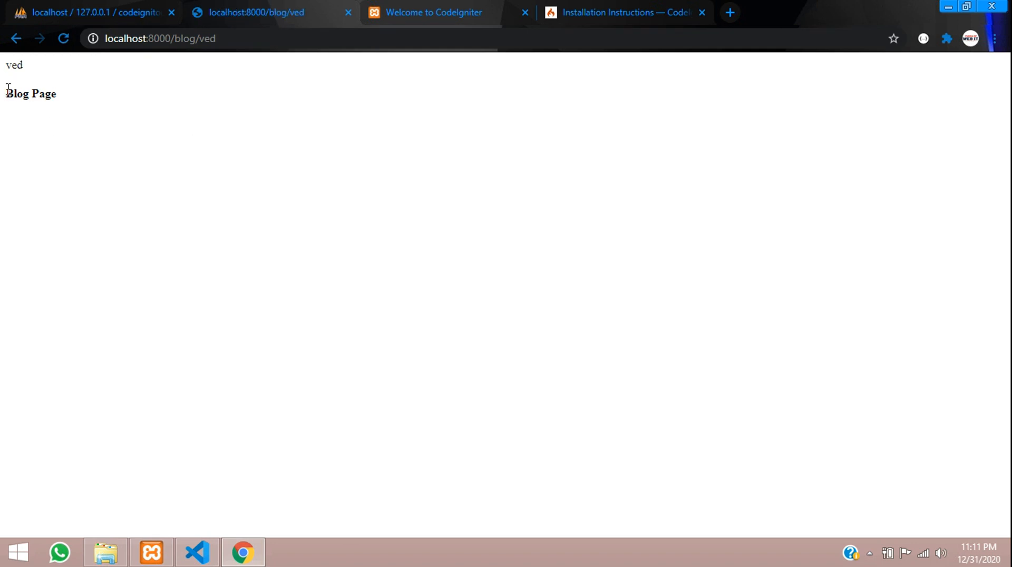
{"action": "left_click", "coordinate": [196, 554]}
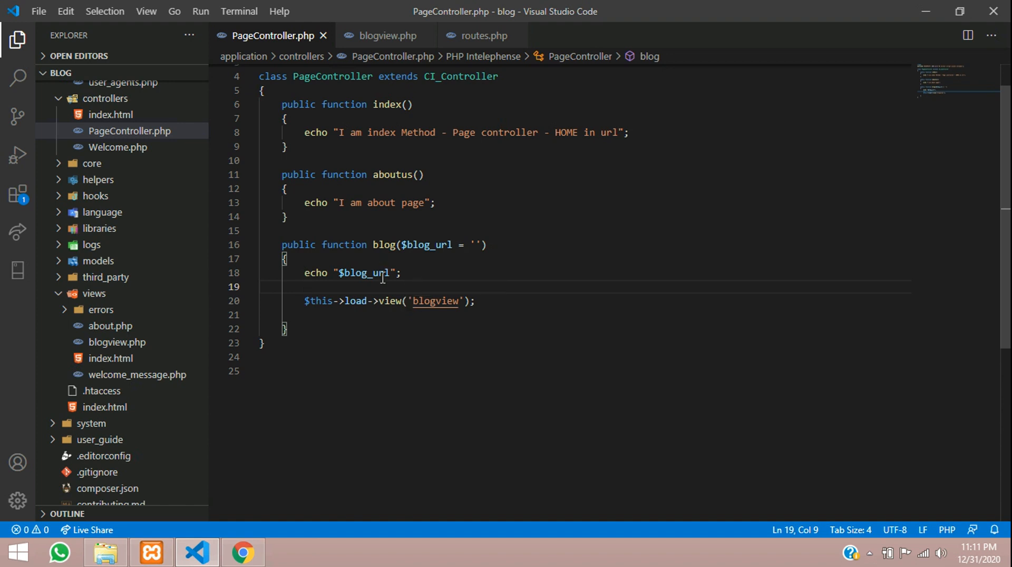
{"action": "mouse_move", "coordinate": [411, 263]}
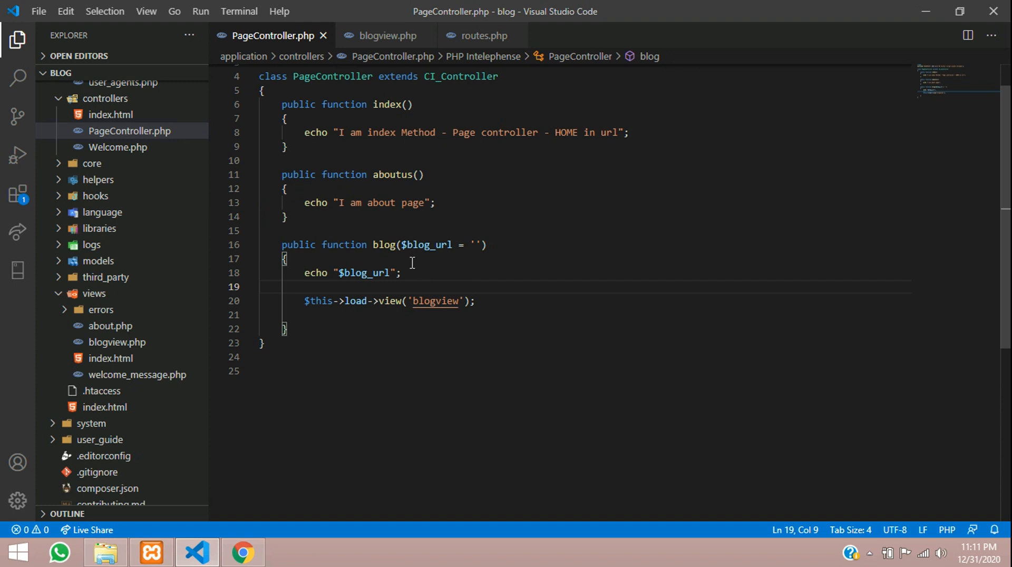
{"action": "mouse_move", "coordinate": [300, 432]}
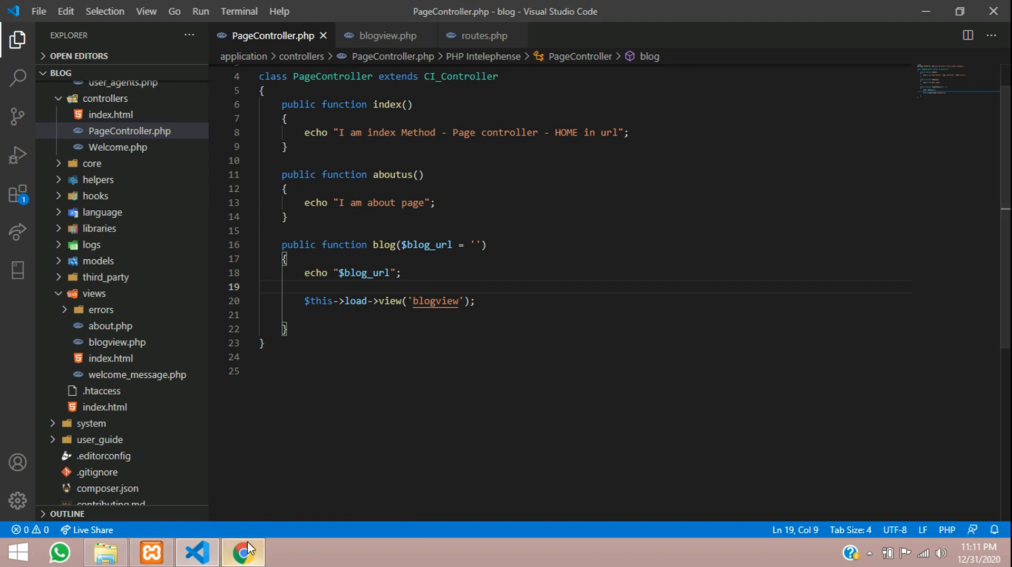
{"action": "mouse_move", "coordinate": [197, 551]}
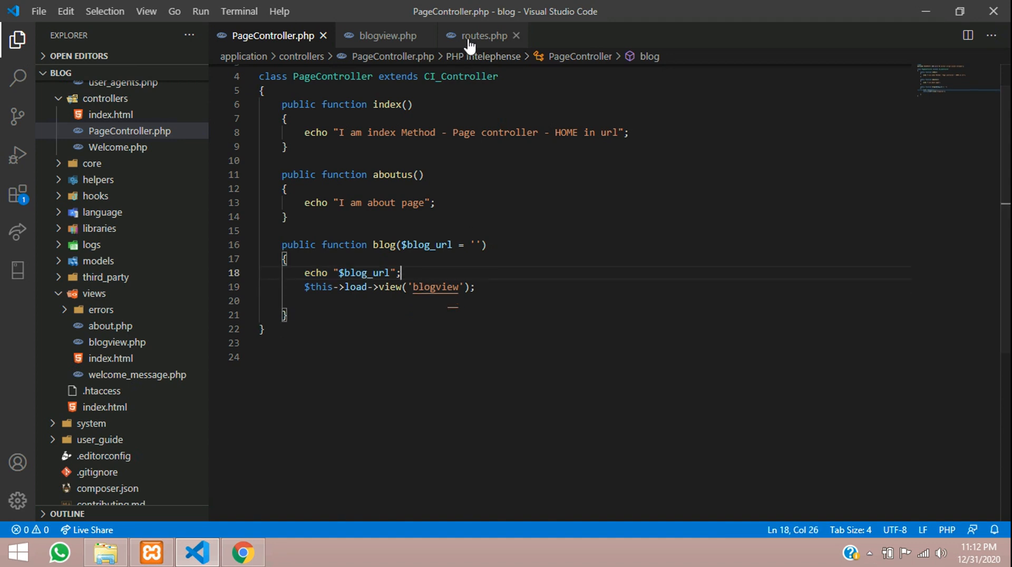
Step: Duplicate the blog route in routes.php as 'blog-edit/(:num)'
{"action": "left_click", "coordinate": [480, 36]}
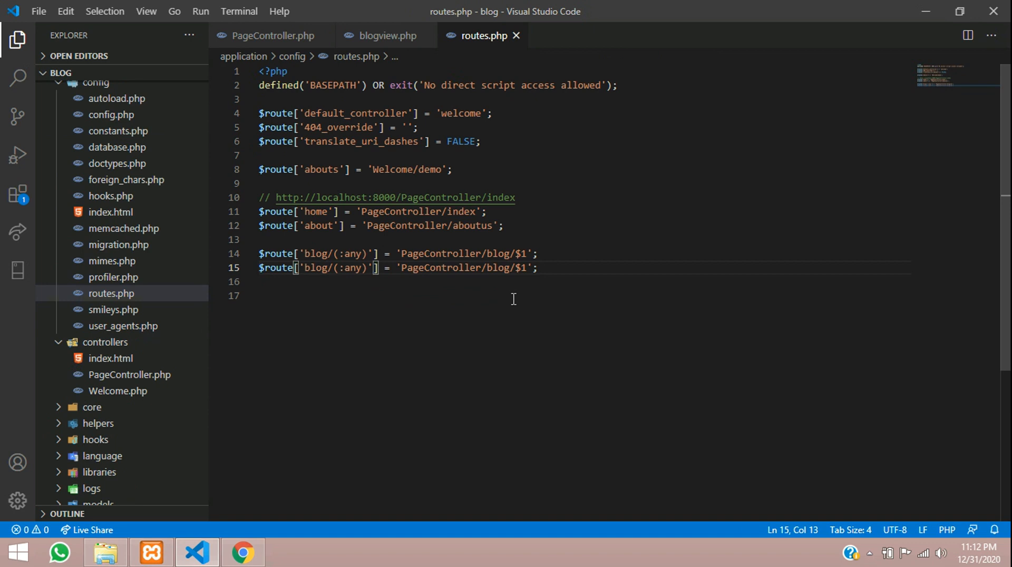
{"action": "type", "text": "-e"}
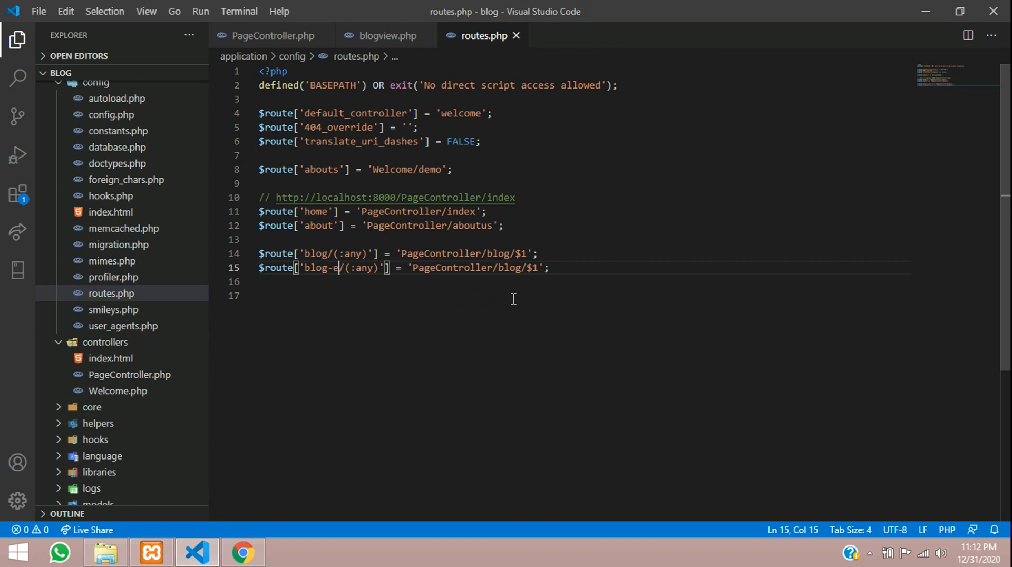
{"action": "type", "text": "dit"}
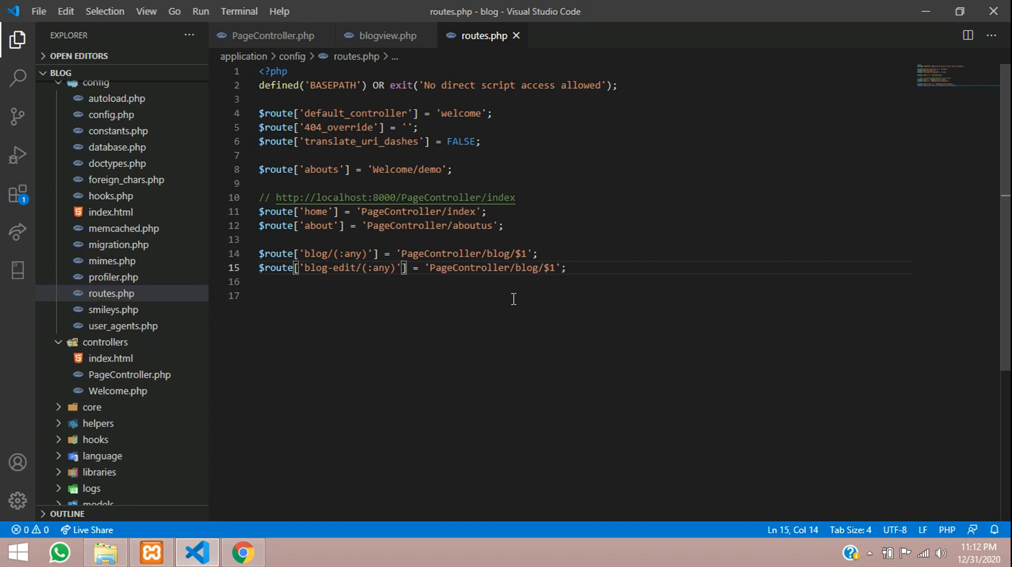
{"action": "type", "text": "num"}
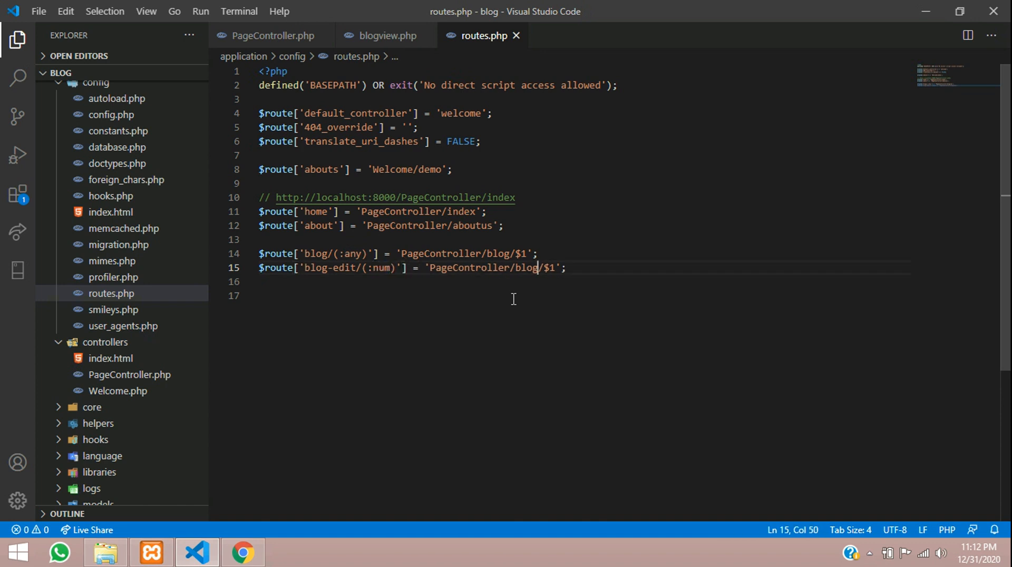
Step: Point the blog-edit route at PageController/blog/$1 and save the routes file
{"action": "type", "text": "ed"}
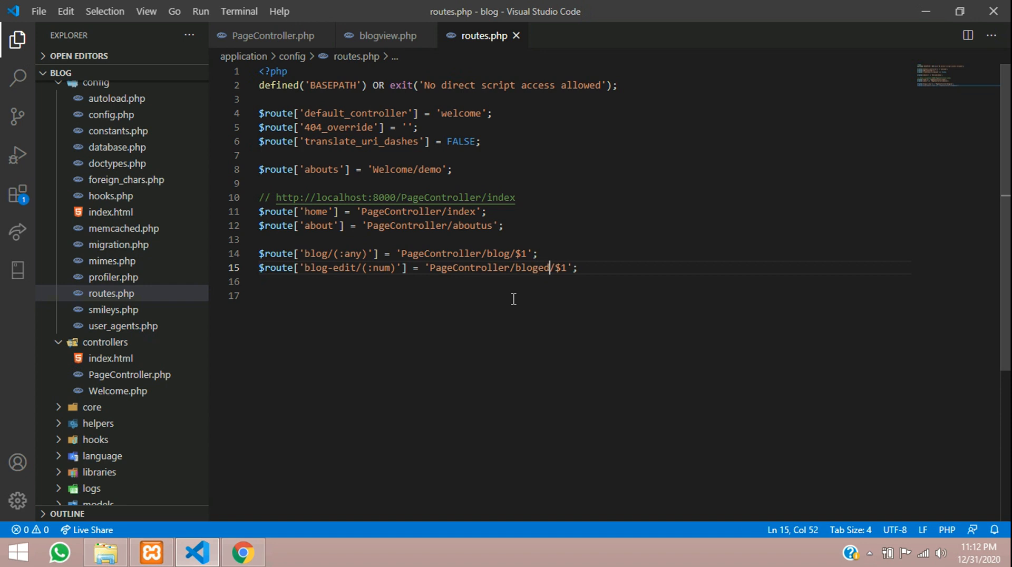
{"action": "type", "text": "it"}
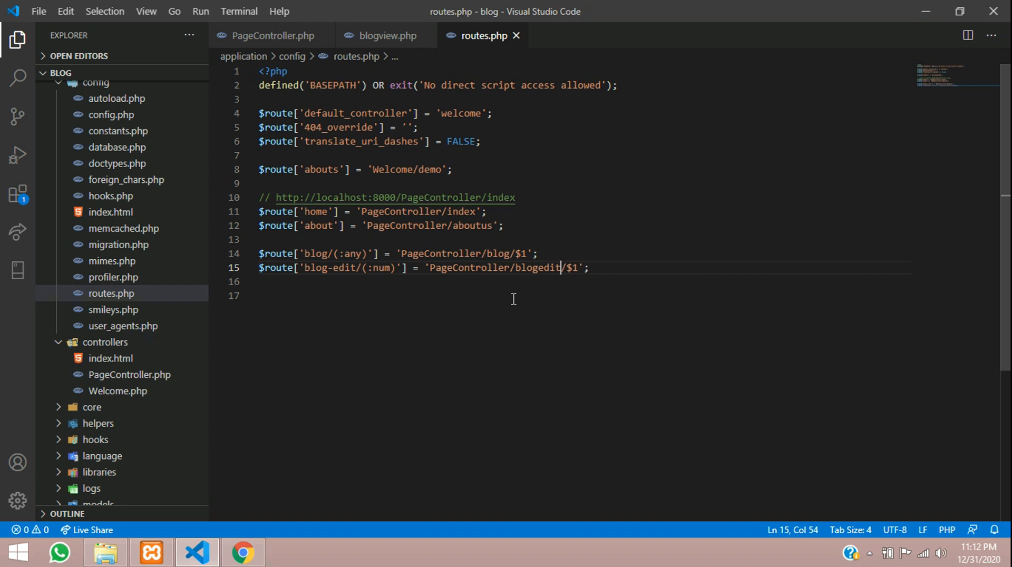
{"action": "double_click", "coordinate": [538, 268]}
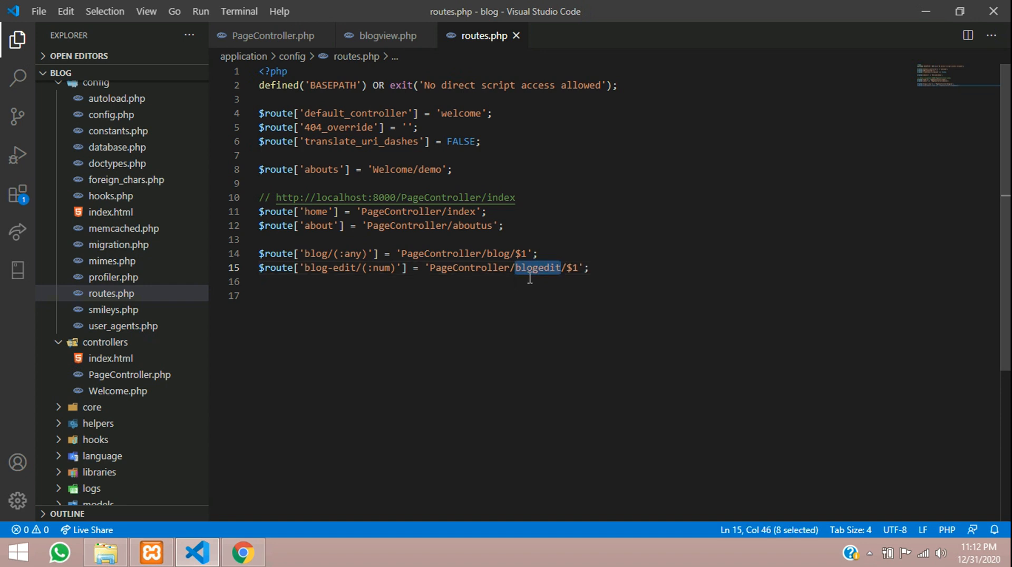
{"action": "type", "text": "blog"}
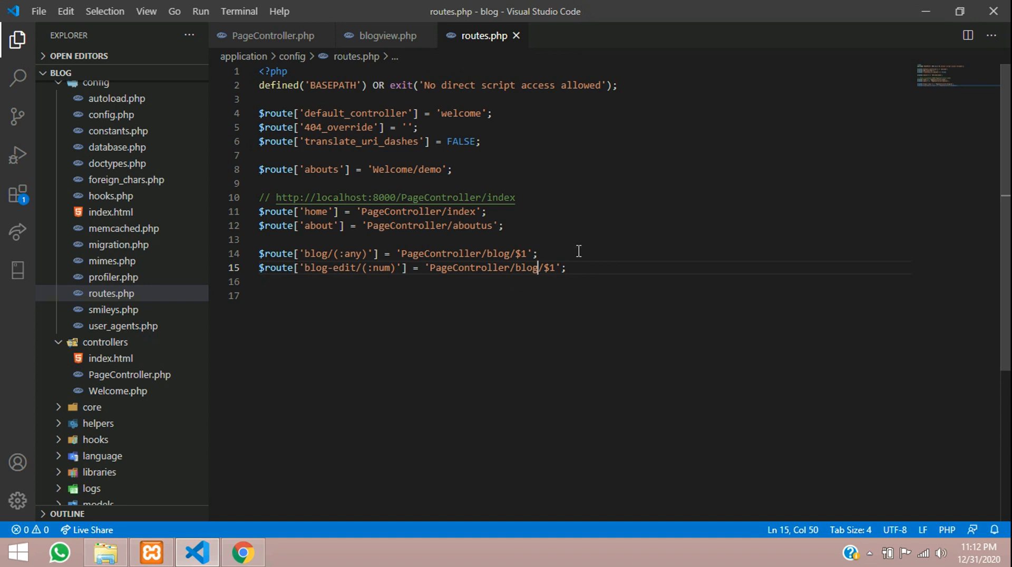
{"action": "key", "text": "ctrl+/"}
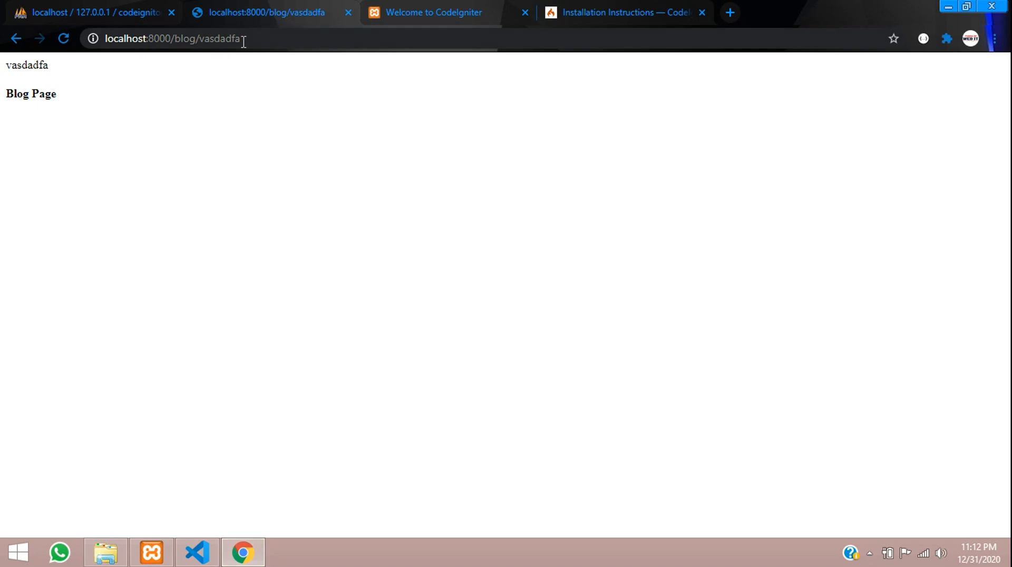
Step: Test numeric blog addresses like blog/545464 in Chrome, confirming they show Blog Page while text gives 404
{"action": "double_click", "coordinate": [220, 38]}
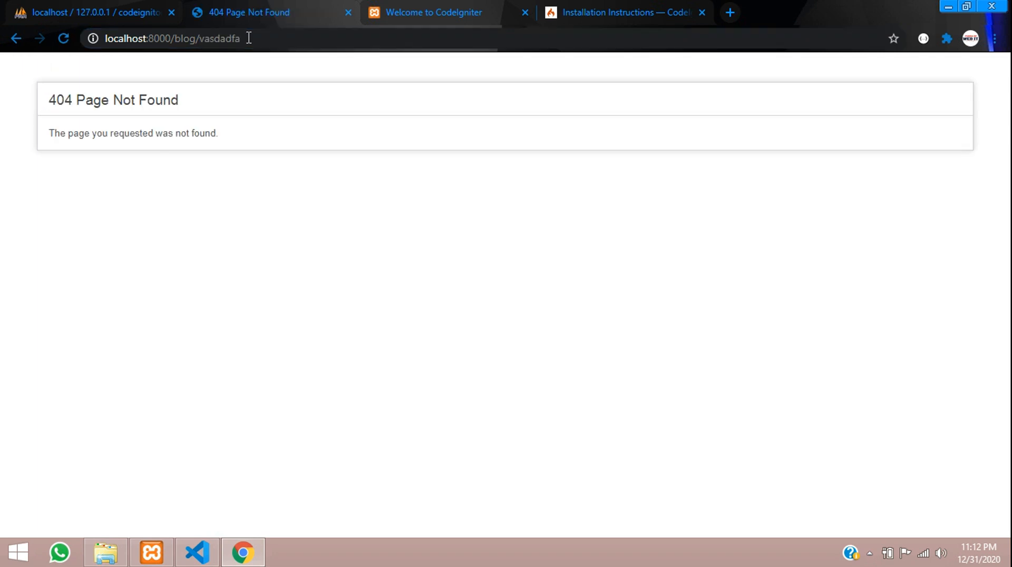
{"action": "mouse_move", "coordinate": [120, 100]}
{"action": "type", "text": "1"}
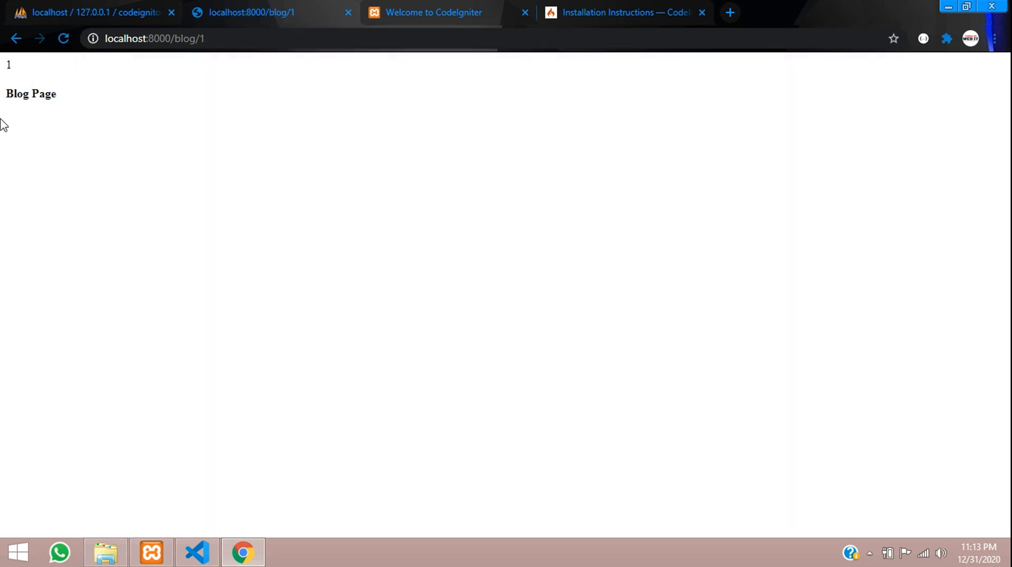
{"action": "type", "text": "2"}
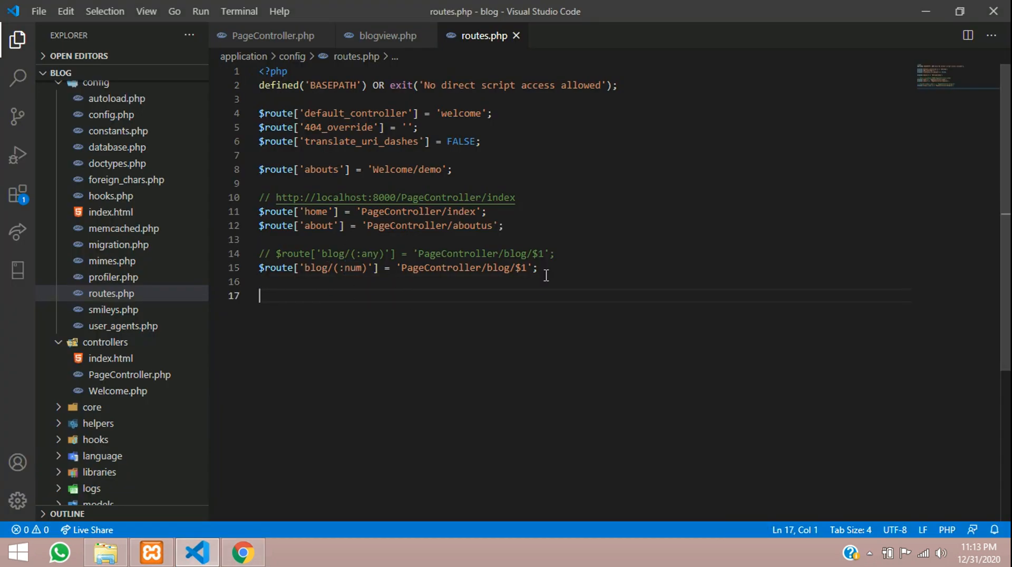
{"action": "mouse_move", "coordinate": [258, 551]}
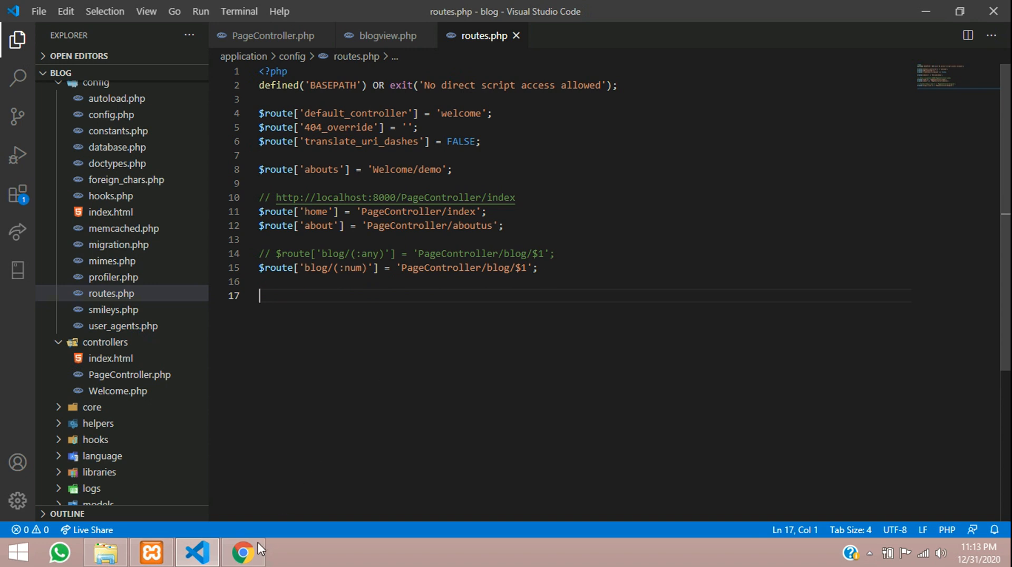
{"action": "left_click", "coordinate": [242, 551]}
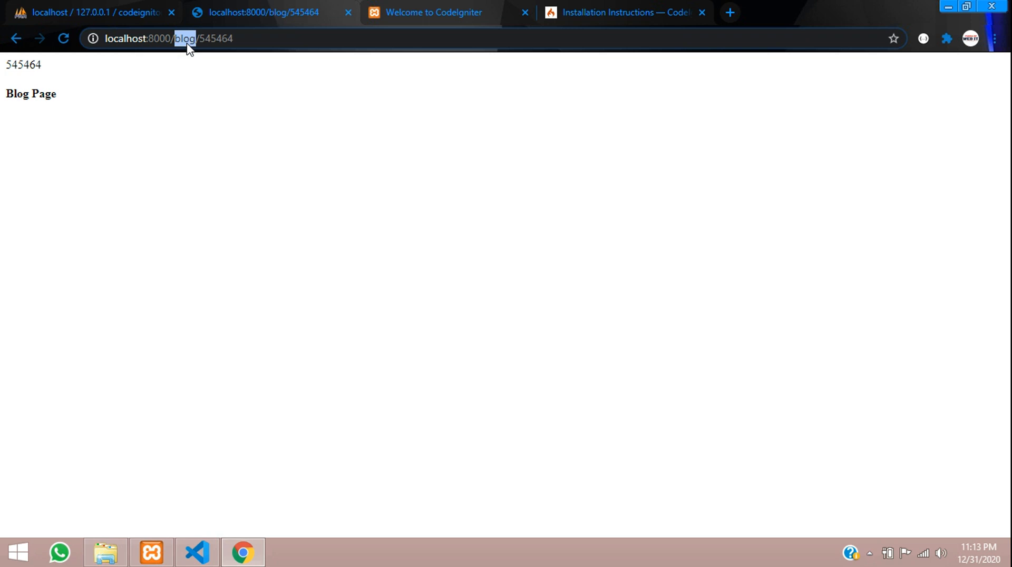